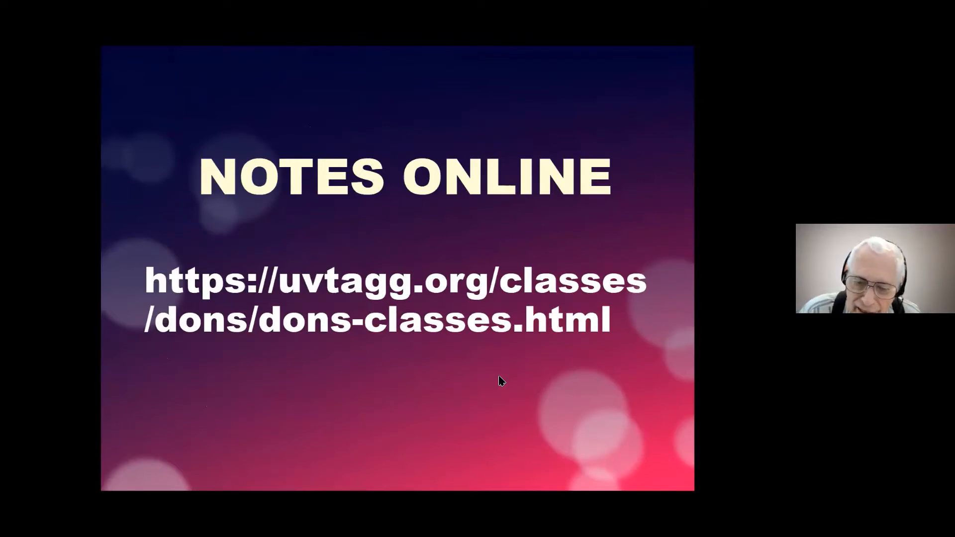
{"action": "mouse_move", "coordinate": [400, 387]}
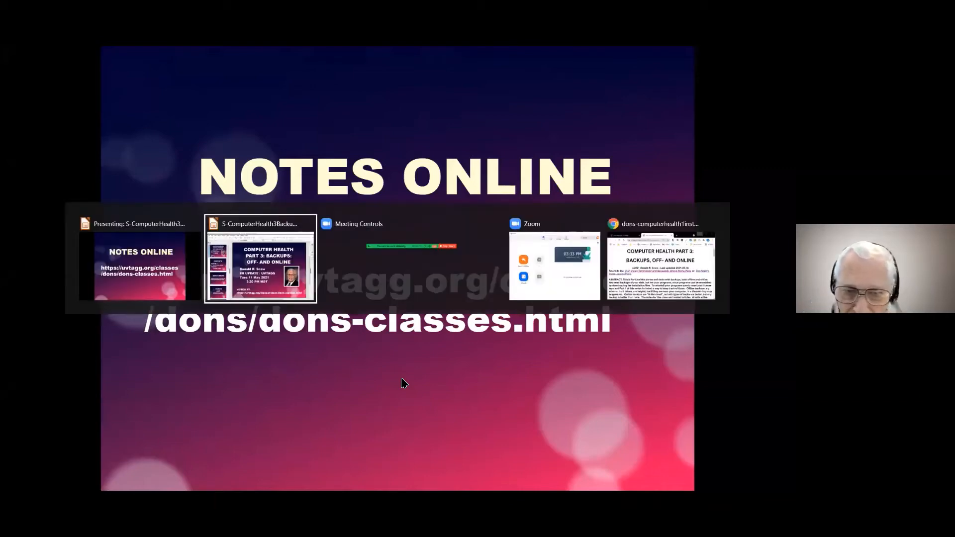
Bring Chrome forward and switch to the dons-classes-2021-05-09.html listing tab
{"action": "left_click", "coordinate": [662, 262]}
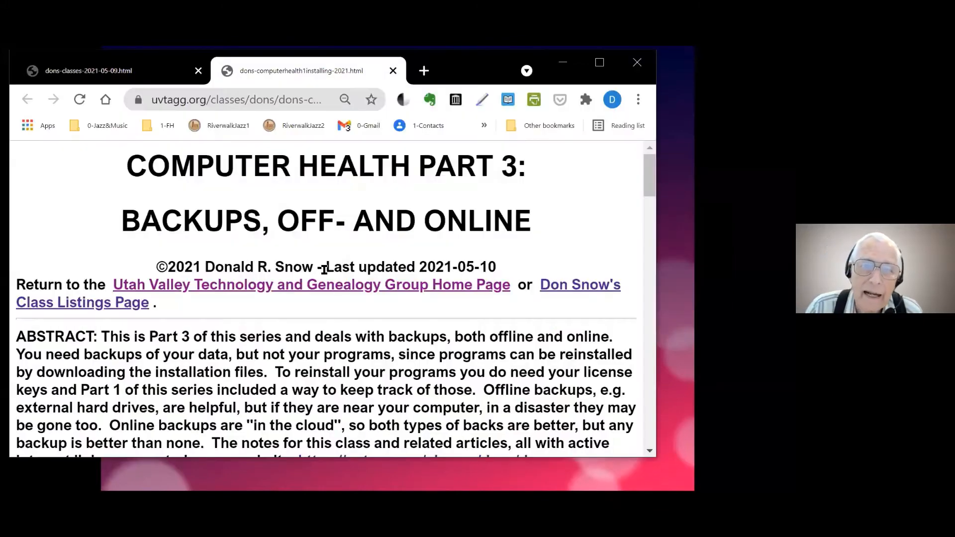
{"action": "mouse_move", "coordinate": [89, 69]}
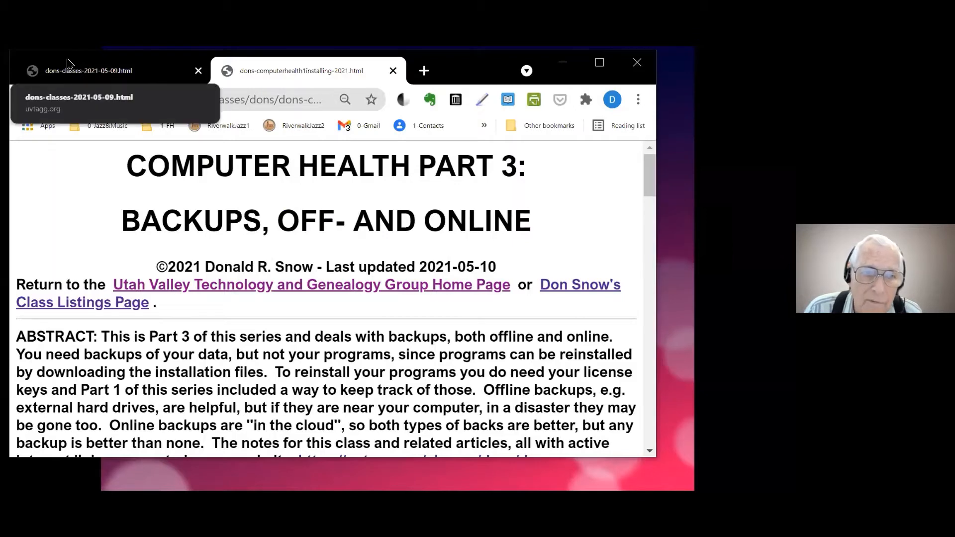
{"action": "left_click", "coordinate": [88, 70]}
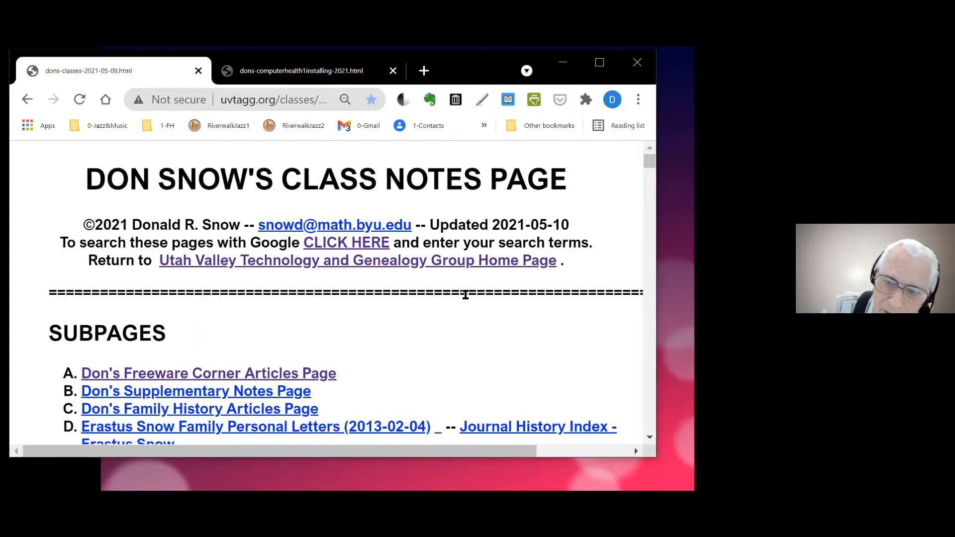
{"action": "mouse_move", "coordinate": [448, 323]}
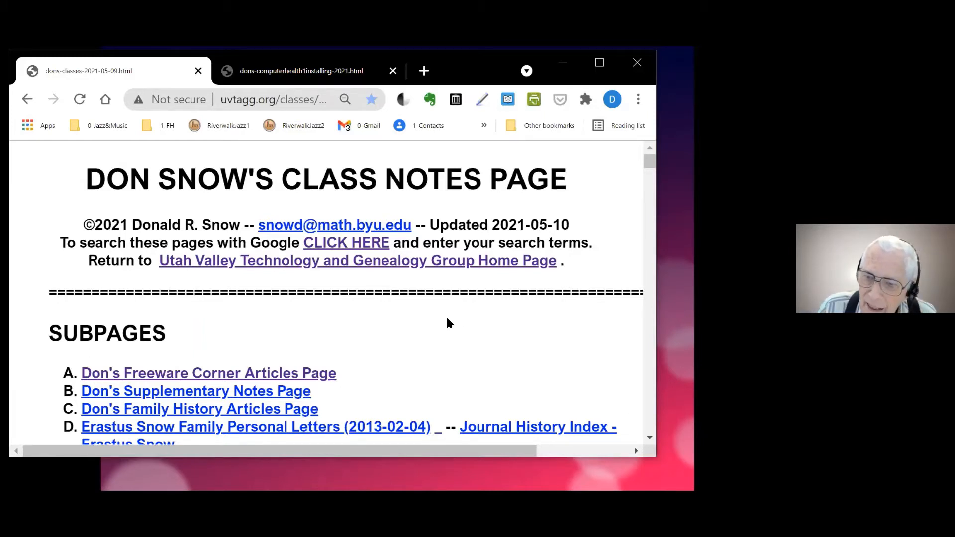
Scroll the class notes page down to 'Don's Classes Coming Up' with its Facebook and Zoom links
{"action": "scroll", "scroll_direction": "down", "scroll_amount": 3}
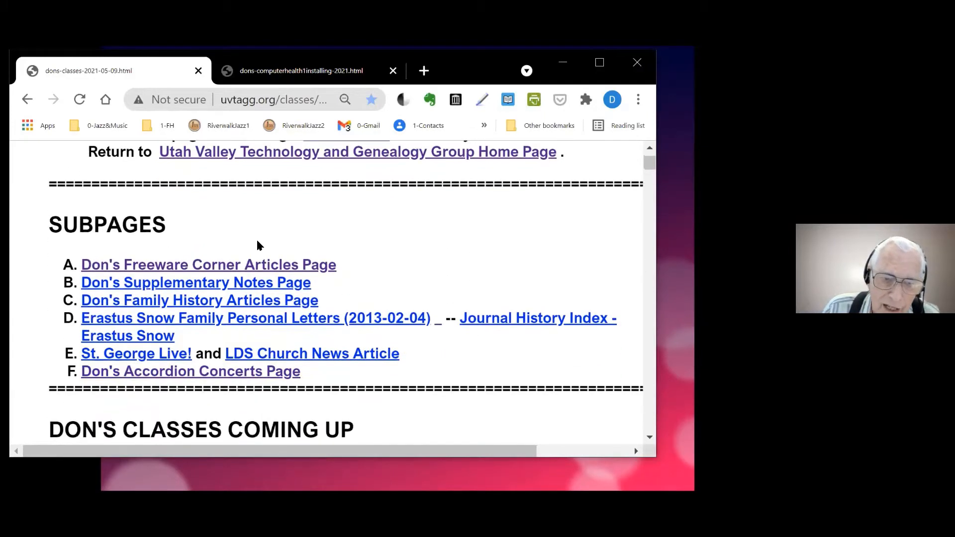
{"action": "scroll", "scroll_direction": "down", "scroll_amount": 3}
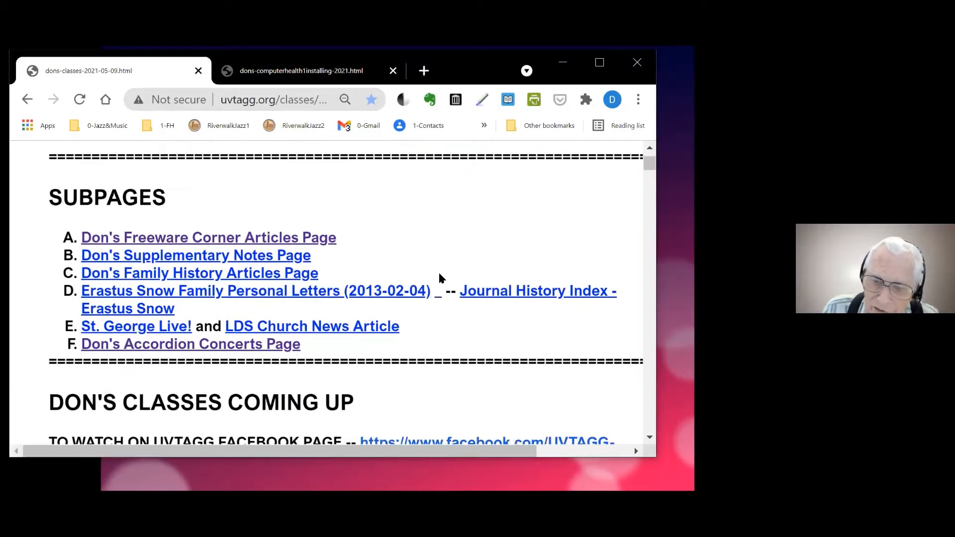
{"action": "mouse_move", "coordinate": [471, 267]}
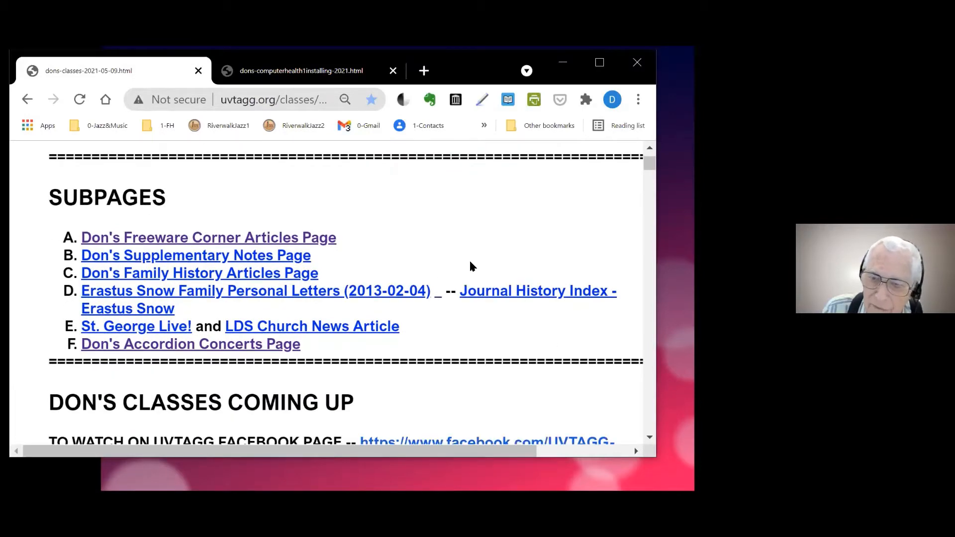
{"action": "scroll", "scroll_direction": "down", "scroll_amount": 3}
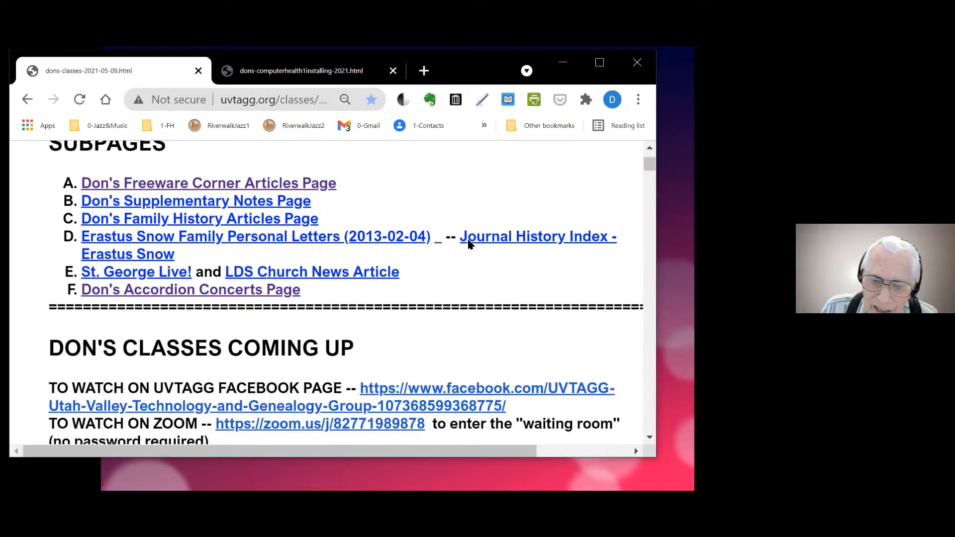
{"action": "scroll", "scroll_direction": "down", "scroll_amount": 3}
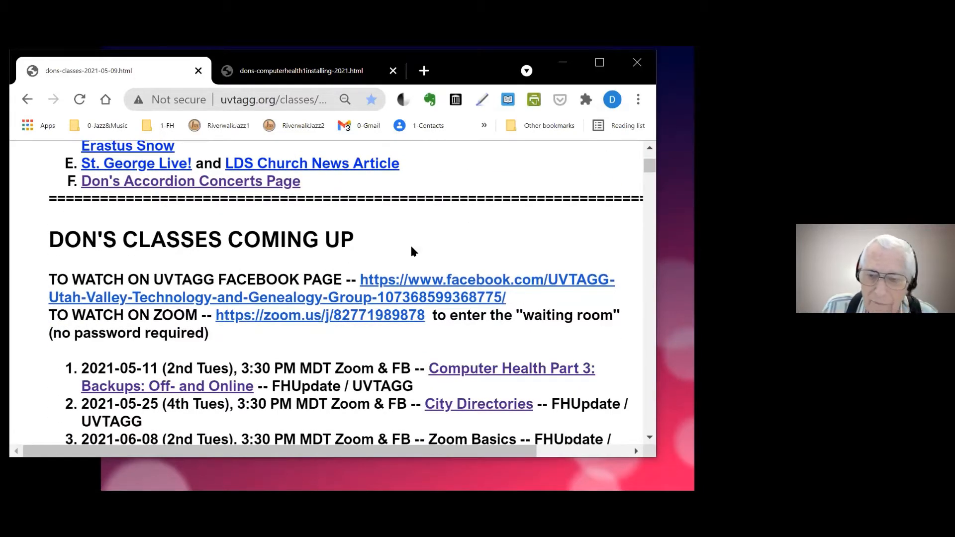
{"action": "mouse_move", "coordinate": [419, 282]}
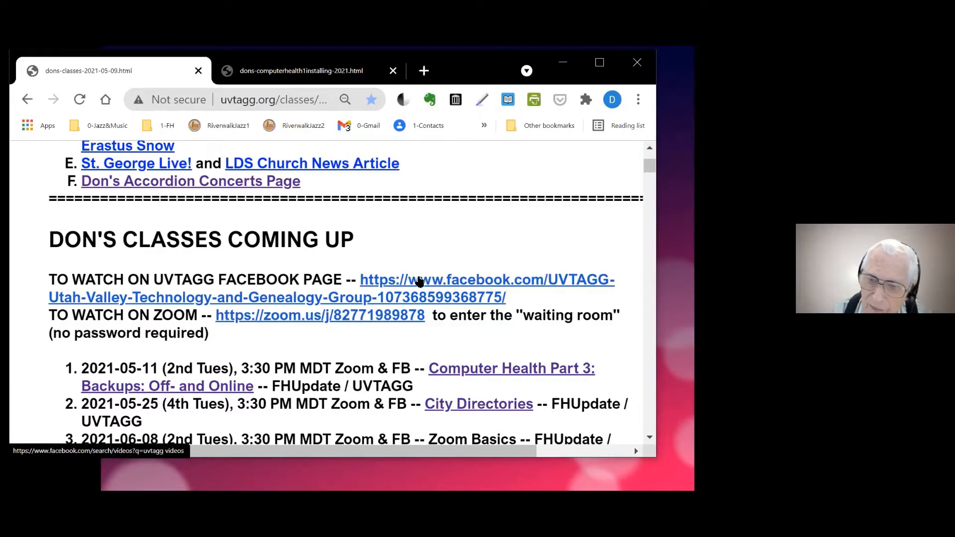
{"action": "mouse_move", "coordinate": [338, 278]}
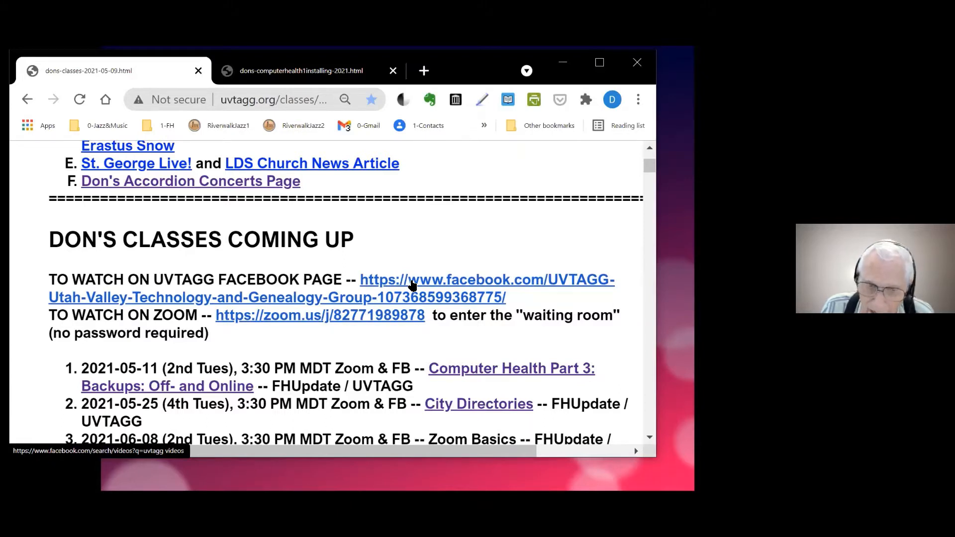
{"action": "mouse_move", "coordinate": [362, 320]}
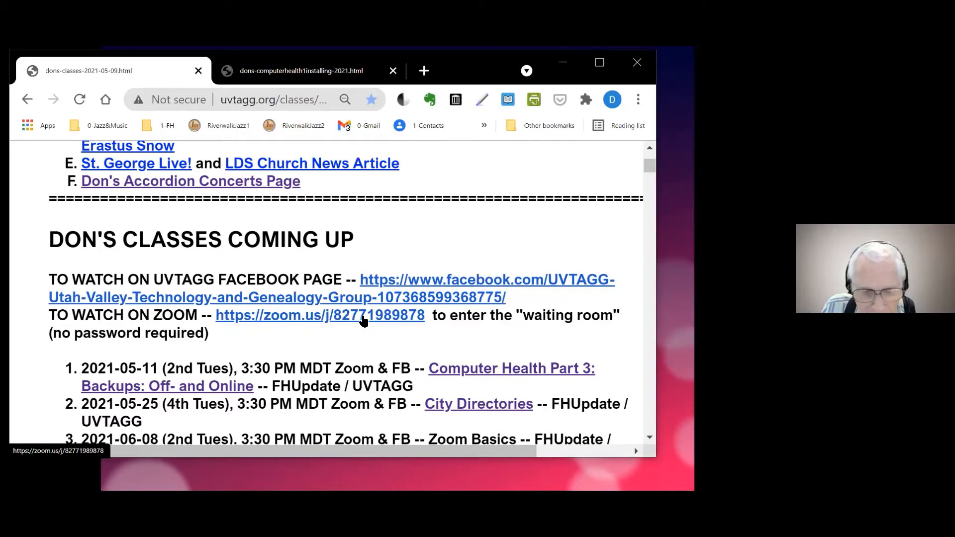
{"action": "mouse_move", "coordinate": [370, 330]}
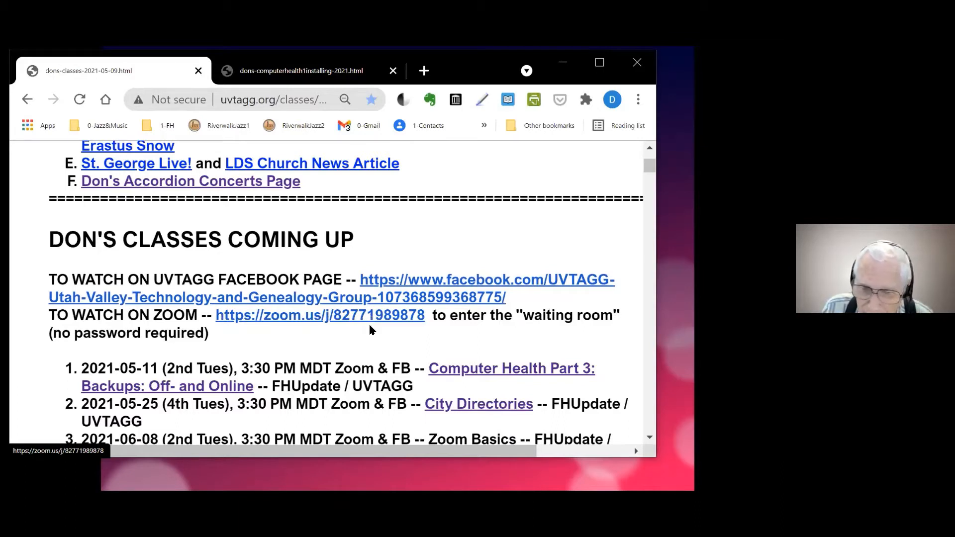
{"action": "mouse_move", "coordinate": [380, 322]}
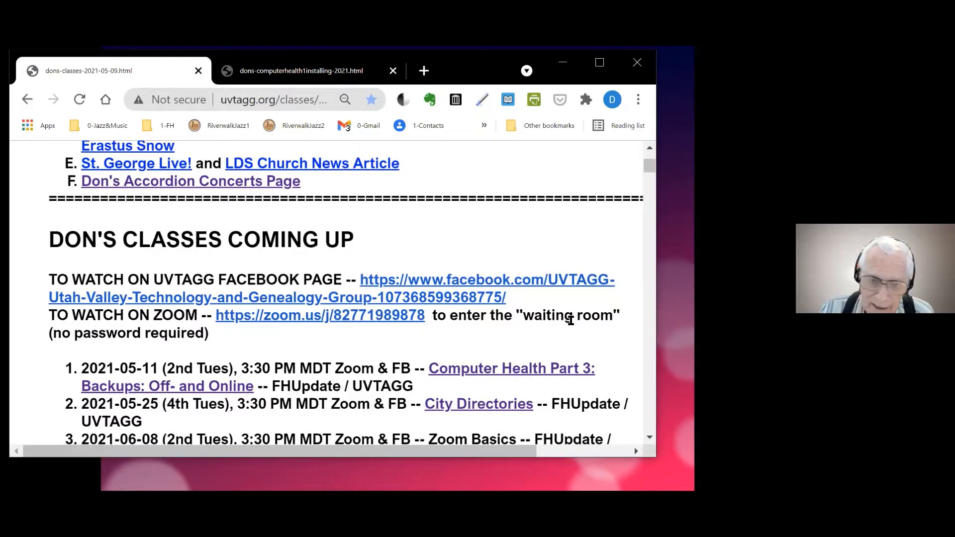
{"action": "scroll", "scroll_direction": "down", "scroll_amount": 3}
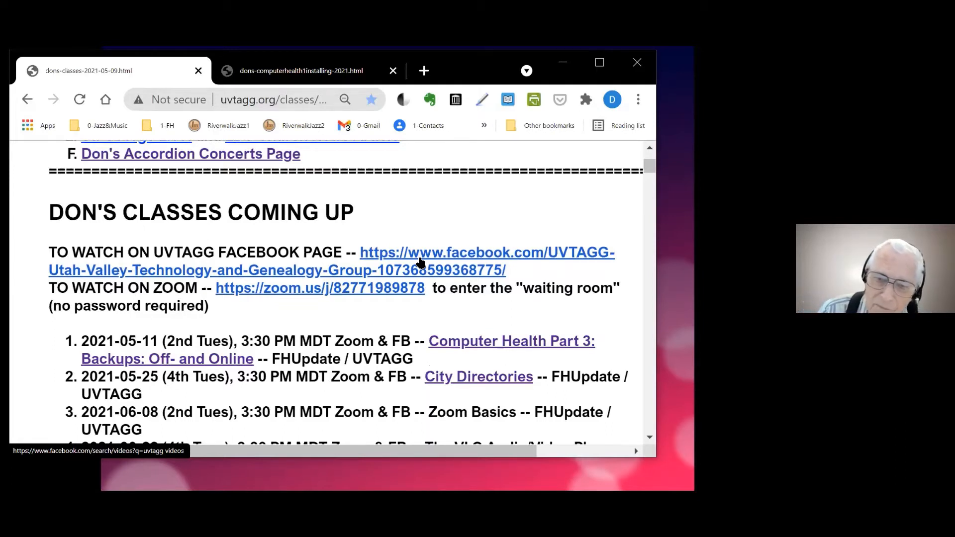
{"action": "scroll", "scroll_direction": "down", "scroll_amount": 3}
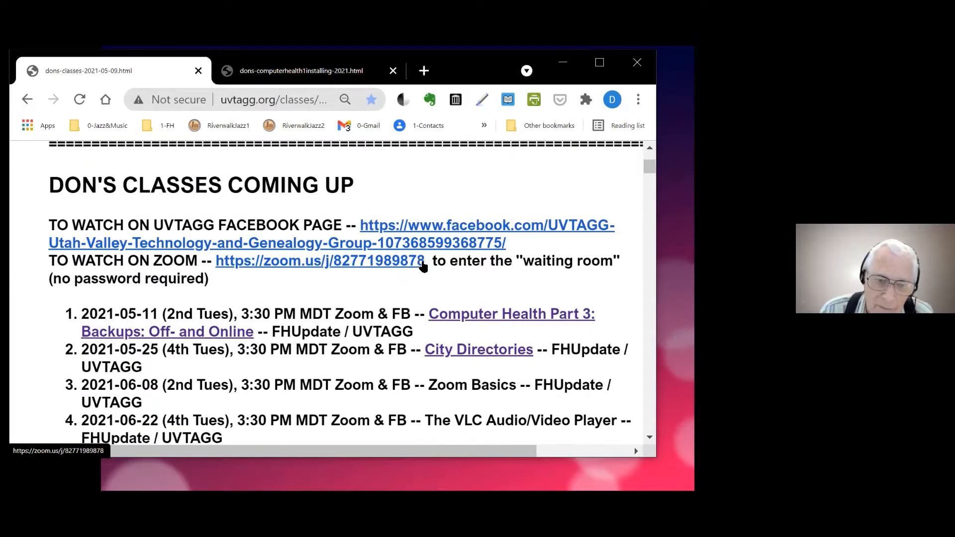
{"action": "scroll", "scroll_direction": "down", "scroll_amount": 3}
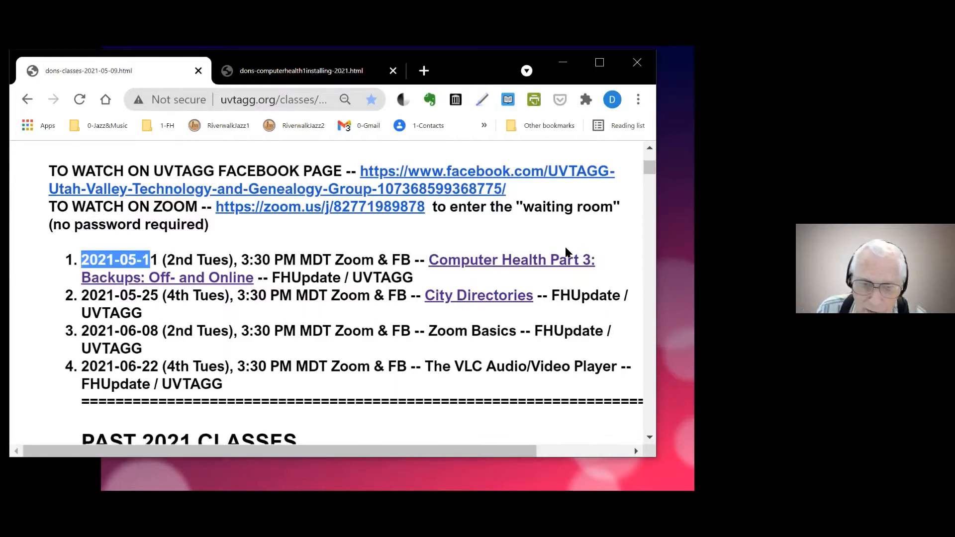
{"action": "mouse_move", "coordinate": [526, 263]}
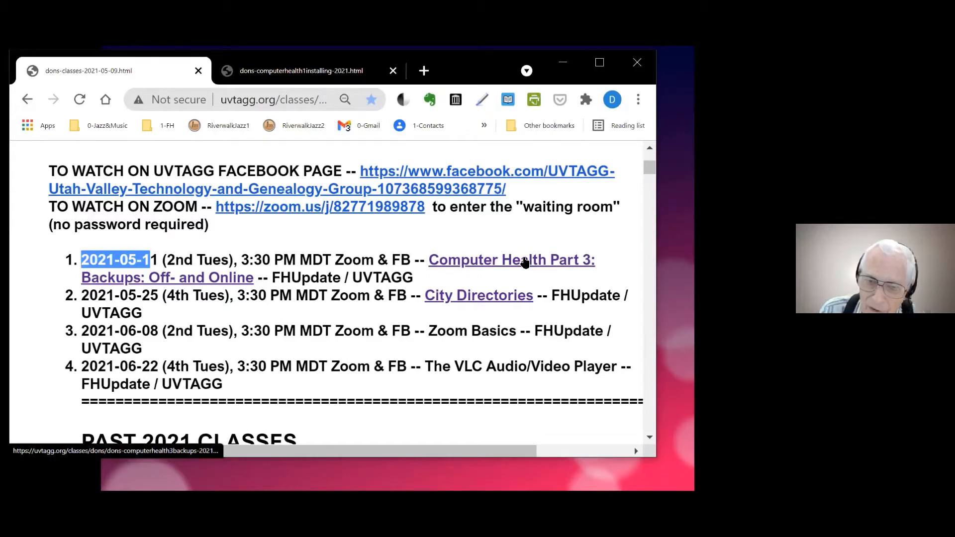
{"action": "mouse_move", "coordinate": [243, 282]}
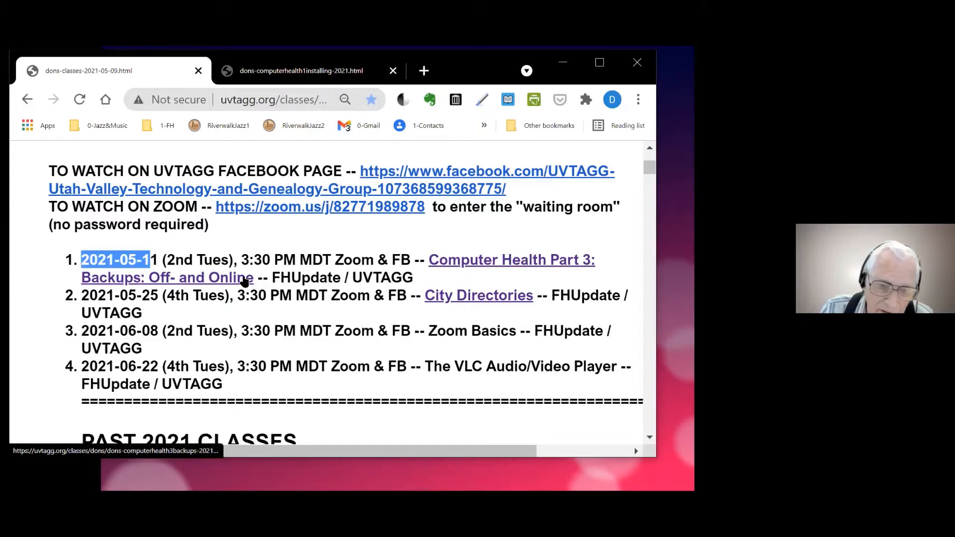
{"action": "mouse_move", "coordinate": [444, 311]}
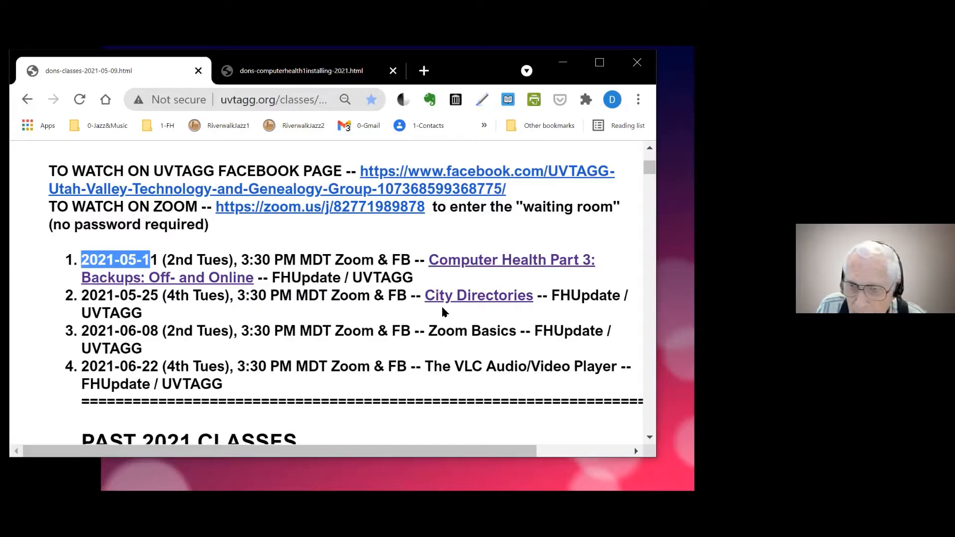
{"action": "mouse_move", "coordinate": [484, 295]}
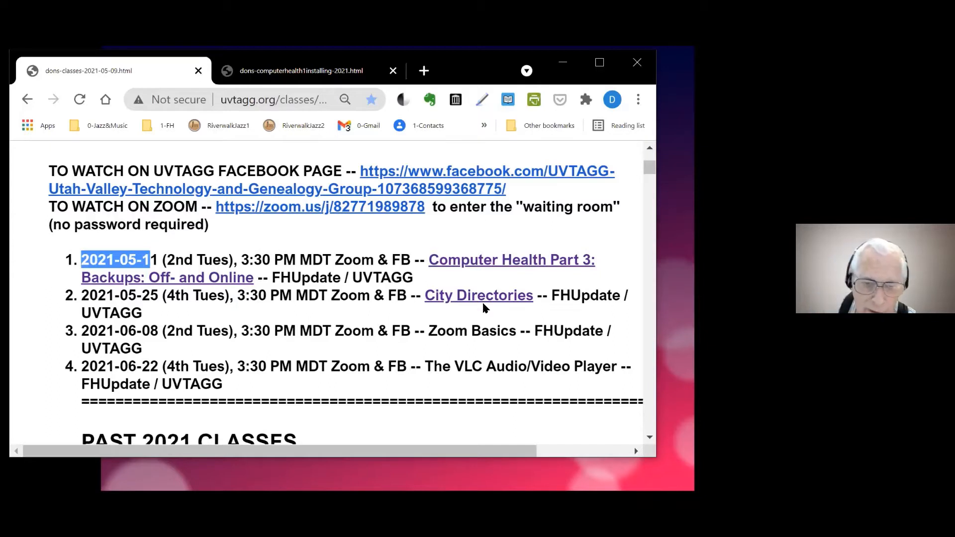
{"action": "mouse_move", "coordinate": [478, 296]}
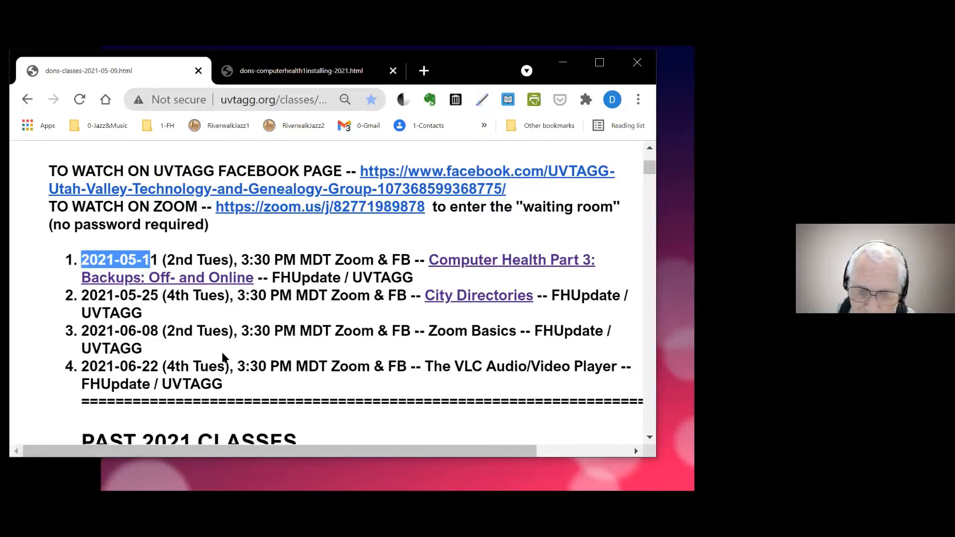
{"action": "mouse_move", "coordinate": [511, 349]}
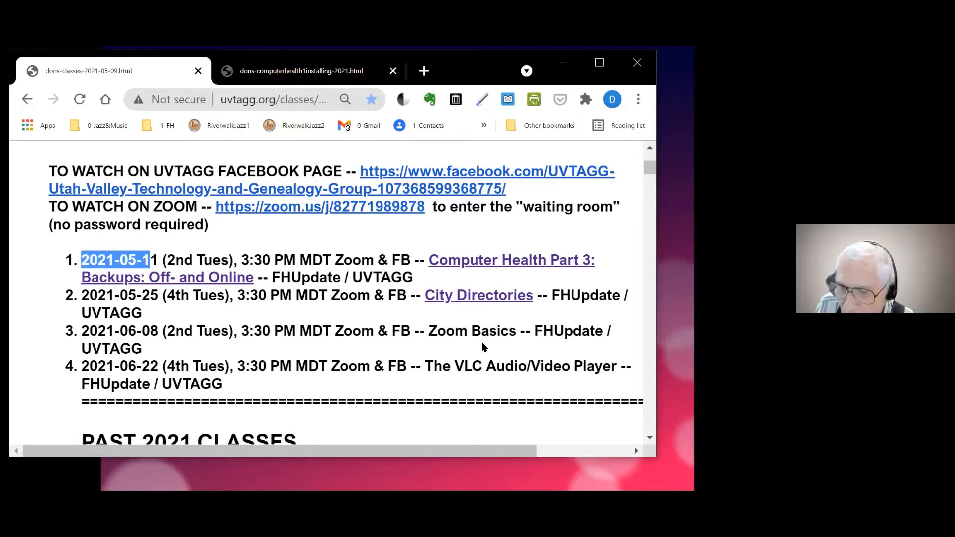
{"action": "mouse_move", "coordinate": [445, 353]}
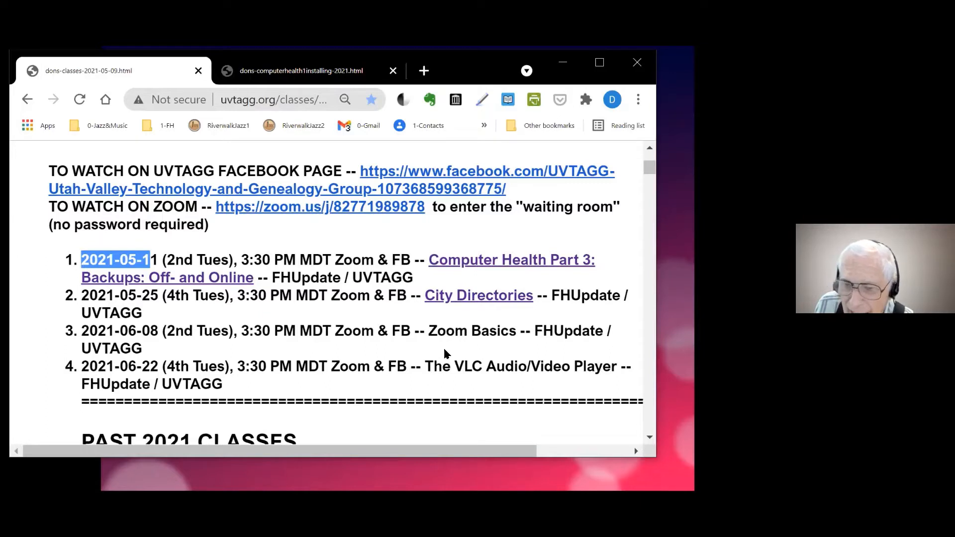
{"action": "mouse_move", "coordinate": [431, 338]}
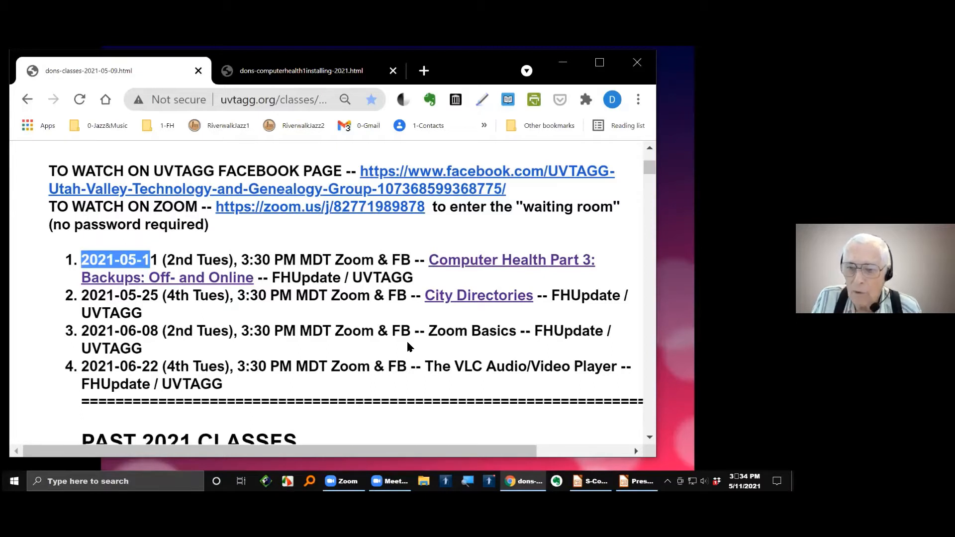
{"action": "mouse_move", "coordinate": [407, 356]}
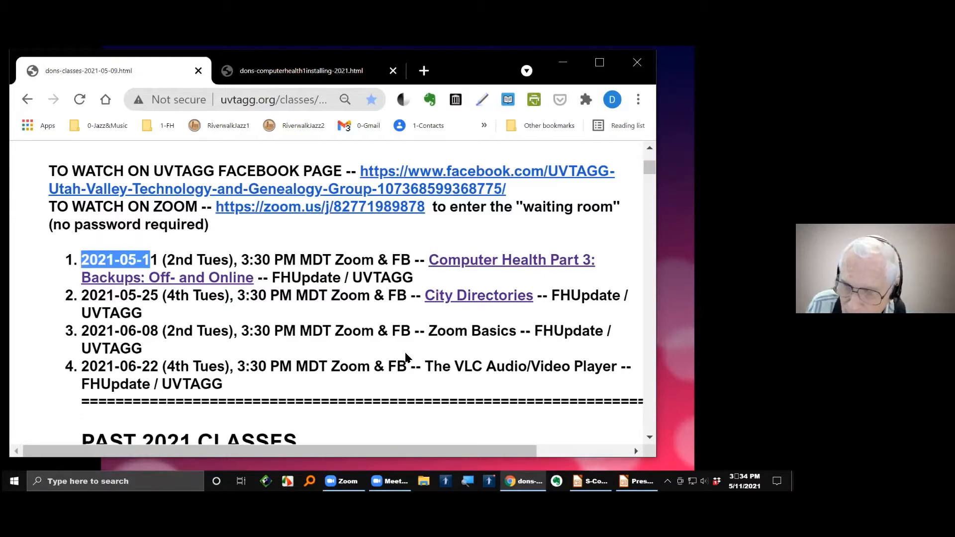
{"action": "mouse_move", "coordinate": [432, 343]}
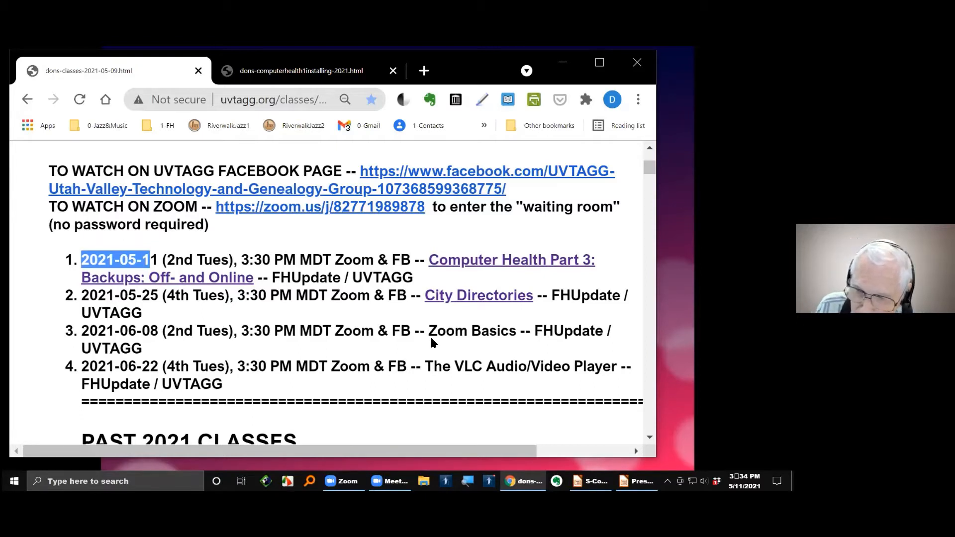
{"action": "mouse_move", "coordinate": [460, 368]}
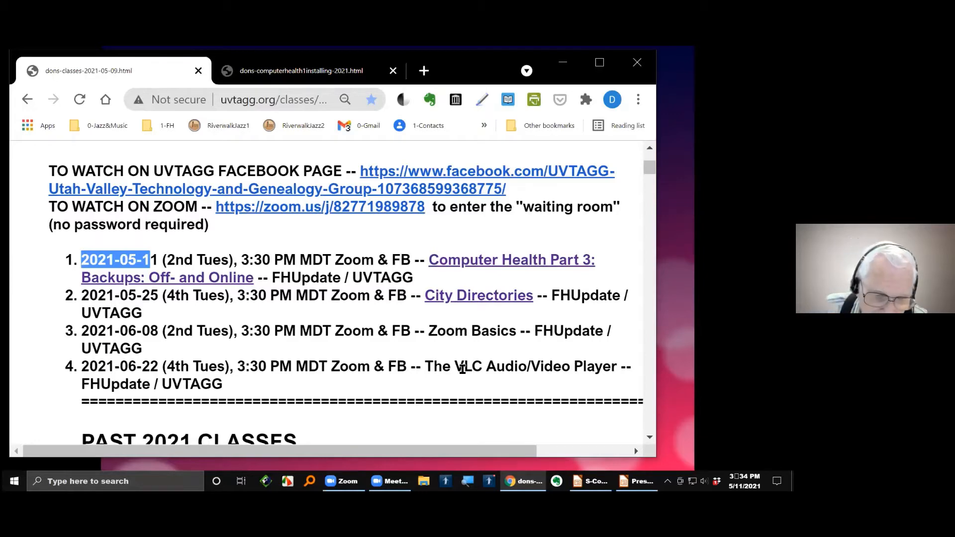
{"action": "scroll", "scroll_direction": "down", "scroll_amount": 3}
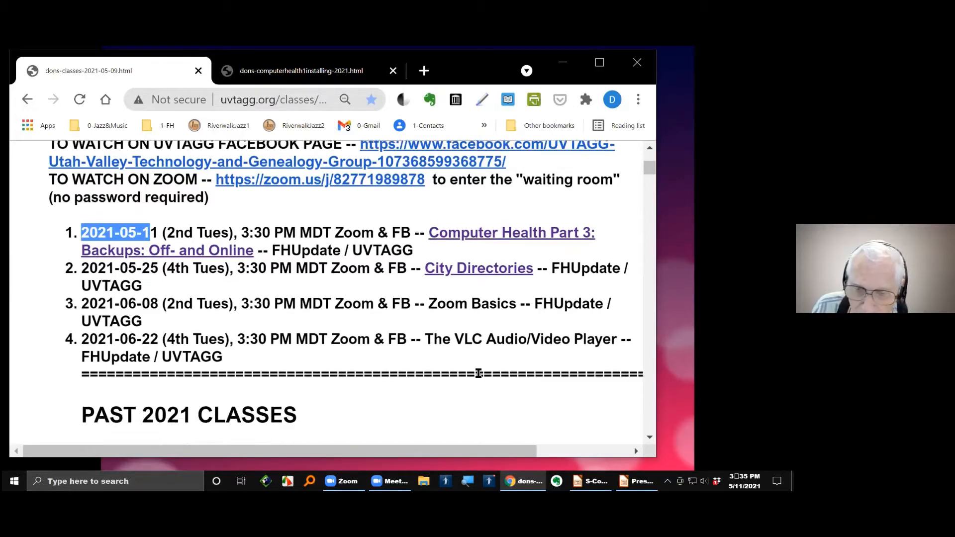
{"action": "scroll", "scroll_direction": "down", "scroll_amount": 3}
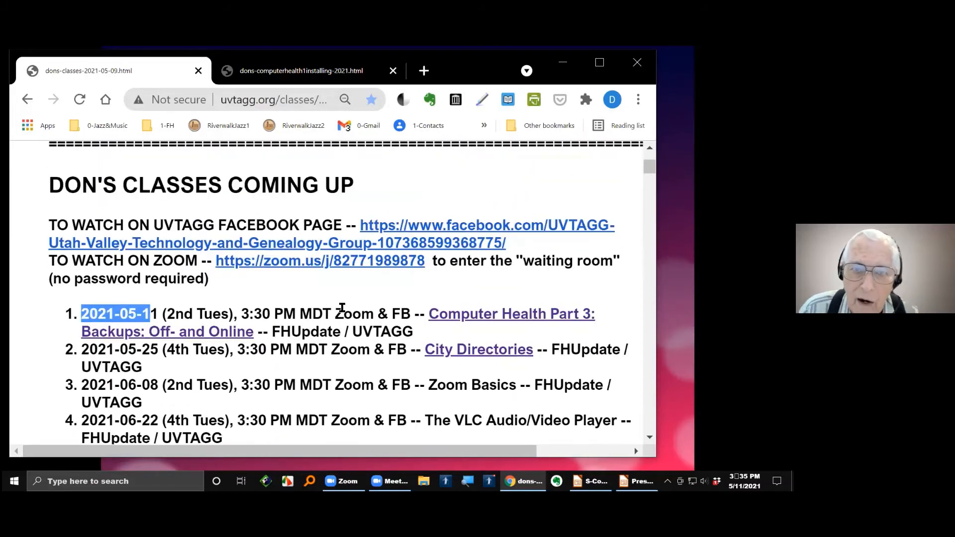
{"action": "mouse_move", "coordinate": [484, 317]}
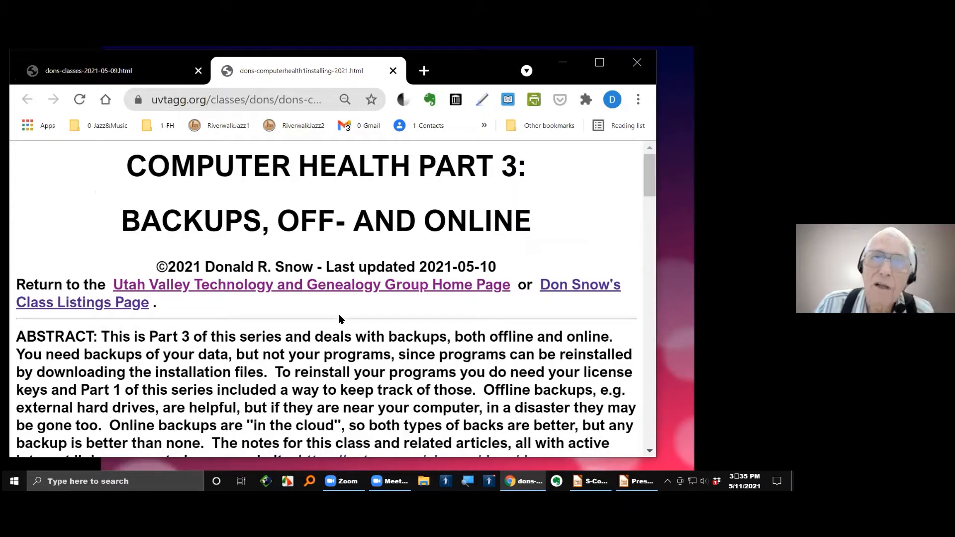
Scroll the backups notes past the abstract to the Welcome and Introduction list
{"action": "scroll", "scroll_direction": "down", "scroll_amount": 3}
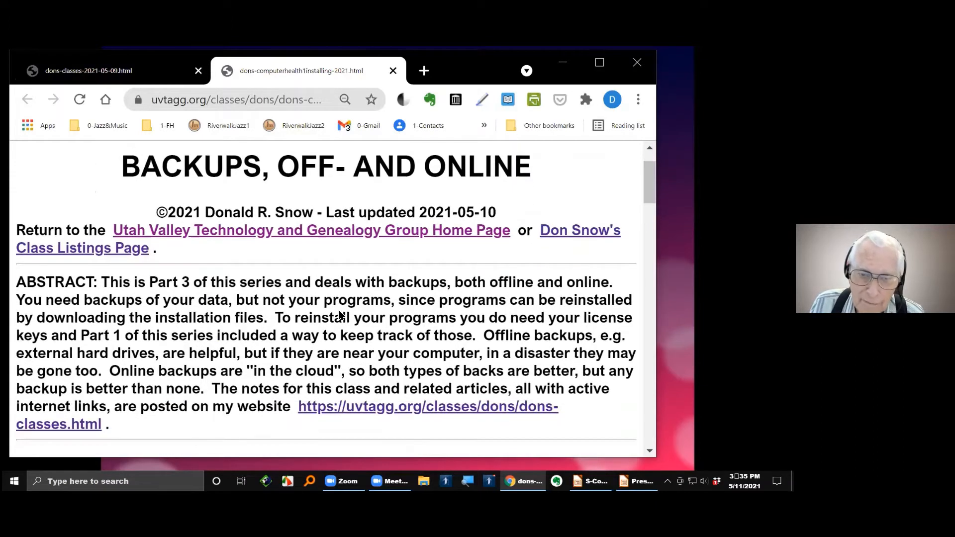
{"action": "scroll", "scroll_direction": "down", "scroll_amount": 3}
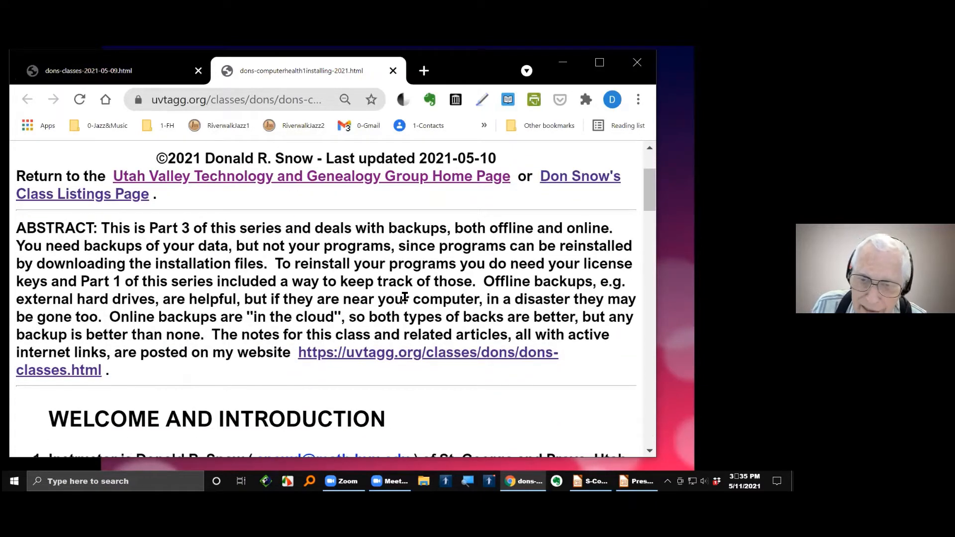
{"action": "scroll", "scroll_direction": "down", "scroll_amount": 3}
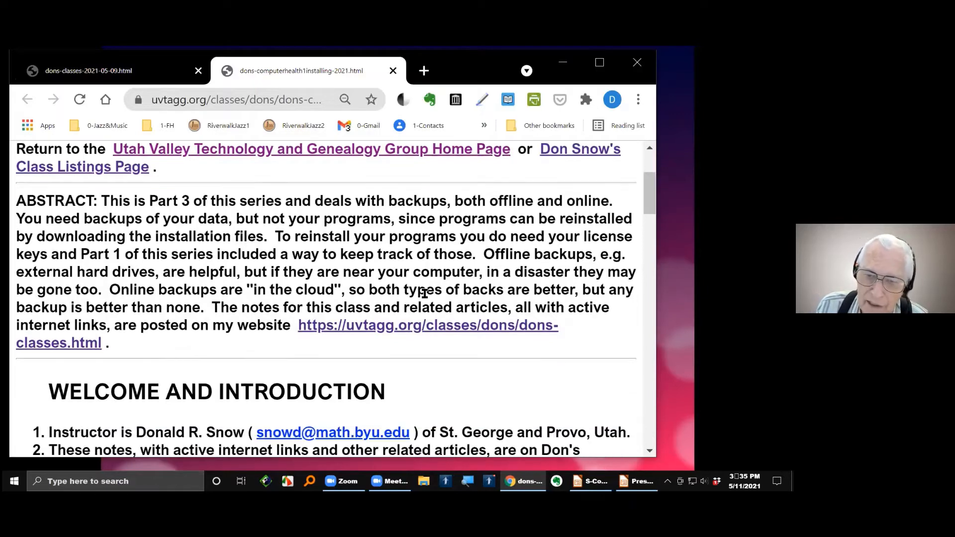
{"action": "scroll", "scroll_direction": "down", "scroll_amount": 3}
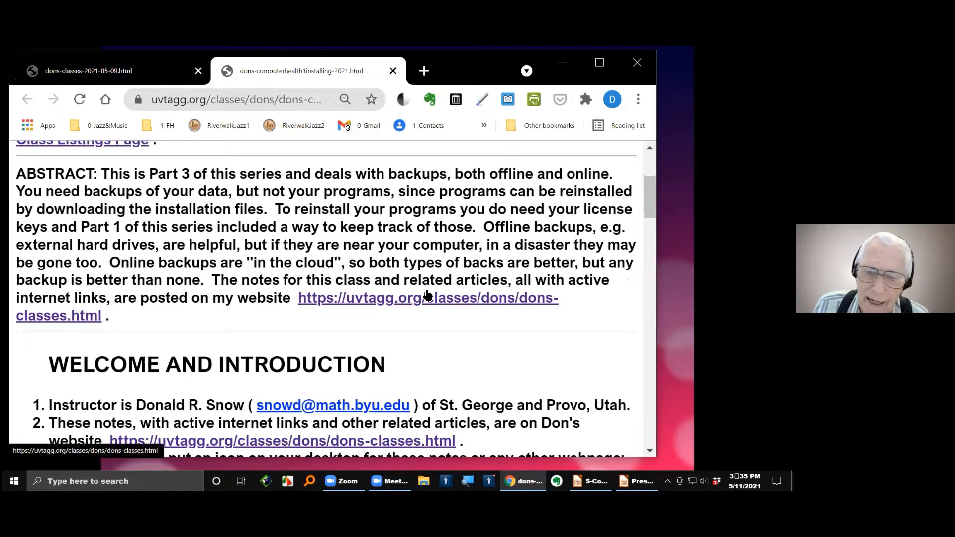
{"action": "scroll", "scroll_direction": "down", "scroll_amount": 3}
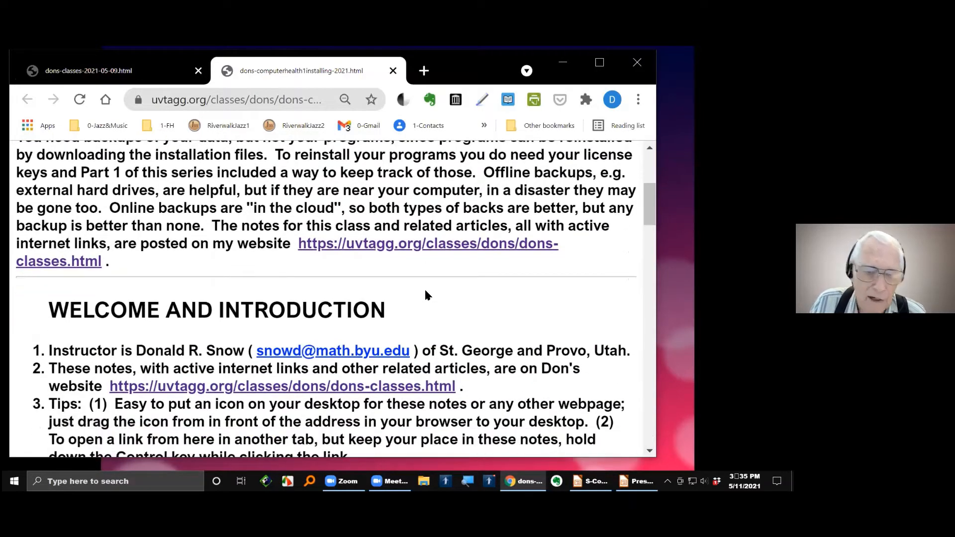
{"action": "mouse_move", "coordinate": [430, 292]}
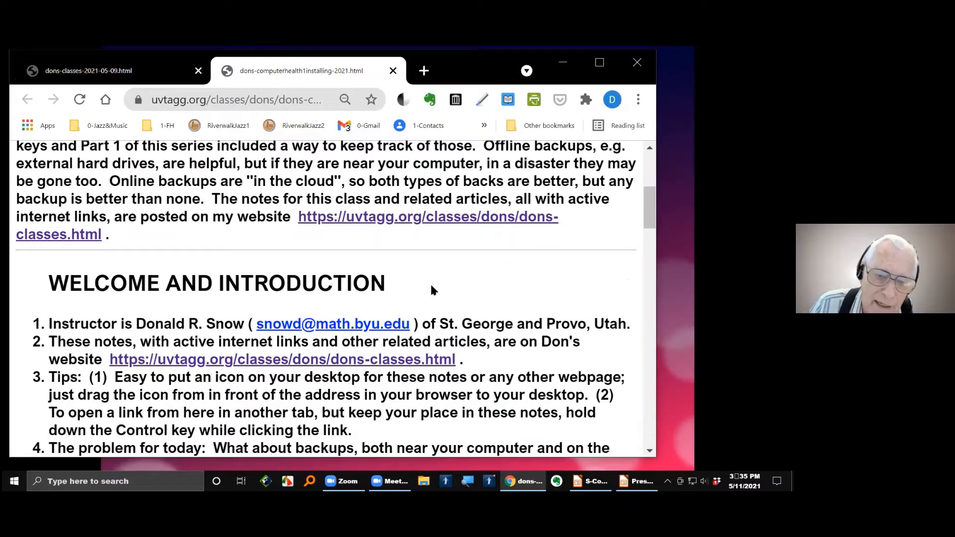
{"action": "scroll", "scroll_direction": "down", "scroll_amount": 3}
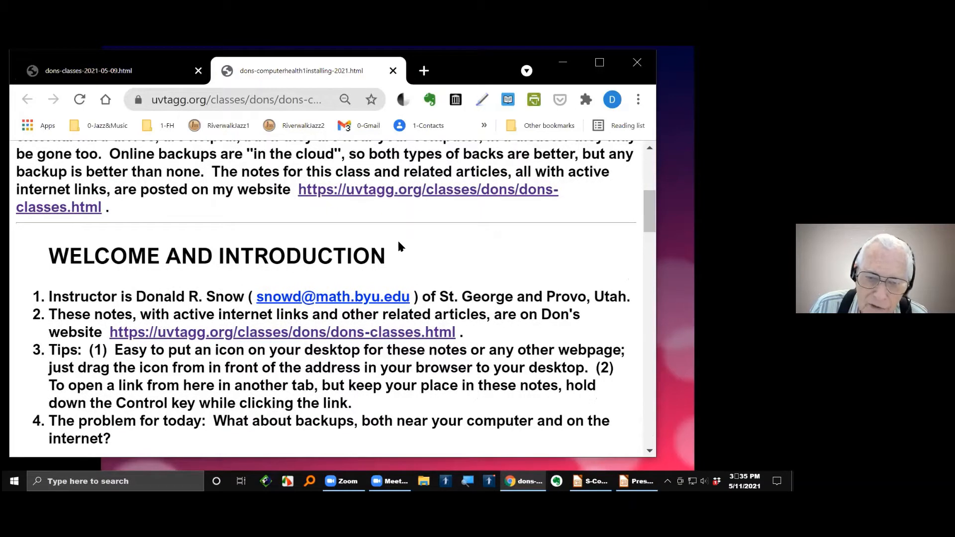
{"action": "scroll", "scroll_direction": "down", "scroll_amount": 3}
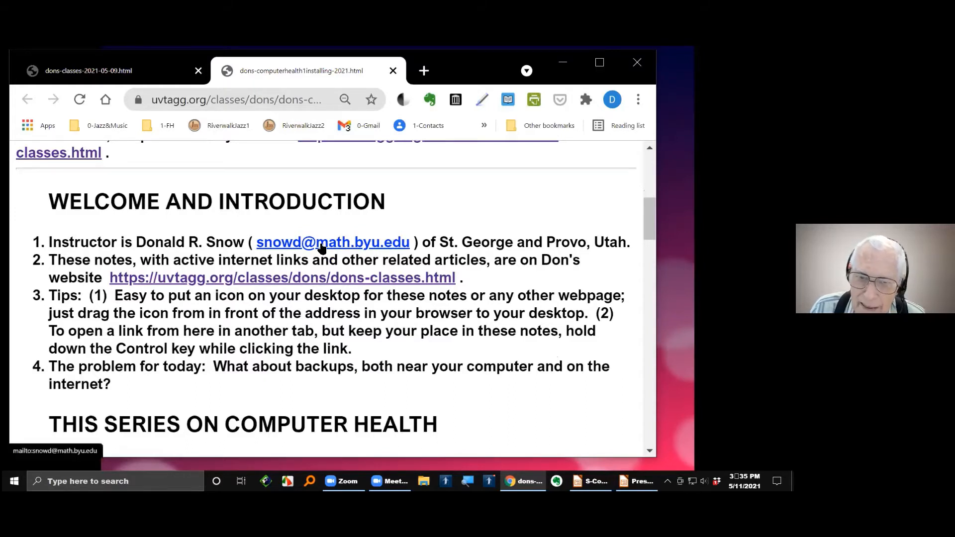
{"action": "mouse_move", "coordinate": [399, 249]}
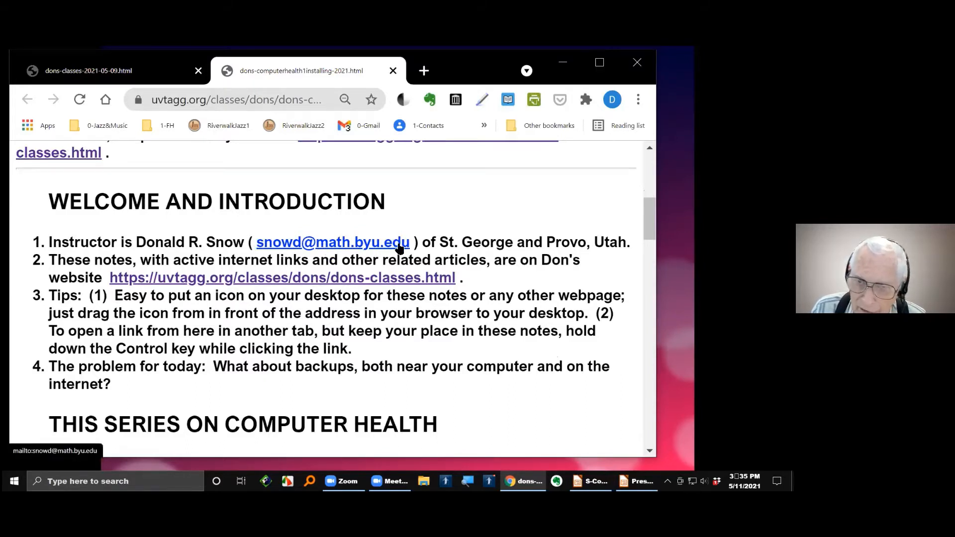
{"action": "mouse_move", "coordinate": [420, 277]}
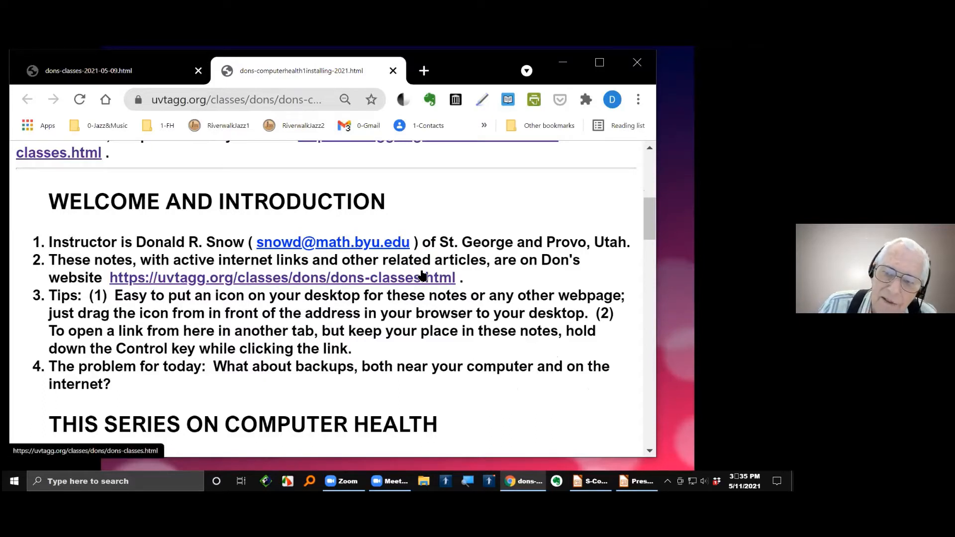
{"action": "mouse_move", "coordinate": [410, 287]}
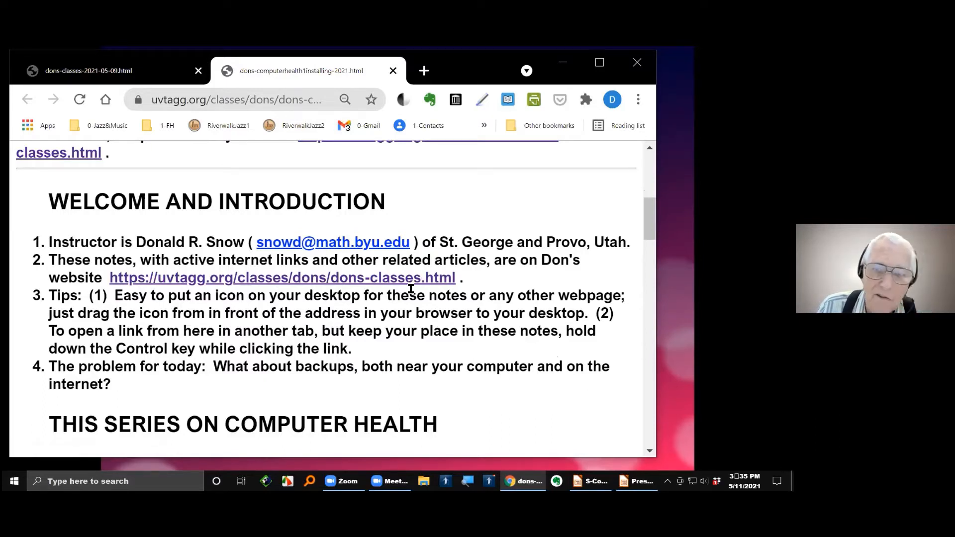
Scroll down through the Computer Health series overview and backup notes
{"action": "scroll", "scroll_direction": "down", "scroll_amount": 3}
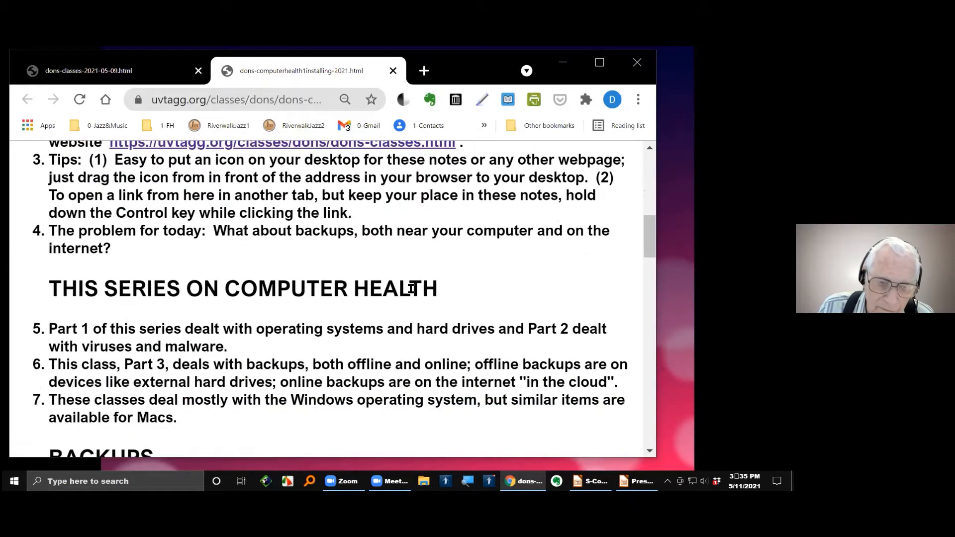
{"action": "scroll", "scroll_direction": "down", "scroll_amount": 3}
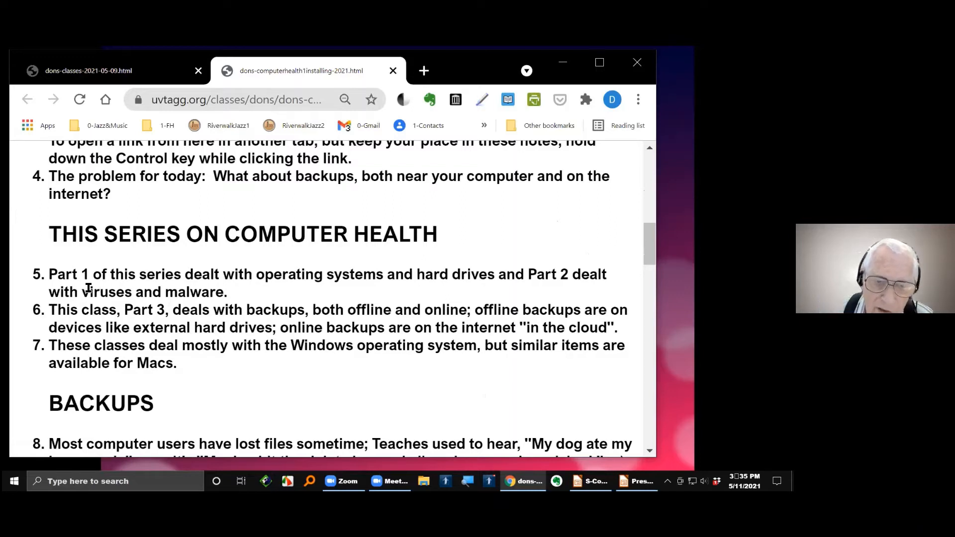
{"action": "mouse_move", "coordinate": [278, 299]}
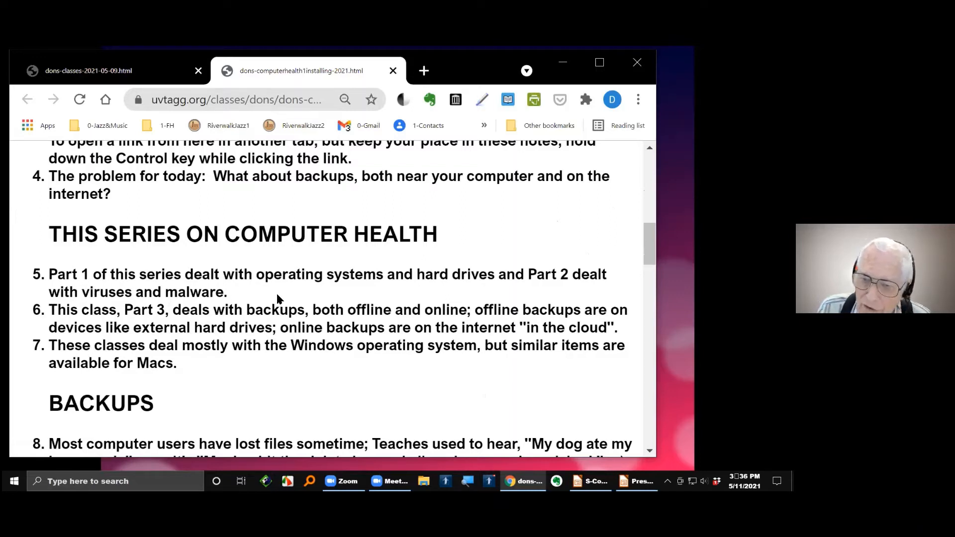
{"action": "mouse_move", "coordinate": [278, 296]}
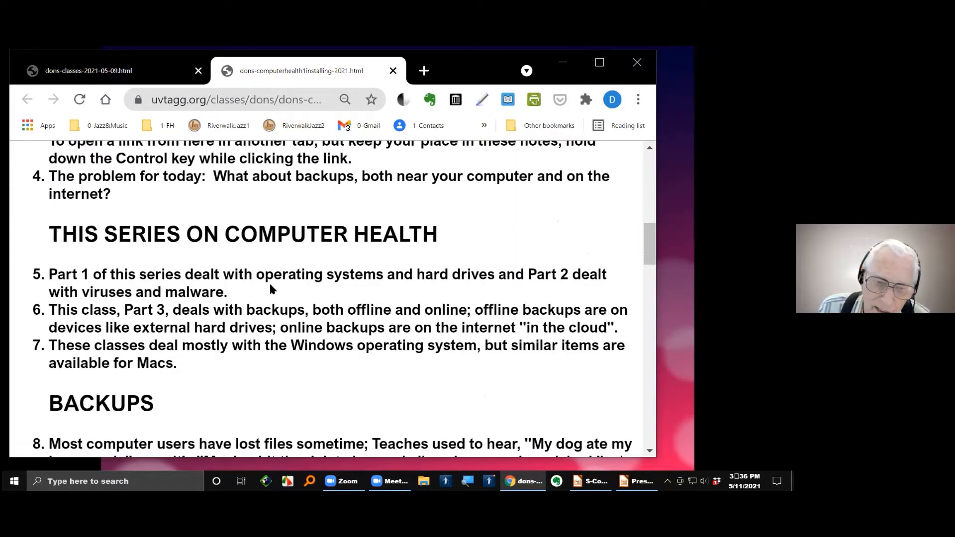
{"action": "scroll", "scroll_direction": "down", "scroll_amount": 3}
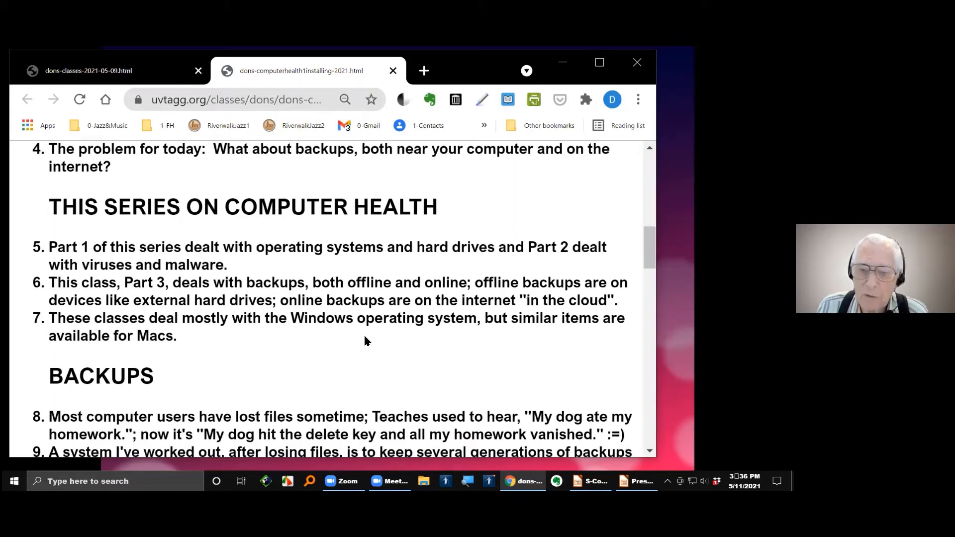
{"action": "mouse_move", "coordinate": [408, 333]}
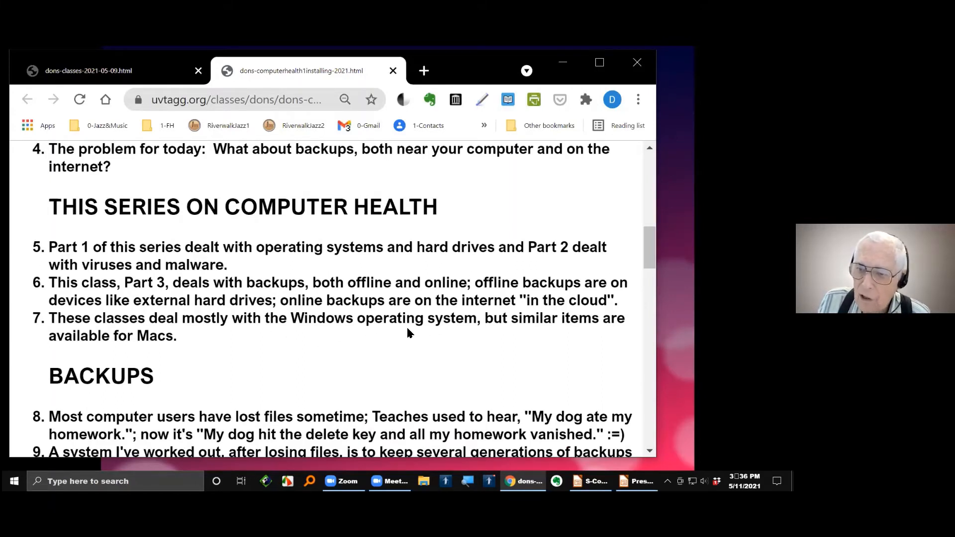
{"action": "mouse_move", "coordinate": [363, 348]}
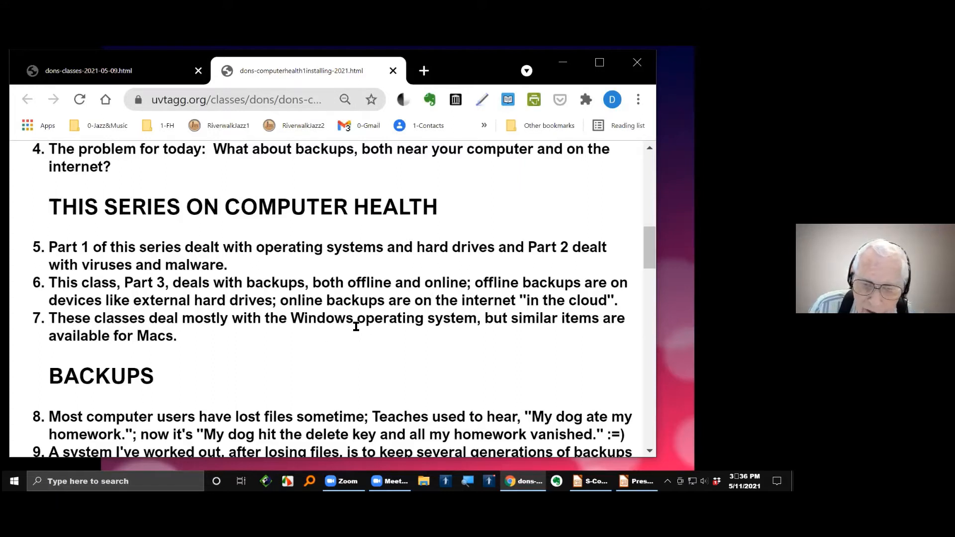
{"action": "mouse_move", "coordinate": [341, 362]}
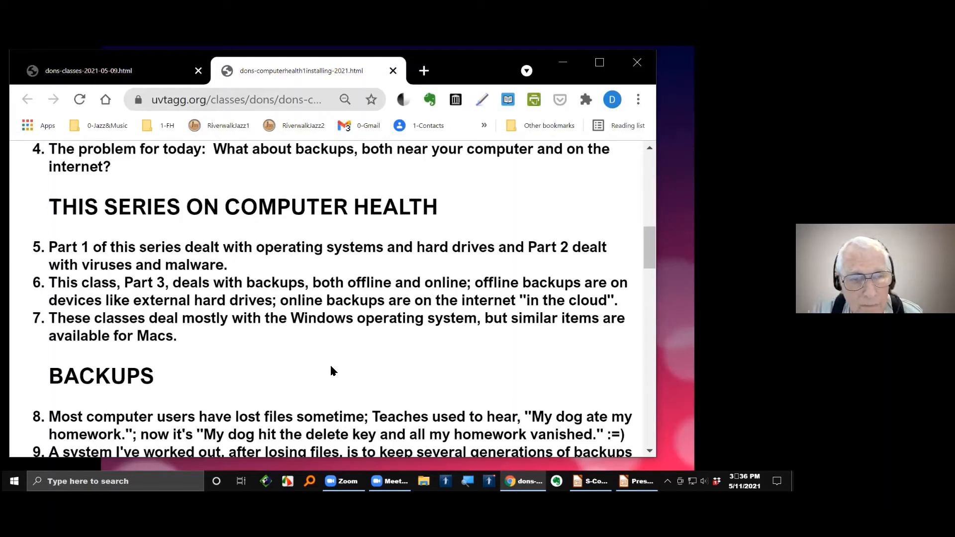
{"action": "mouse_move", "coordinate": [321, 367]}
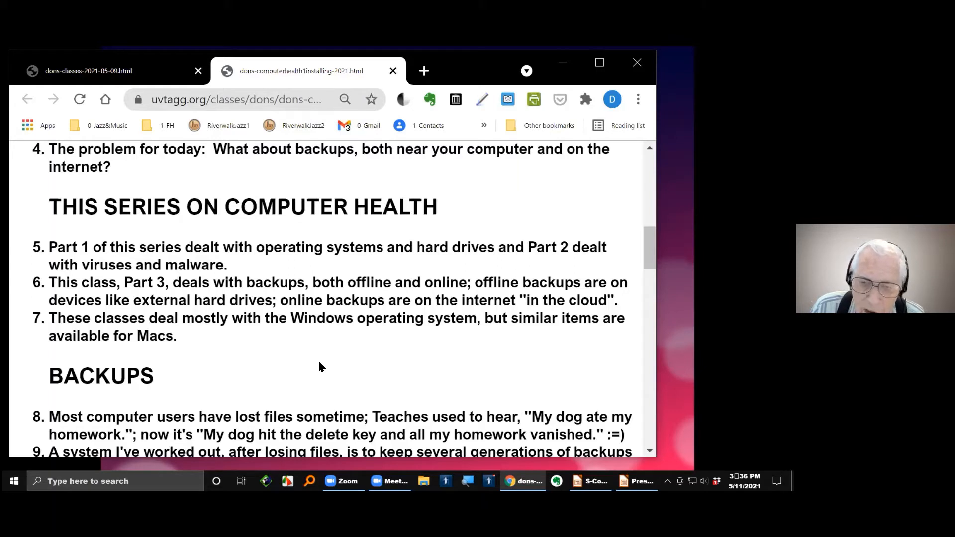
{"action": "scroll", "scroll_direction": "down", "scroll_amount": 3}
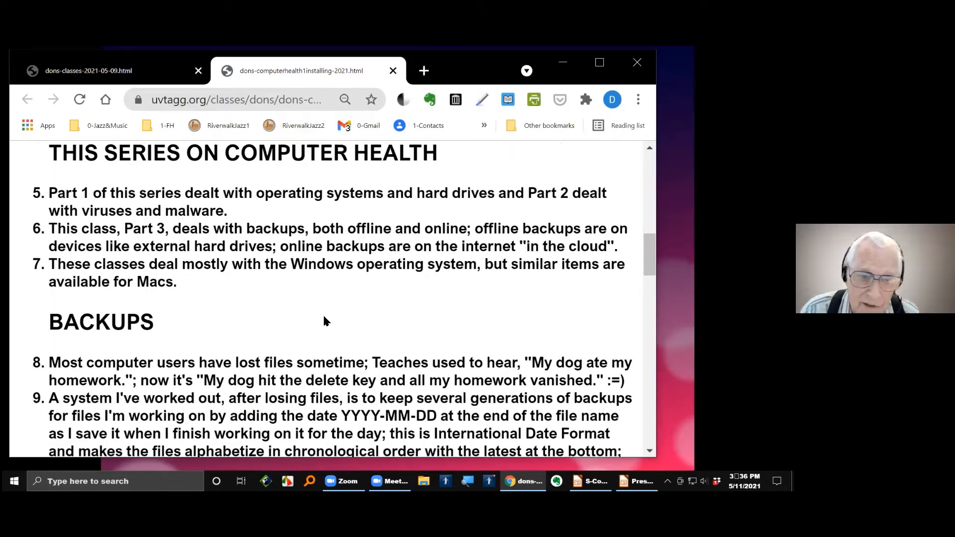
{"action": "scroll", "scroll_direction": "down", "scroll_amount": 3}
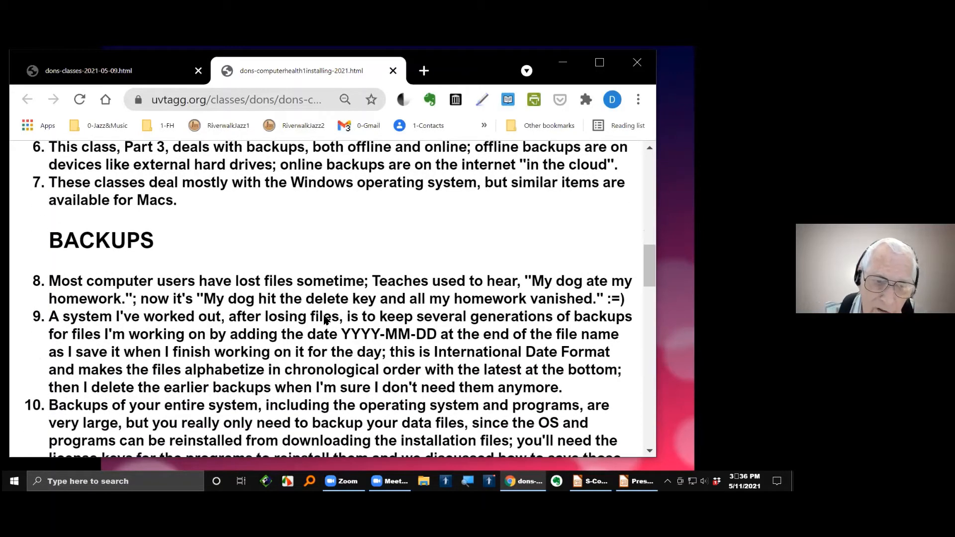
{"action": "scroll", "scroll_direction": "down", "scroll_amount": 3}
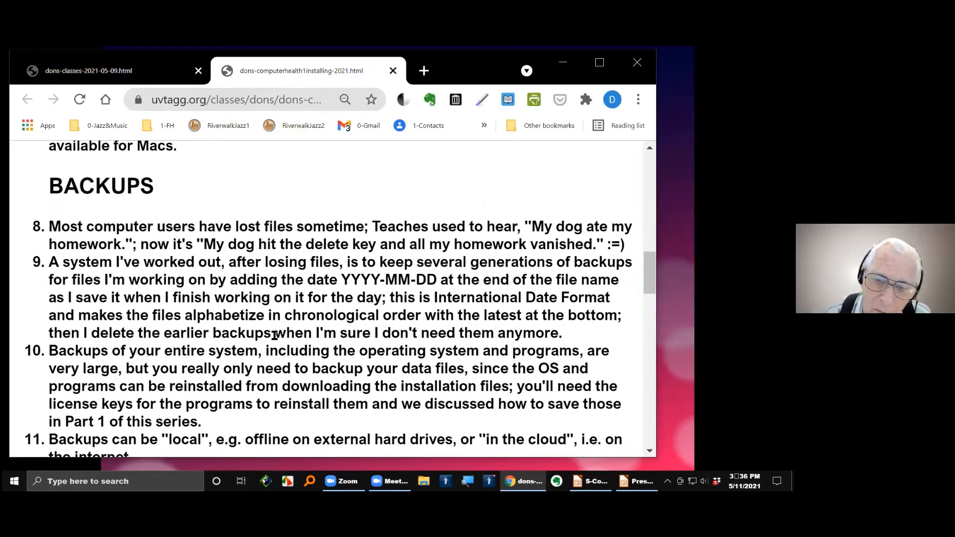
{"action": "scroll", "scroll_direction": "down", "scroll_amount": 3}
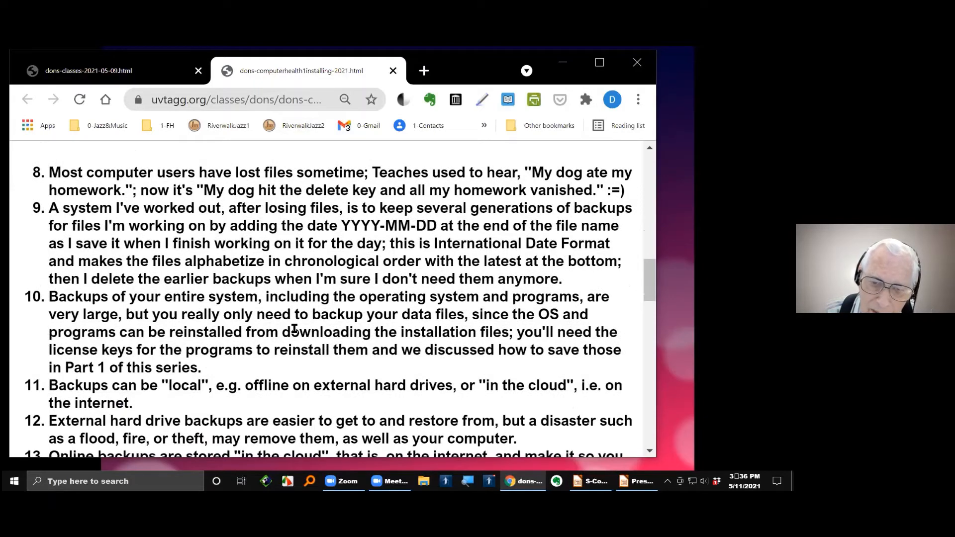
Continue scrolling the notes down to the Conclusions heading at the end
{"action": "scroll", "scroll_direction": "down", "scroll_amount": 3}
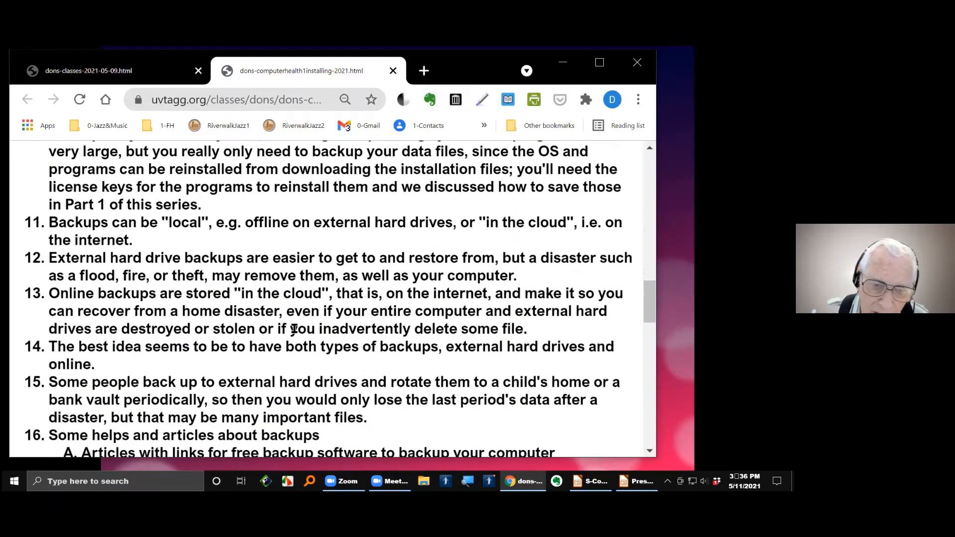
{"action": "scroll", "scroll_direction": "down", "scroll_amount": 3}
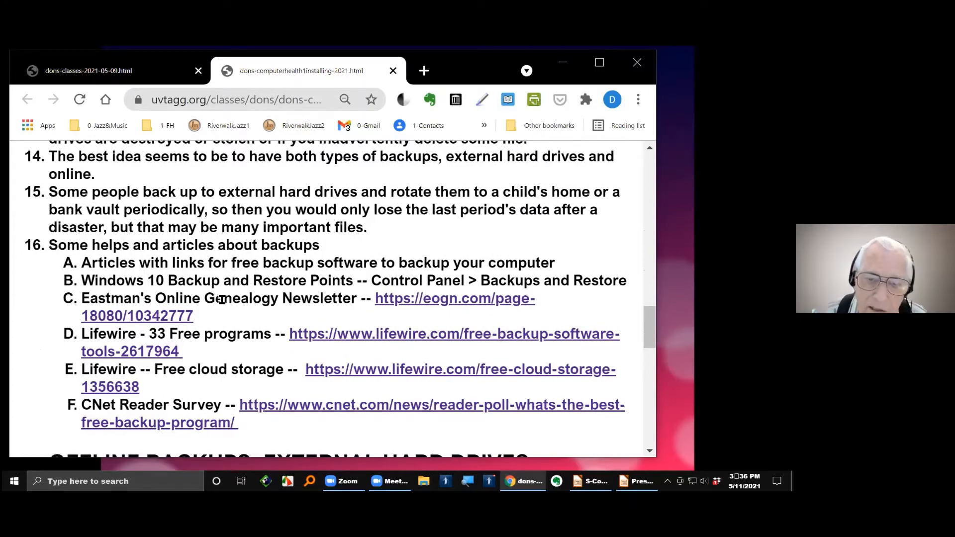
{"action": "mouse_move", "coordinate": [408, 303]}
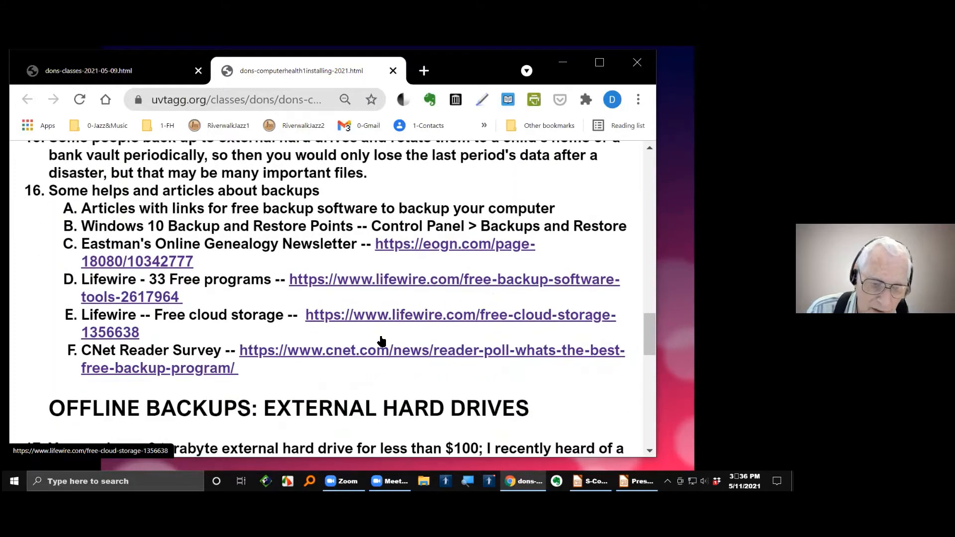
{"action": "scroll", "scroll_direction": "down", "scroll_amount": 3}
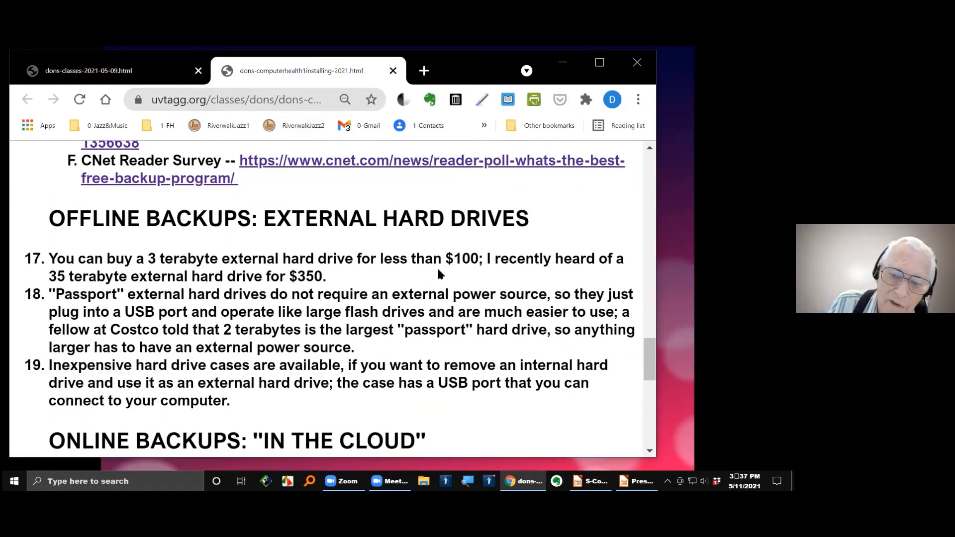
{"action": "scroll", "scroll_direction": "down", "scroll_amount": 3}
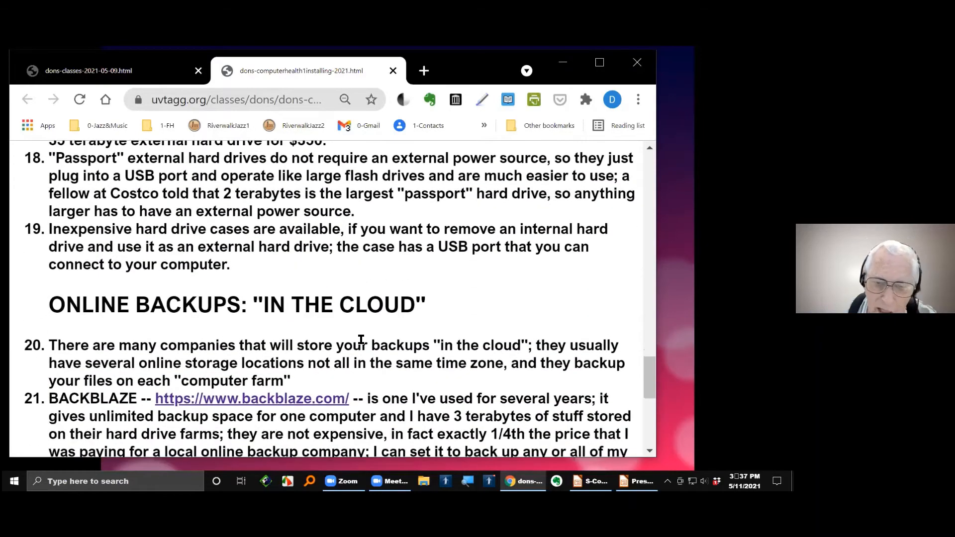
{"action": "scroll", "scroll_direction": "down", "scroll_amount": 3}
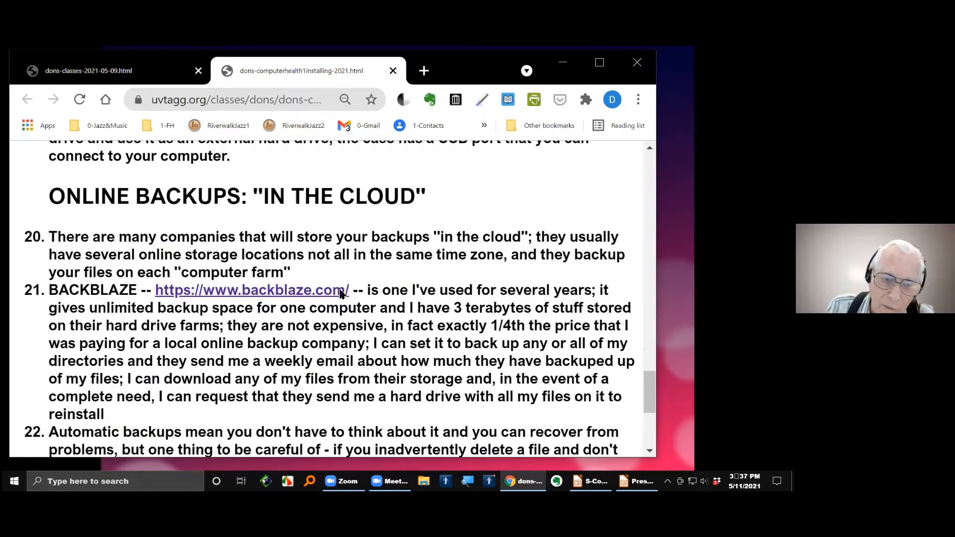
{"action": "mouse_move", "coordinate": [121, 298]}
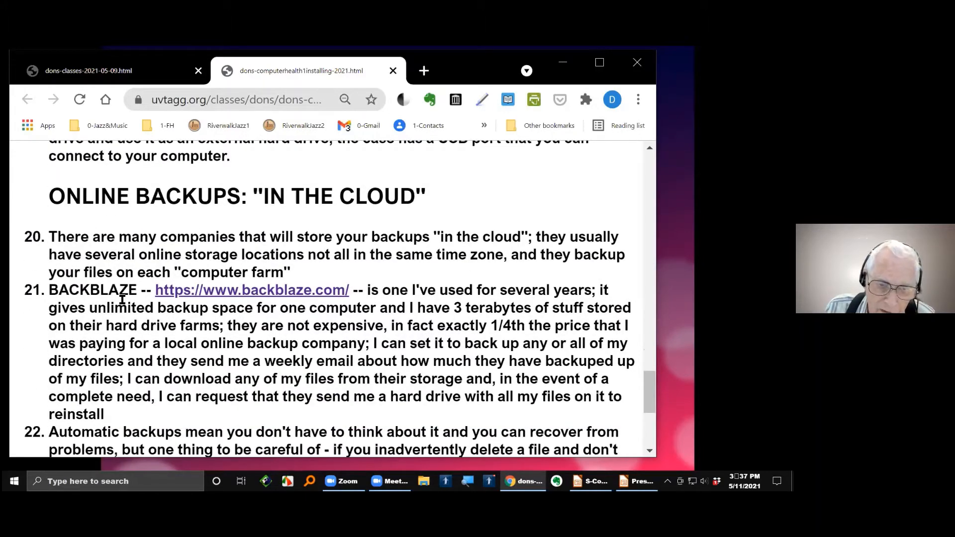
{"action": "mouse_move", "coordinate": [348, 310]}
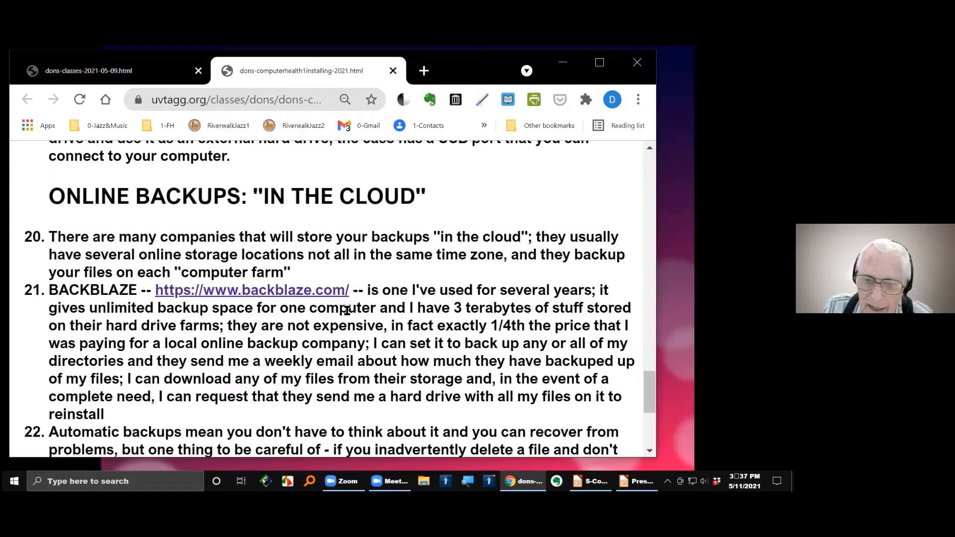
{"action": "scroll", "scroll_direction": "down", "scroll_amount": 3}
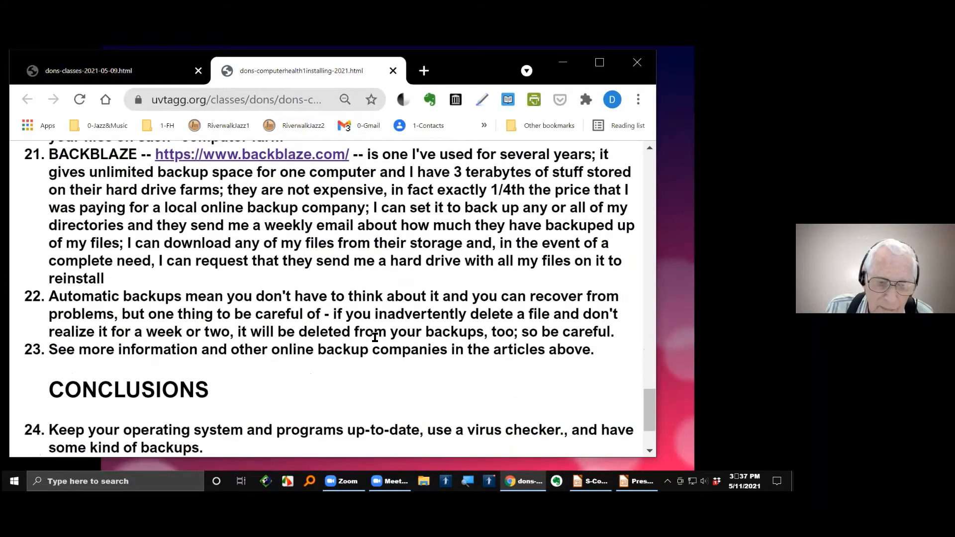
{"action": "scroll", "scroll_direction": "down", "scroll_amount": 3}
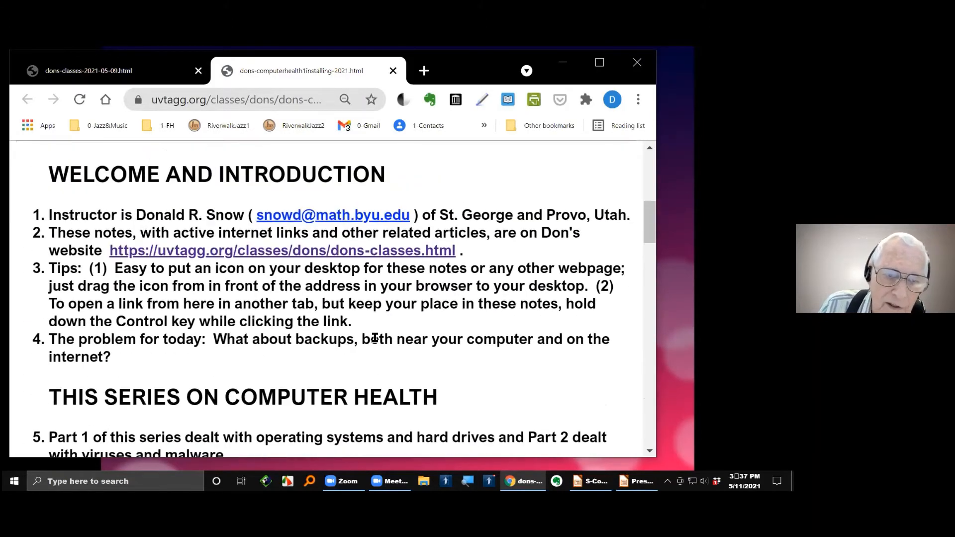
Scroll down to the BACKUPS heading and its YYYY-MM-DD file-naming tip in item 9
{"action": "scroll", "scroll_direction": "down", "scroll_amount": 3}
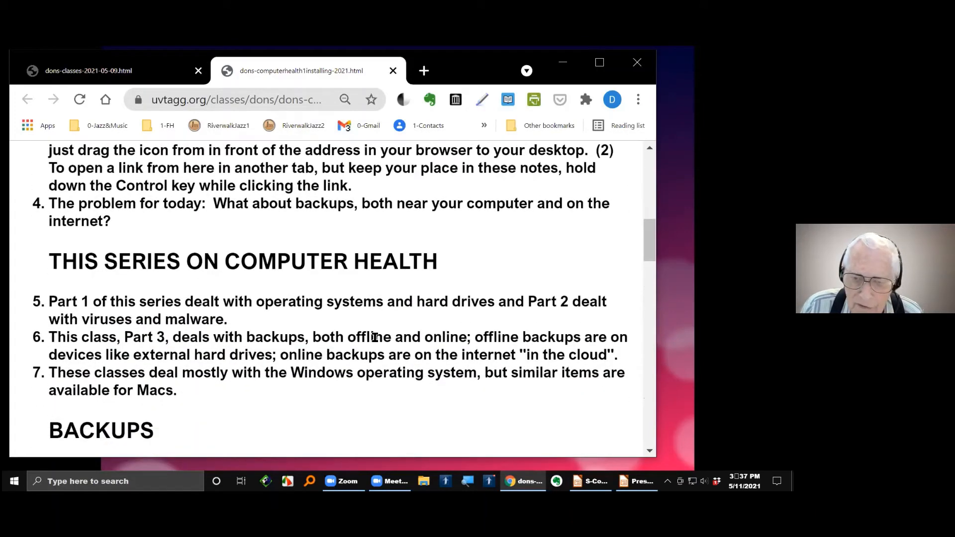
{"action": "scroll", "scroll_direction": "down", "scroll_amount": 3}
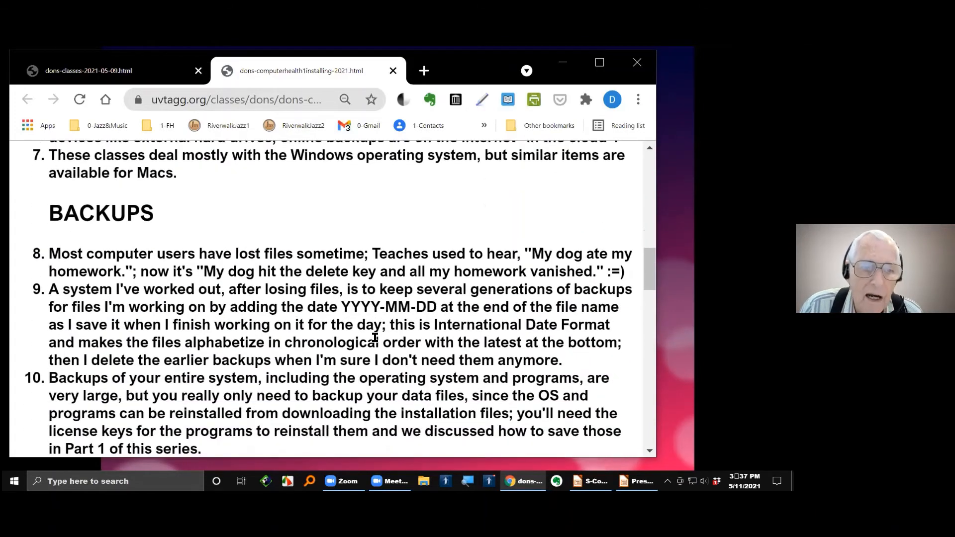
{"action": "scroll", "scroll_direction": "down", "scroll_amount": 3}
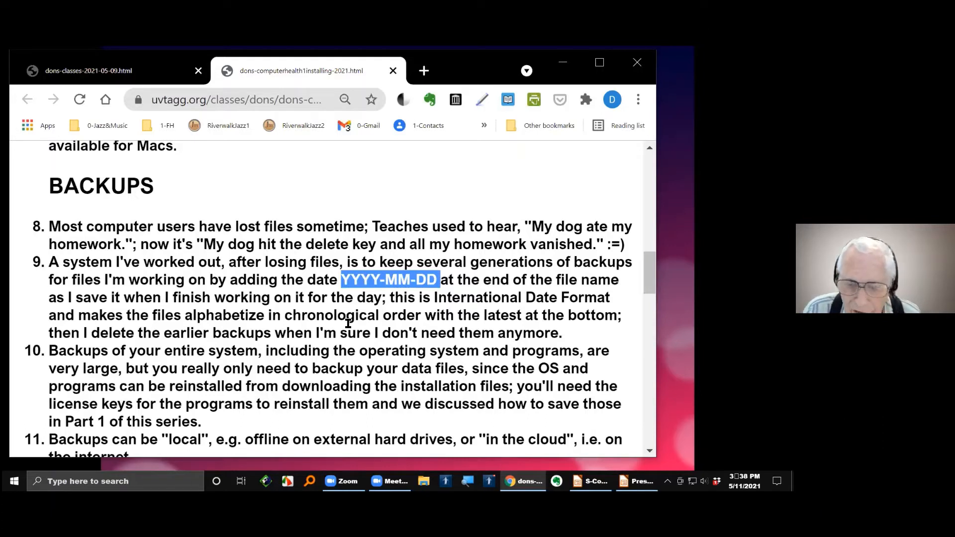
{"action": "mouse_move", "coordinate": [391, 417]}
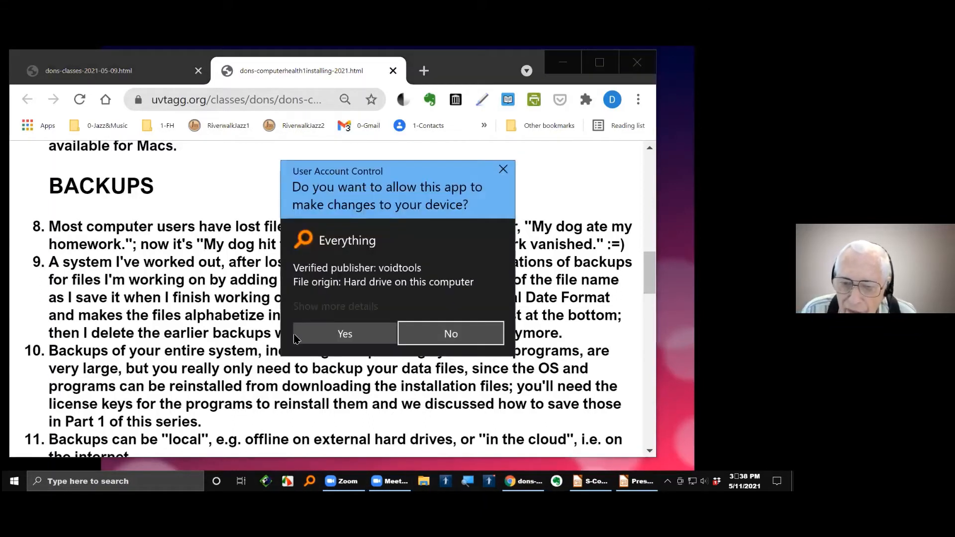
Allow Everything to run by answering Yes to the User Account Control prompt
{"action": "left_click", "coordinate": [344, 333]}
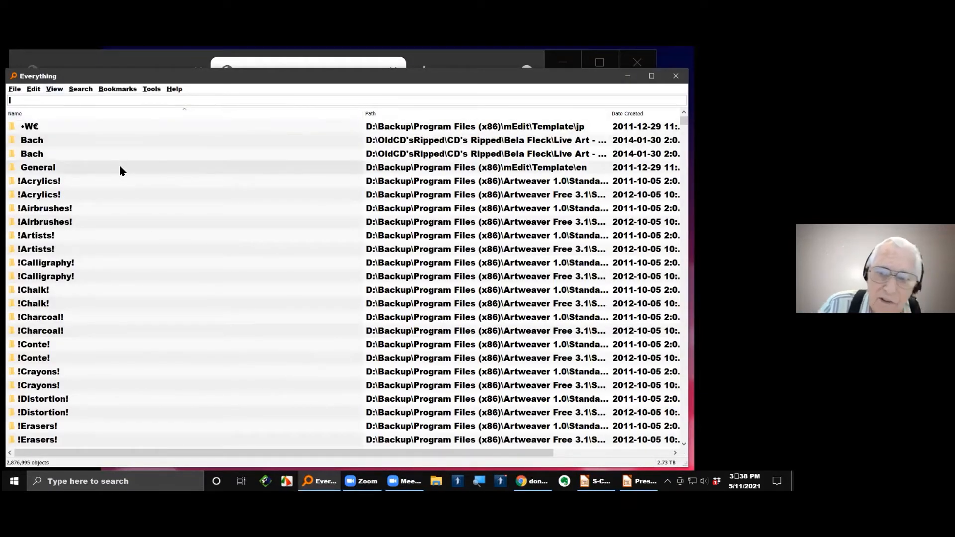
{"action": "mouse_move", "coordinate": [133, 169]}
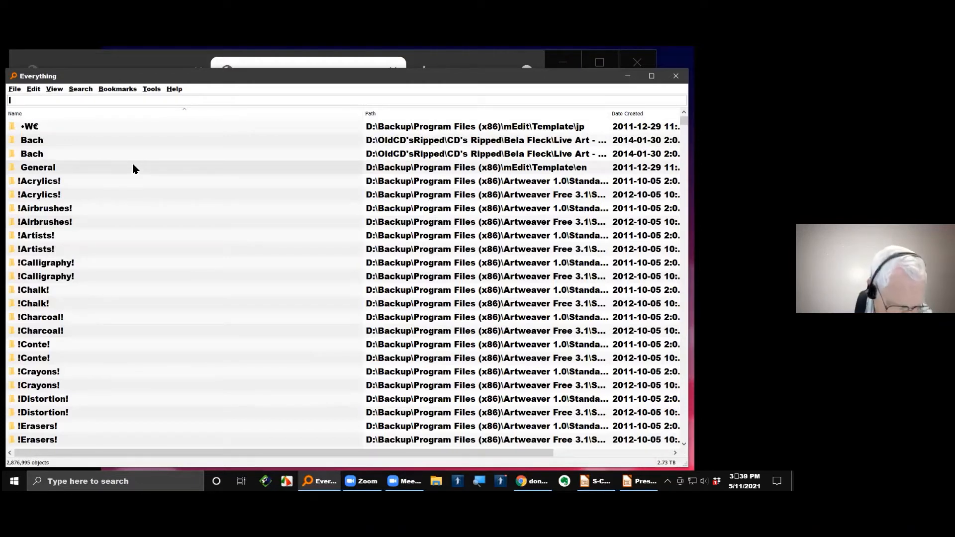
Search Everything for 'dons computerhealth', correcting the misspelled term
{"action": "type", "text": "dons computer"}
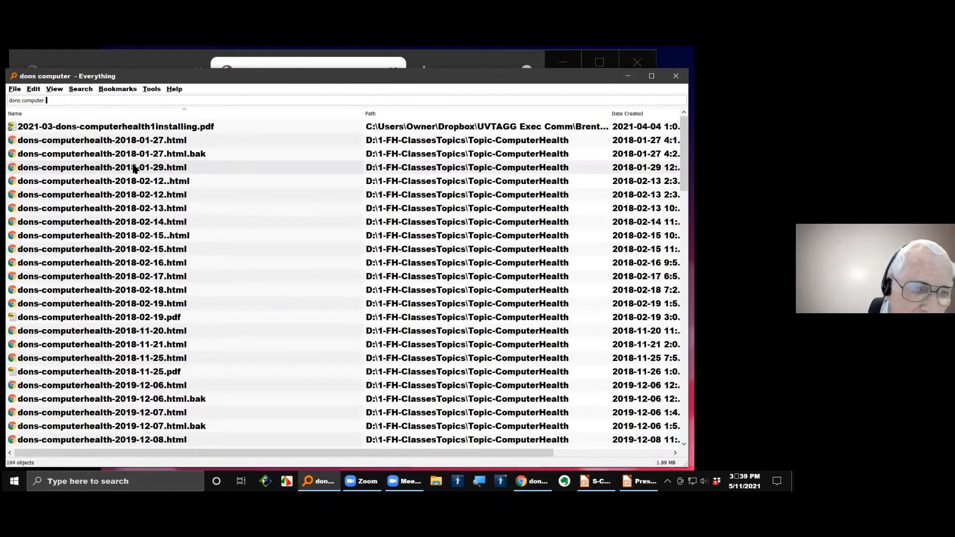
{"action": "key", "text": "Backspace"}
{"action": "type", "text": "hea"}
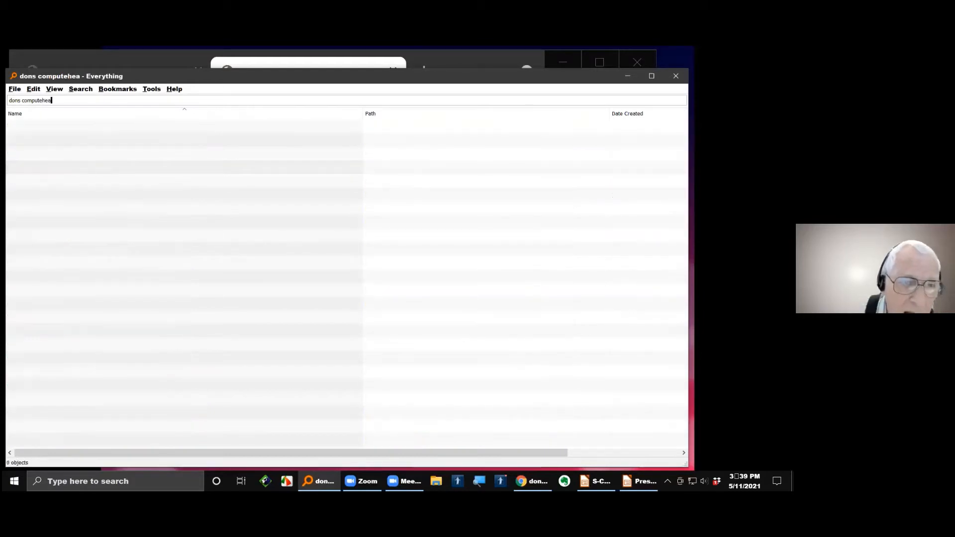
{"action": "key", "text": "Backspace"}
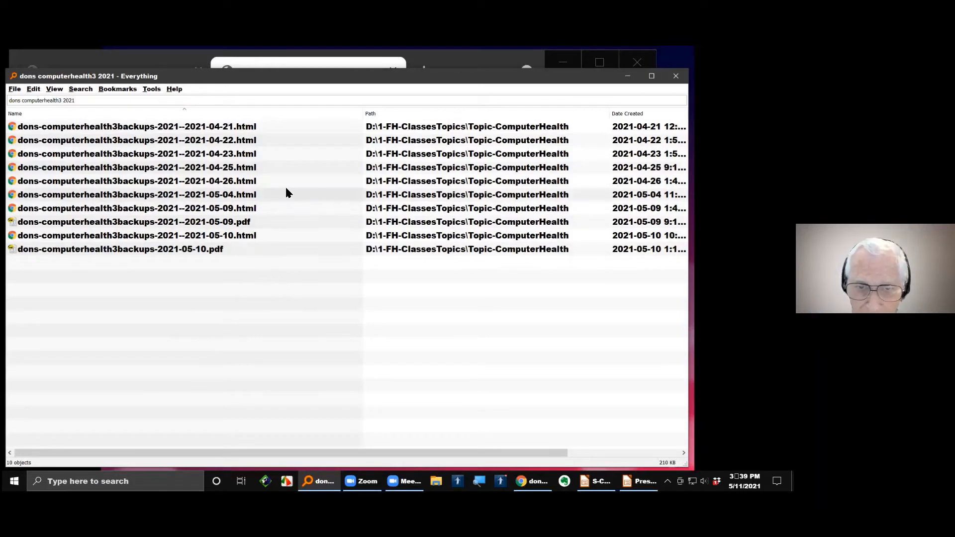
{"action": "mouse_move", "coordinate": [239, 250]}
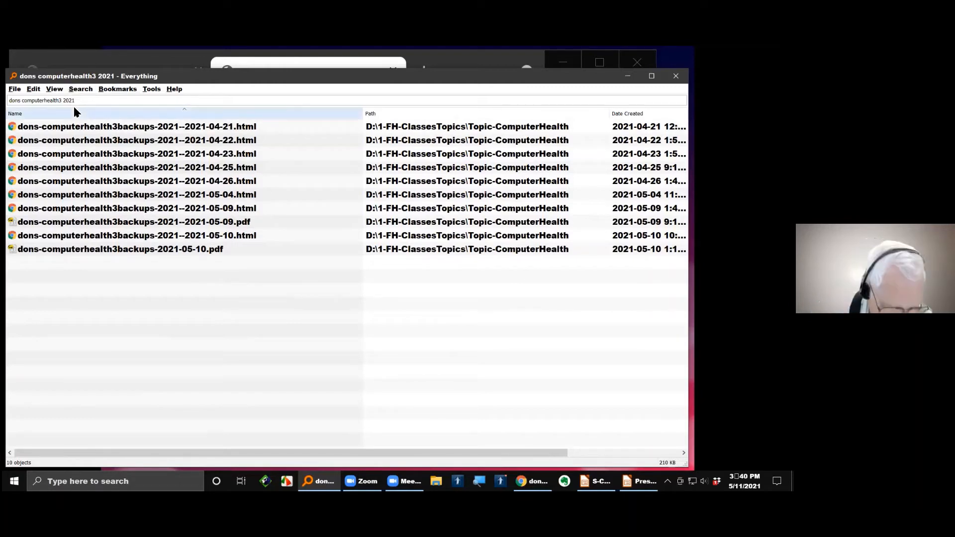
Refine the search to 'dons computerhealth3 .html 2021' so only the dated .html copies are listed
{"action": "type", "text": ".html"}
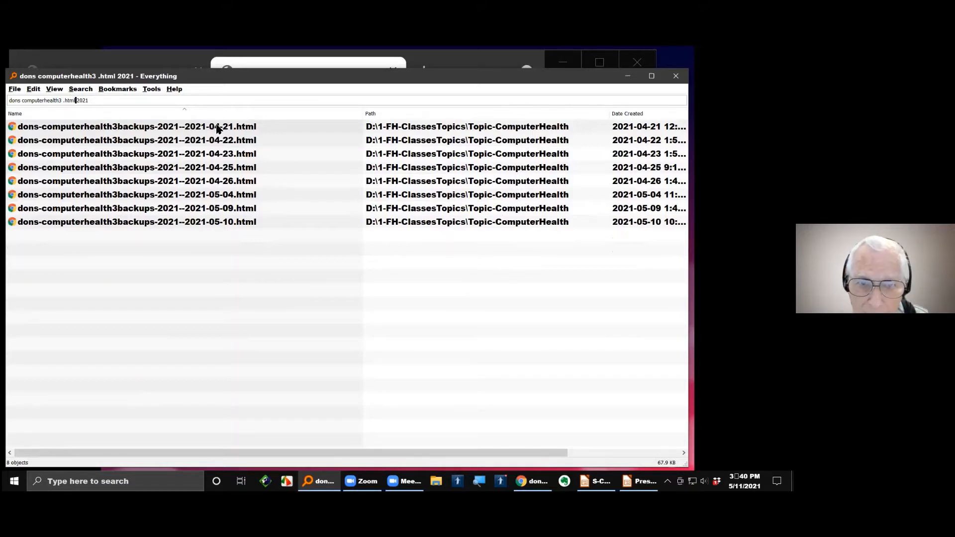
{"action": "mouse_move", "coordinate": [235, 128]}
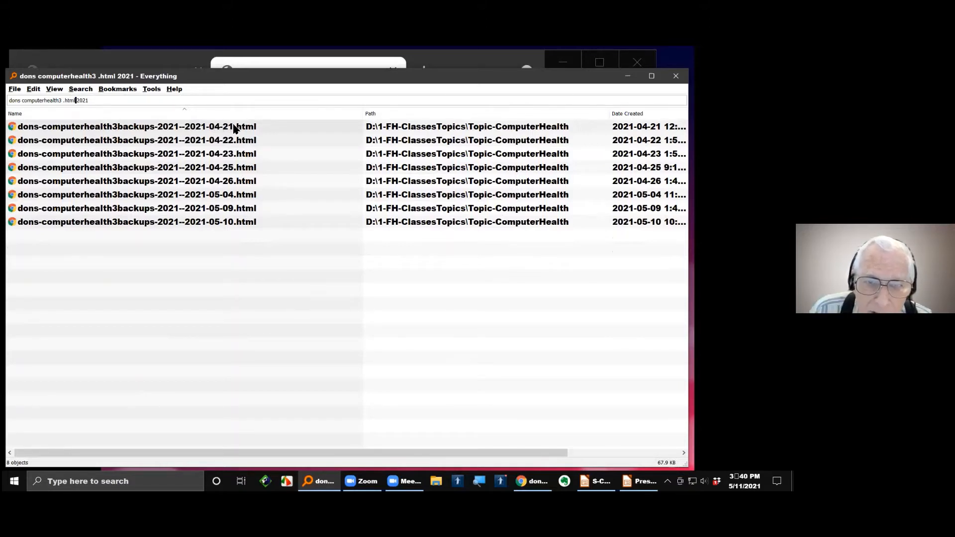
{"action": "mouse_move", "coordinate": [230, 129]}
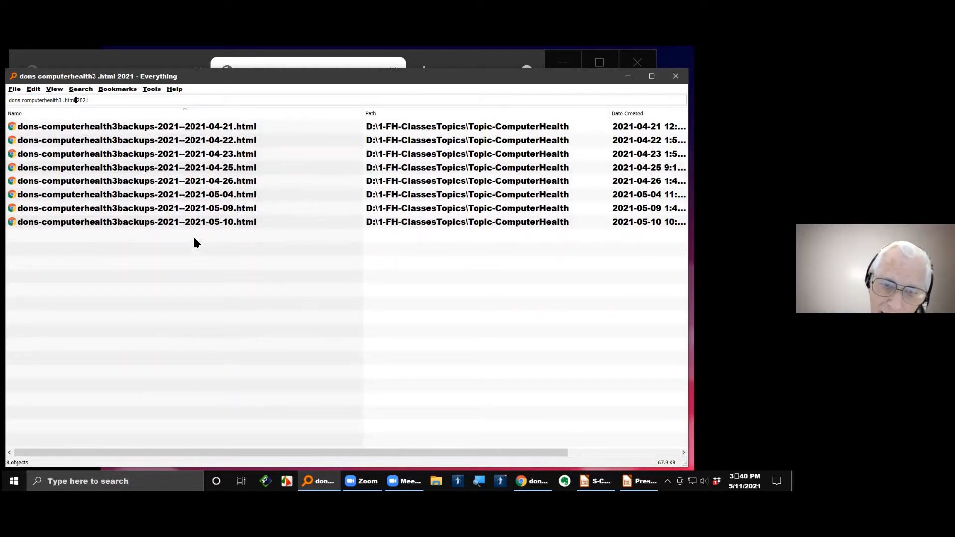
{"action": "left_click", "coordinate": [138, 126]}
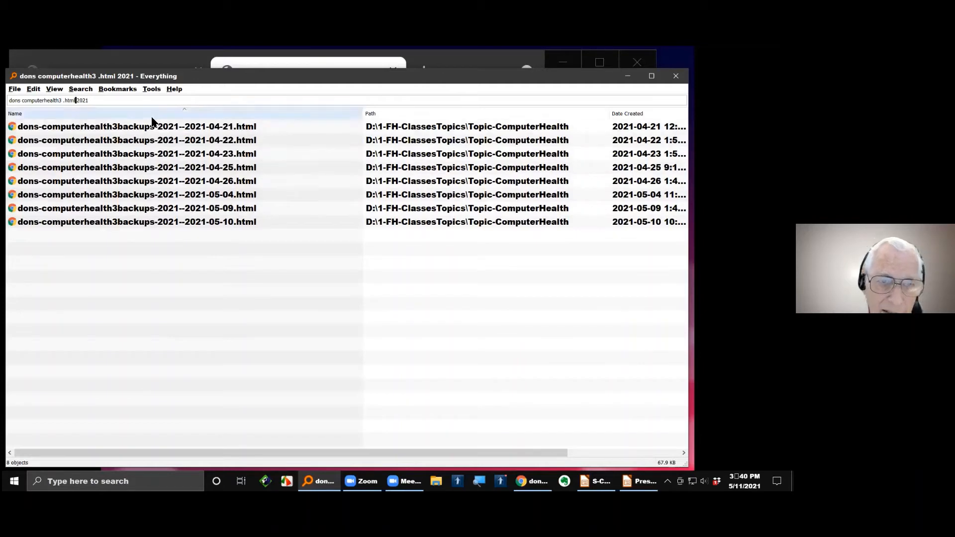
{"action": "left_click", "coordinate": [137, 126]}
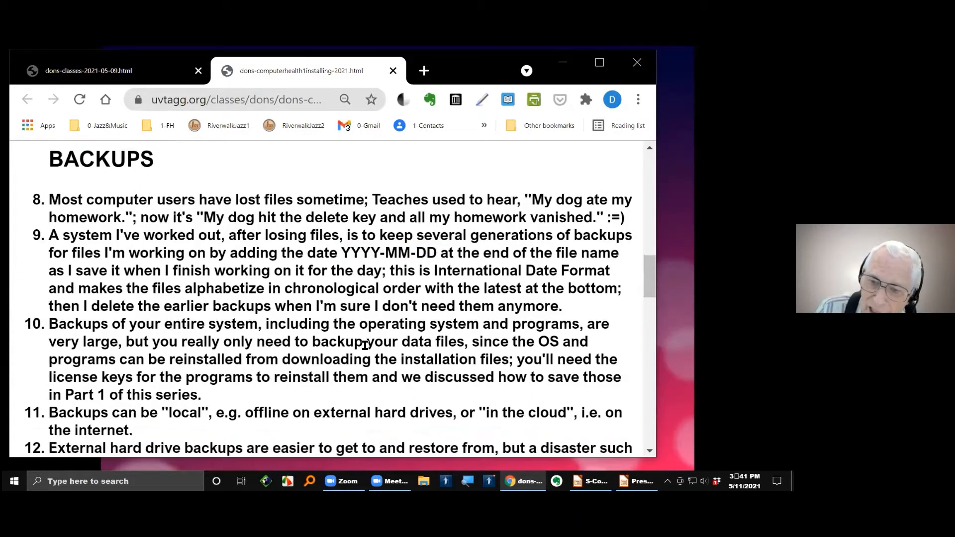
Scroll the Backups list down to items 11–13 on local versus online backups
{"action": "scroll", "scroll_direction": "down", "scroll_amount": 3}
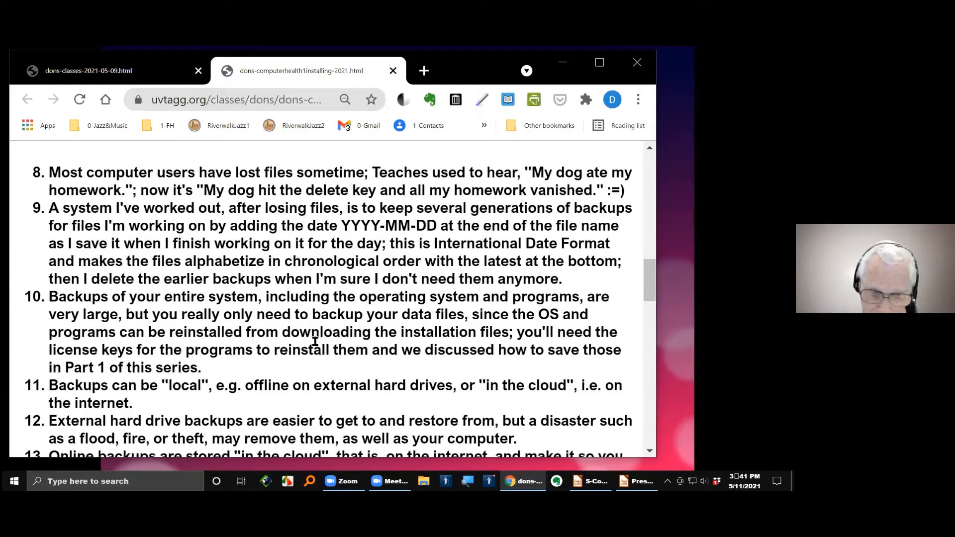
{"action": "scroll", "scroll_direction": "down", "scroll_amount": 3}
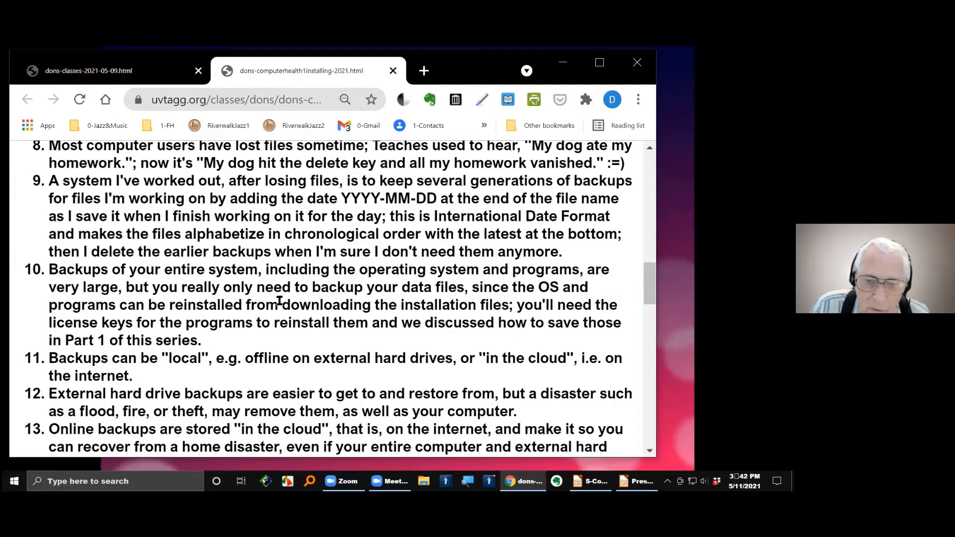
Scroll further down the Backups notes toward items 15 and 16 with the article links
{"action": "scroll", "scroll_direction": "down", "scroll_amount": 3}
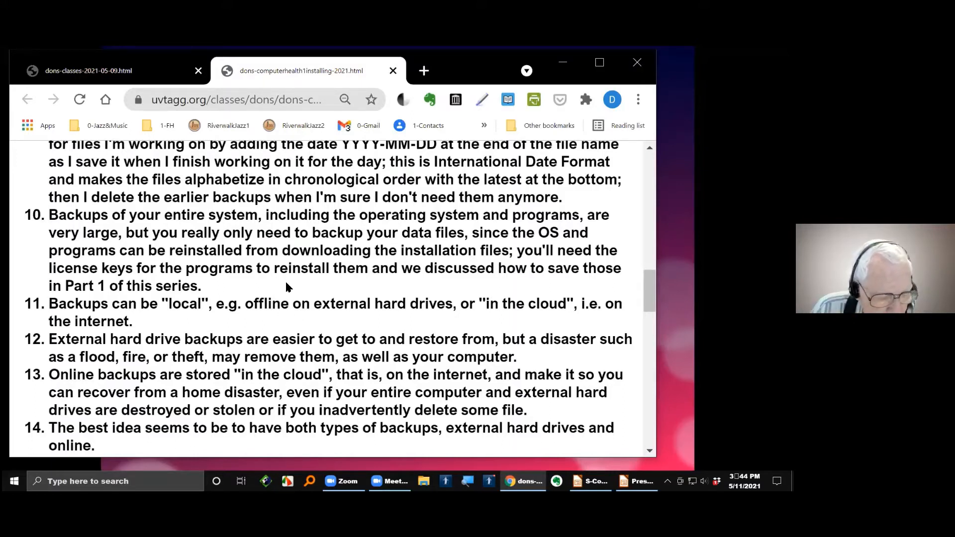
{"action": "mouse_move", "coordinate": [315, 297]}
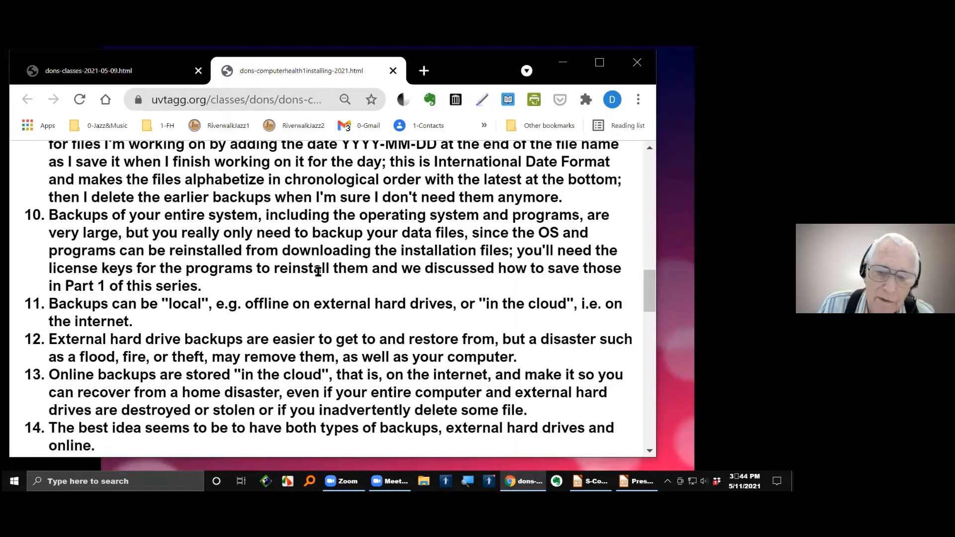
{"action": "mouse_move", "coordinate": [318, 287]}
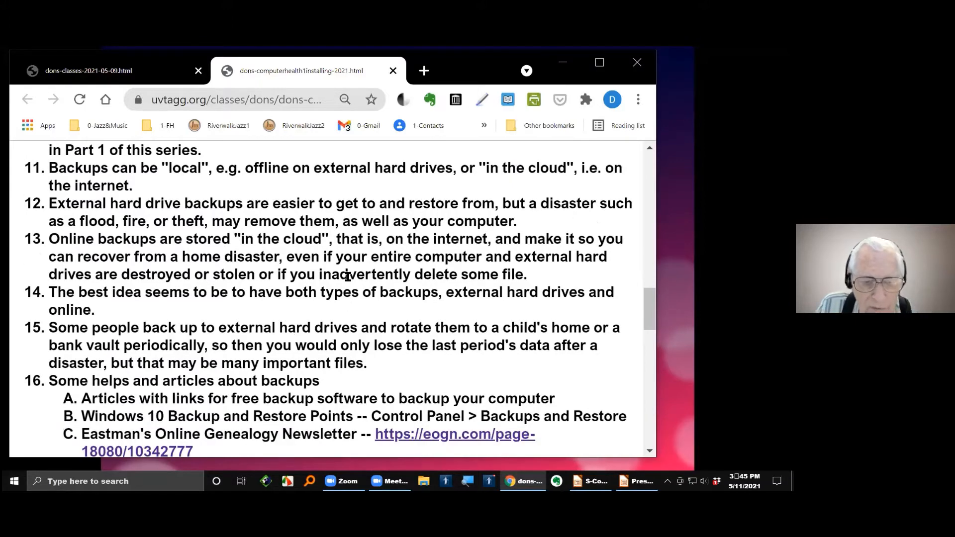
Scroll to item 16's helpful backup articles linking Eastman's newsletter, Lifewire and CNet
{"action": "scroll", "scroll_direction": "down", "scroll_amount": 3}
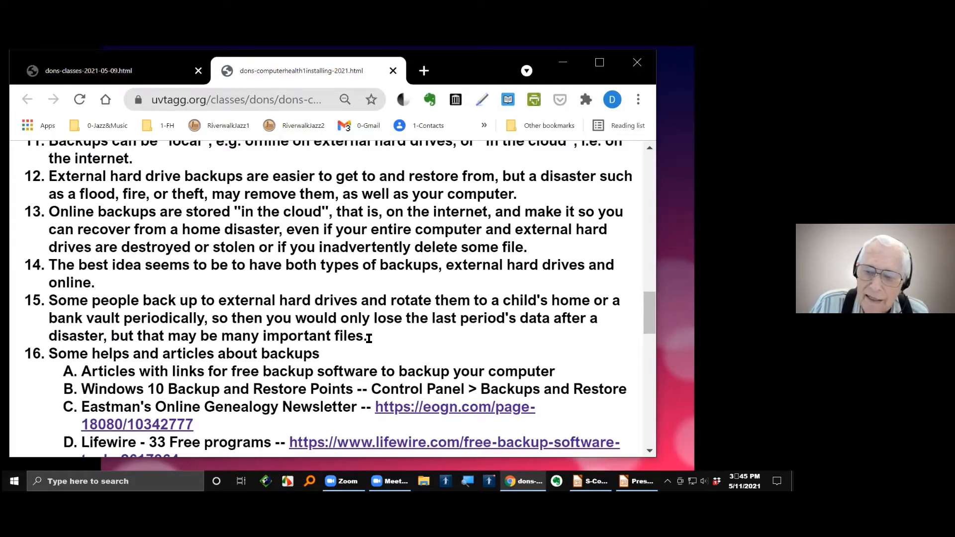
{"action": "scroll", "scroll_direction": "down", "scroll_amount": 3}
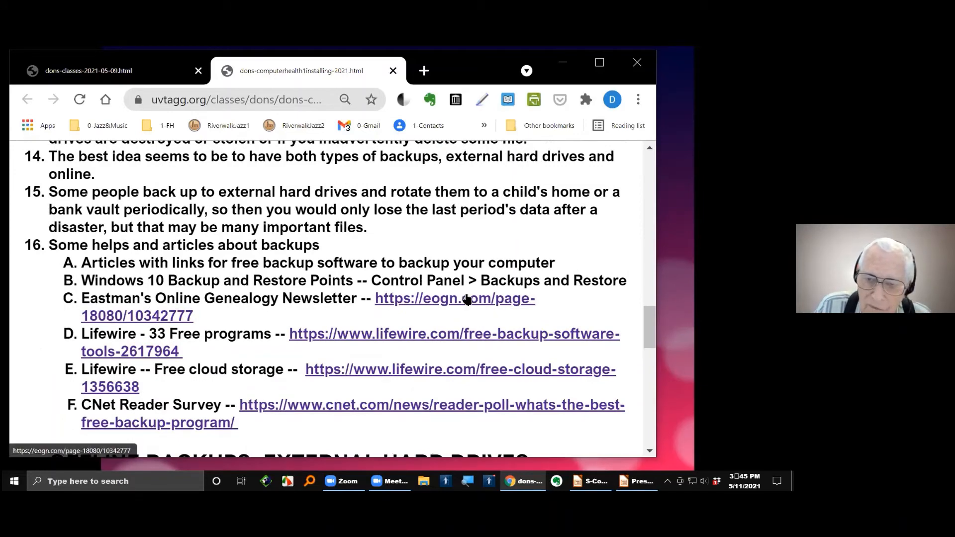
Scroll to the Offline Backups: External Hard Drives heading and items 17–19
{"action": "scroll", "scroll_direction": "down", "scroll_amount": 3}
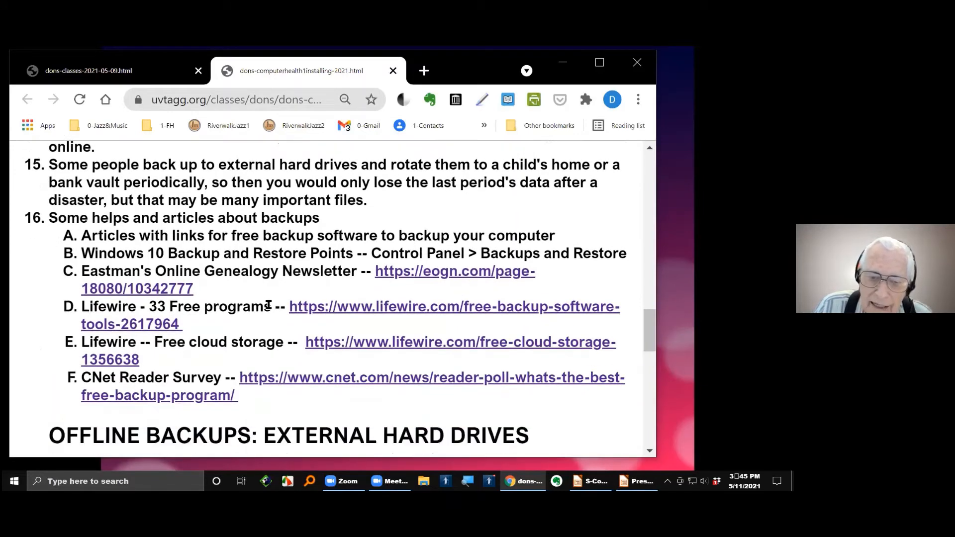
{"action": "scroll", "scroll_direction": "down", "scroll_amount": 3}
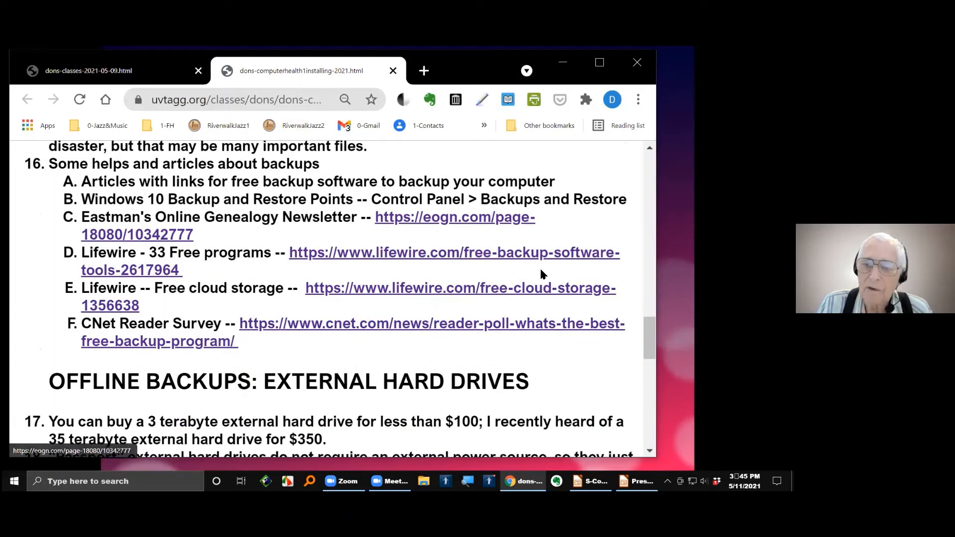
{"action": "mouse_move", "coordinate": [427, 289]}
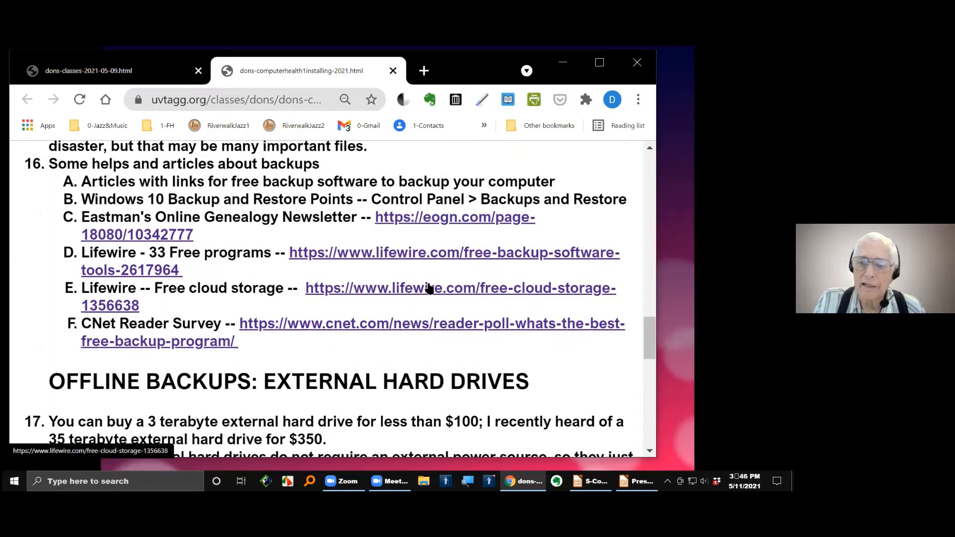
{"action": "scroll", "scroll_direction": "down", "scroll_amount": 3}
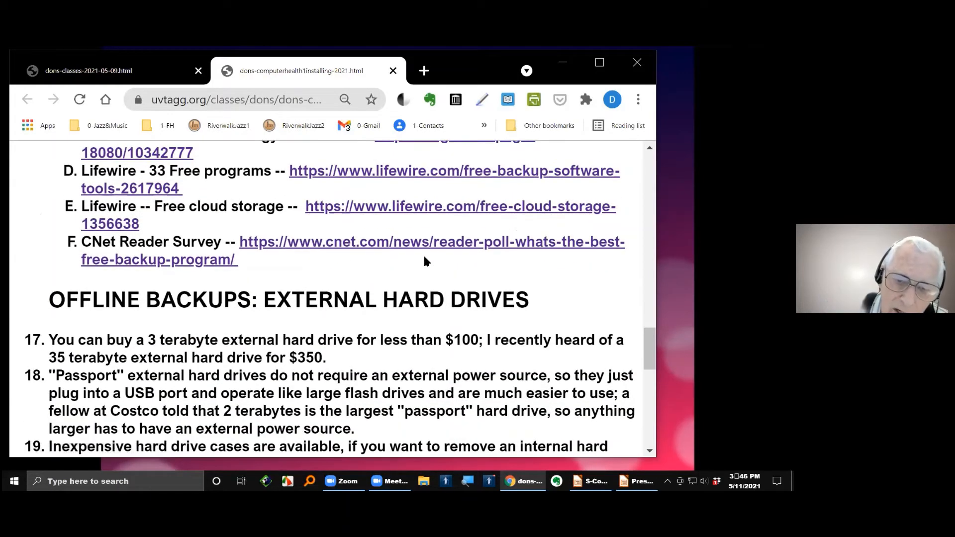
{"action": "scroll", "scroll_direction": "down", "scroll_amount": 3}
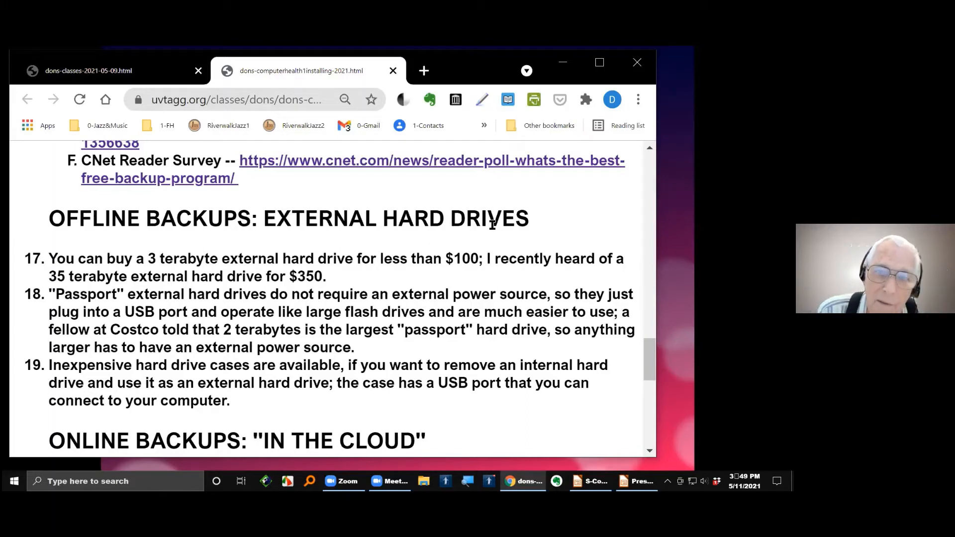
{"action": "mouse_move", "coordinate": [423, 71]}
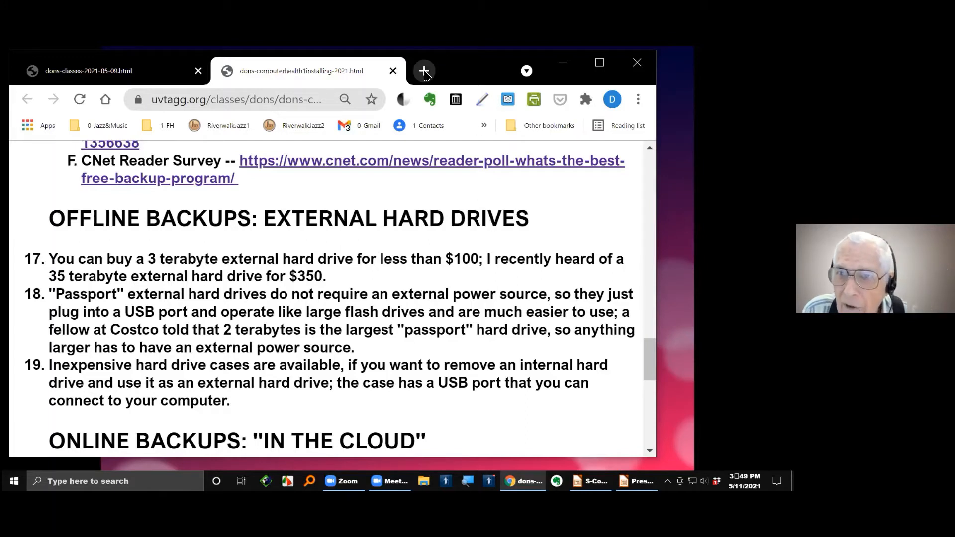
{"action": "mouse_move", "coordinate": [424, 71]}
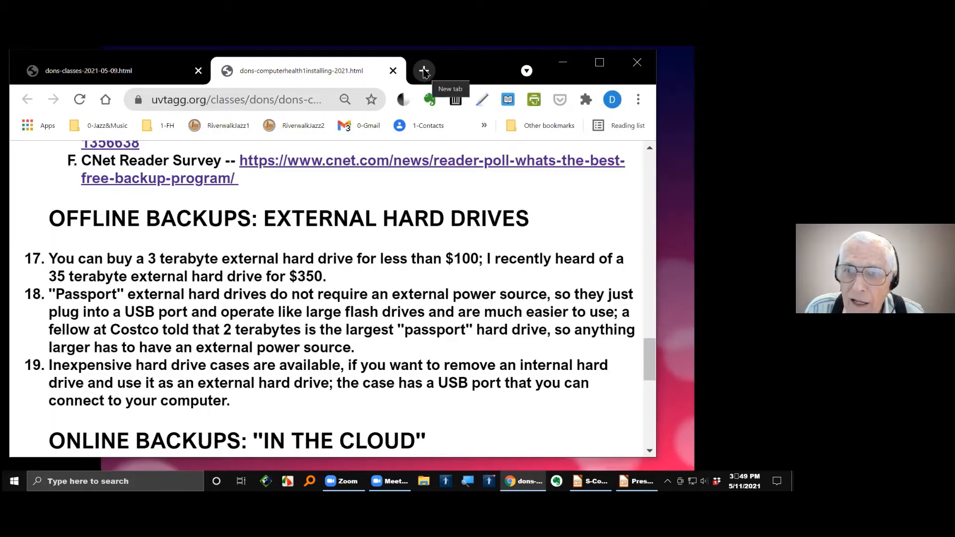
Search DuckDuckGo in a new tab for 'passport hard drive'
{"action": "left_click", "coordinate": [424, 70]}
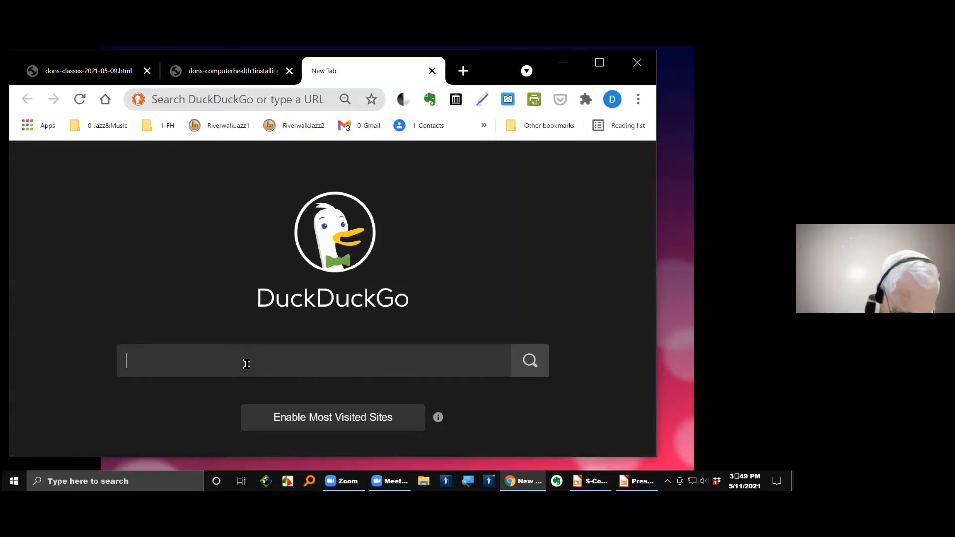
{"action": "type", "text": "passport"}
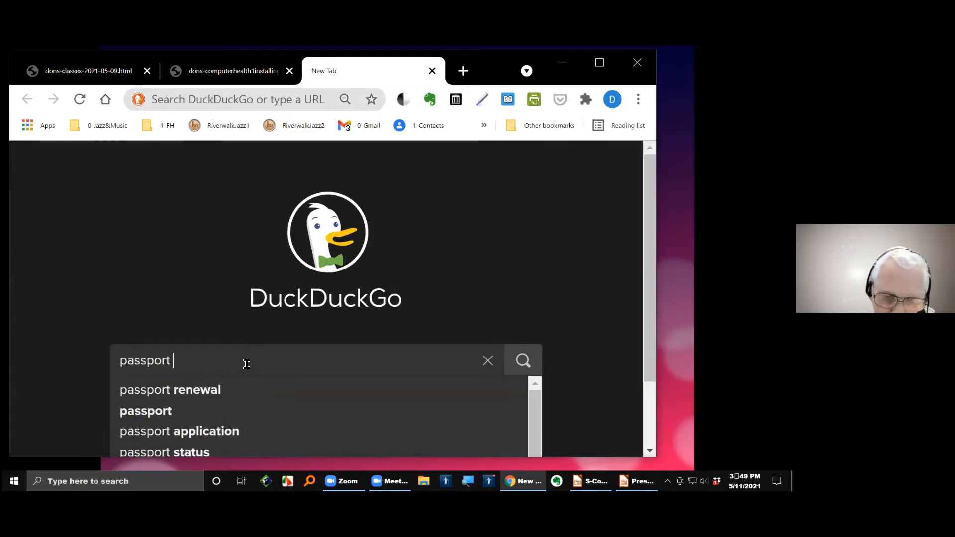
{"action": "type", "text": "hard drive"}
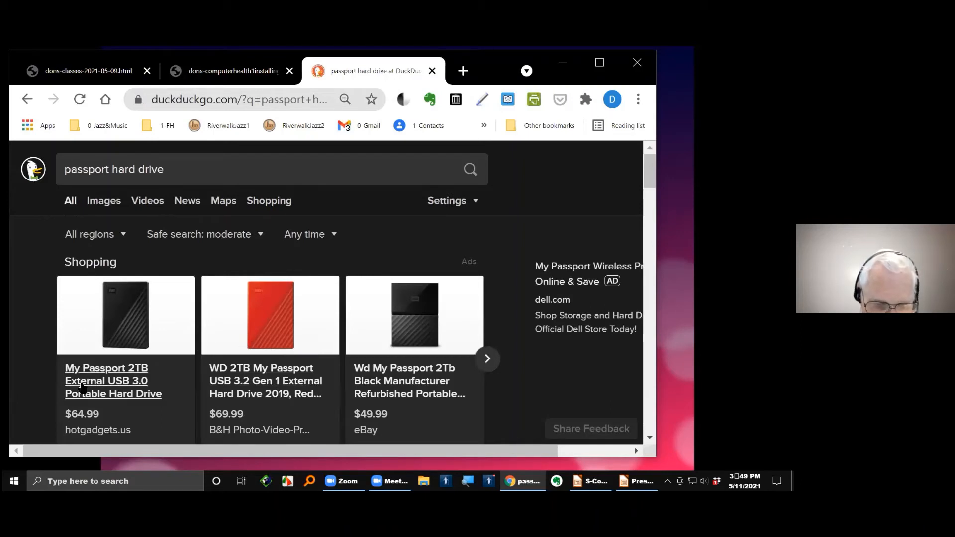
{"action": "mouse_move", "coordinate": [164, 369]}
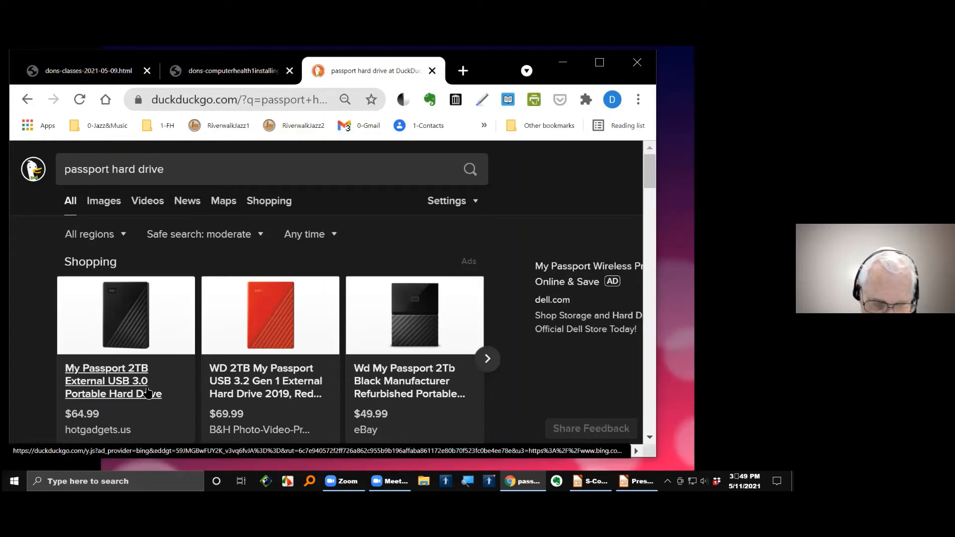
{"action": "mouse_move", "coordinate": [109, 371]}
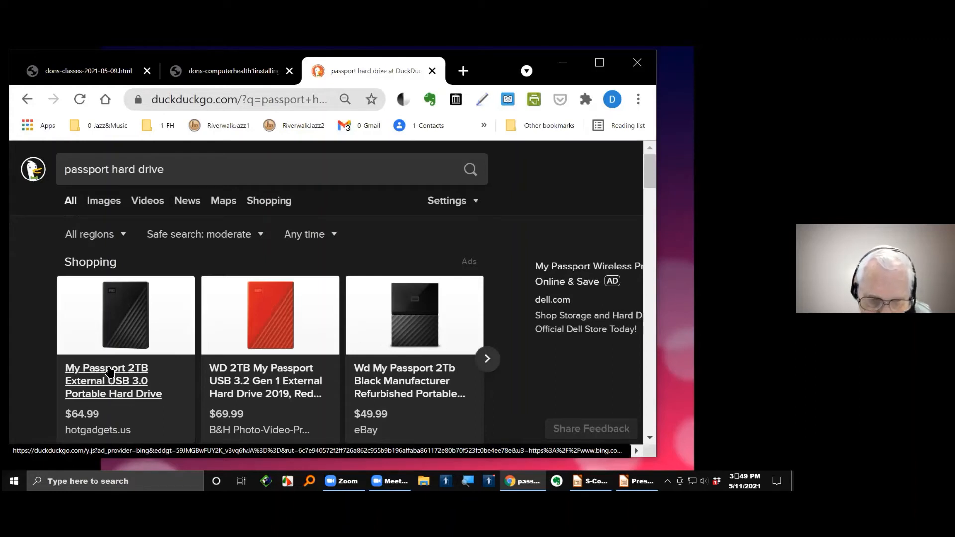
{"action": "mouse_move", "coordinate": [149, 381]}
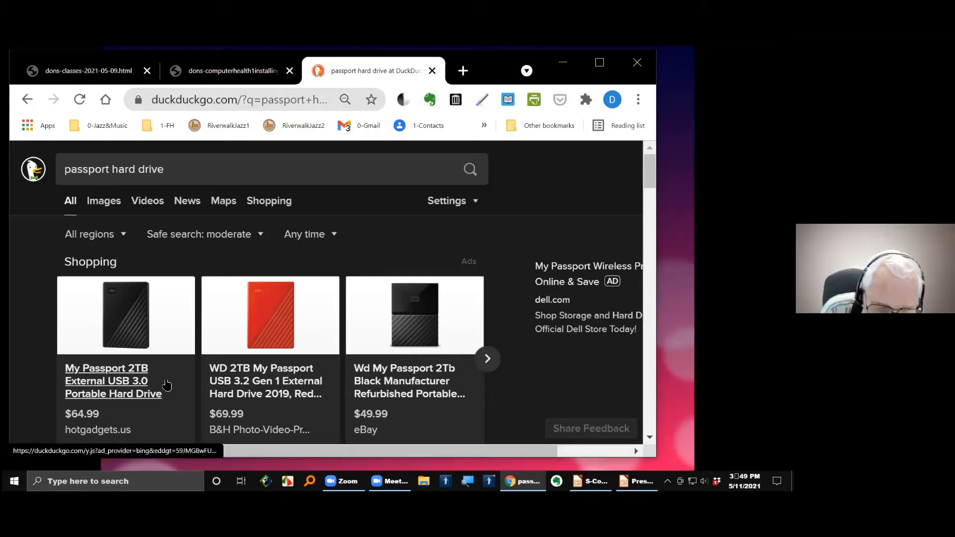
{"action": "mouse_move", "coordinate": [111, 418]}
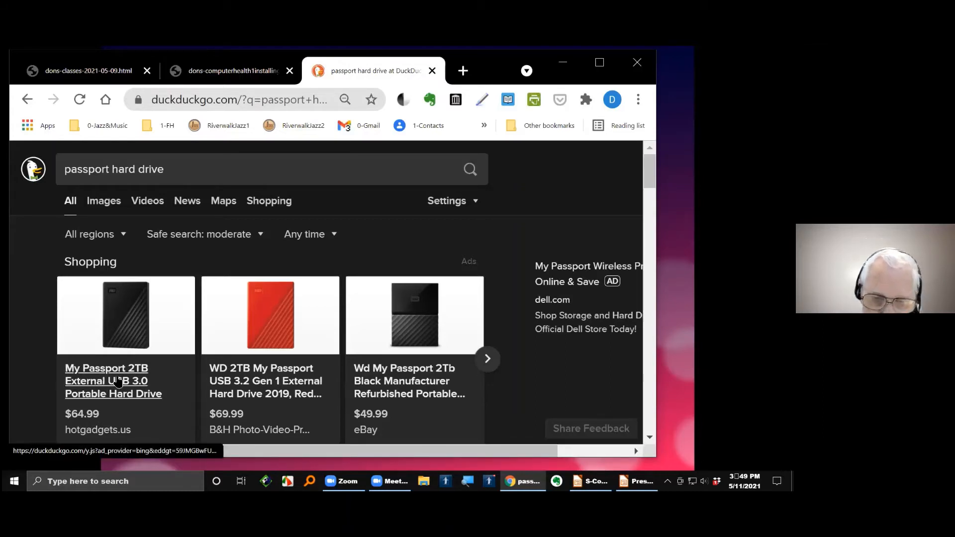
{"action": "mouse_move", "coordinate": [213, 365]}
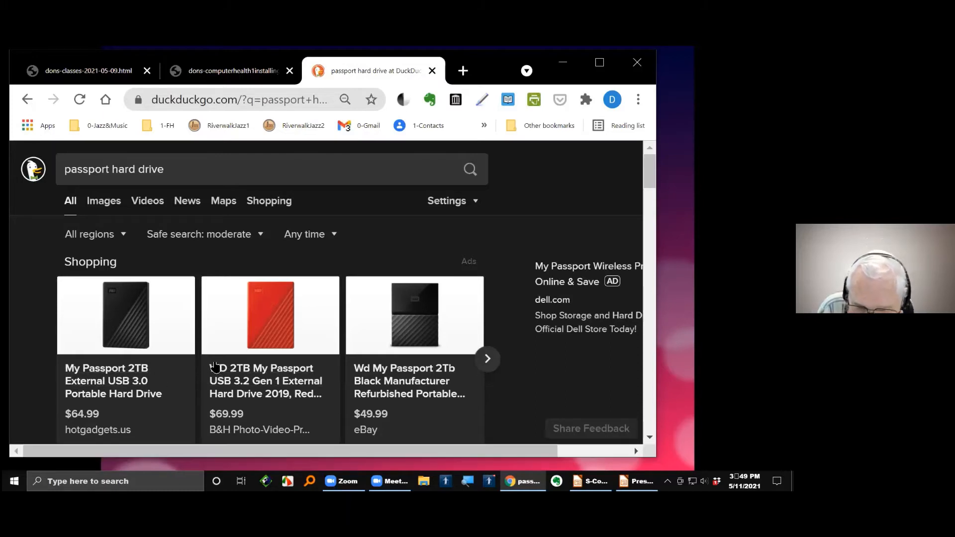
{"action": "mouse_move", "coordinate": [265, 381]}
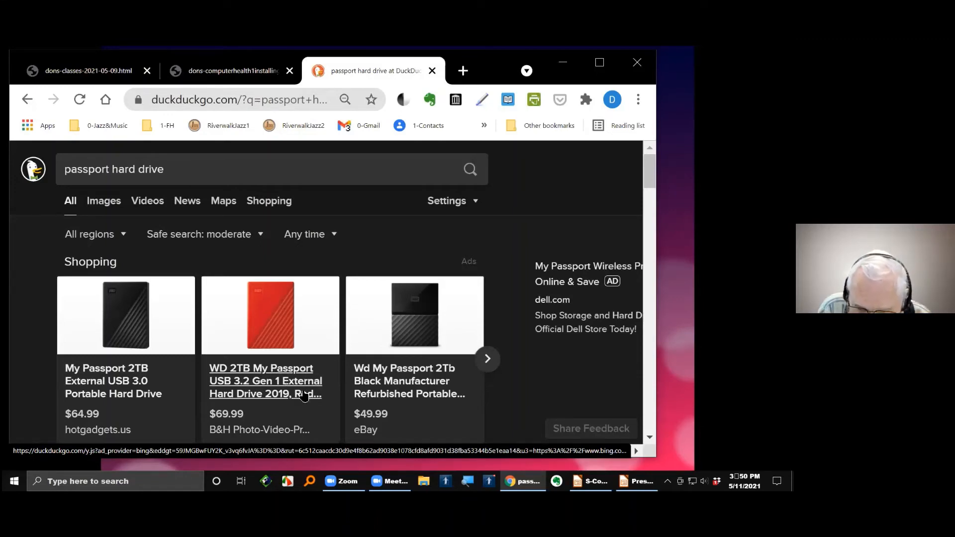
{"action": "mouse_move", "coordinate": [275, 409]}
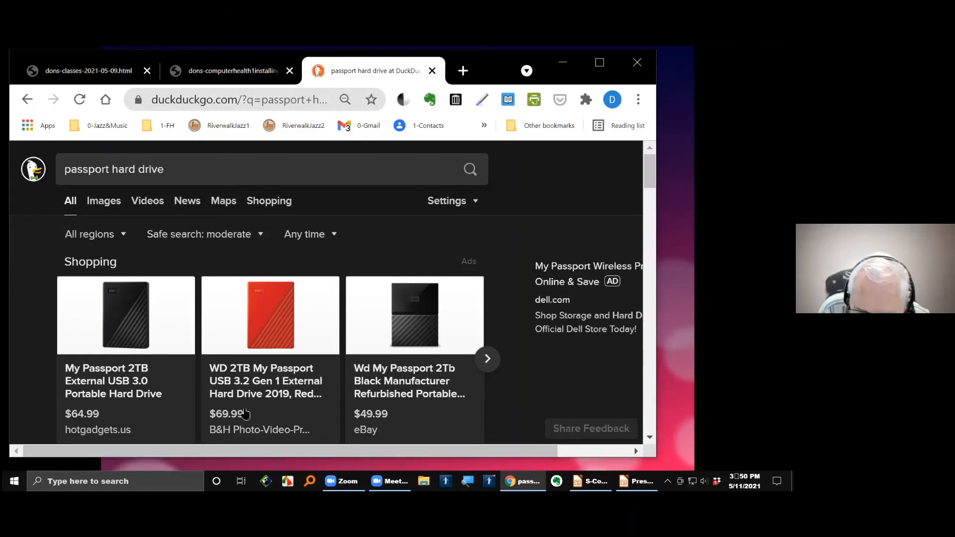
{"action": "mouse_move", "coordinate": [414, 381]}
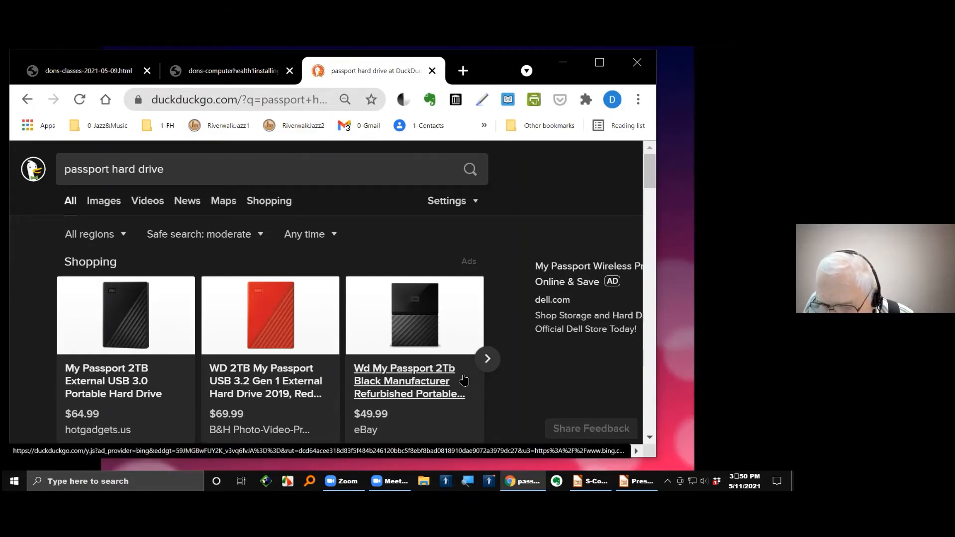
{"action": "mouse_move", "coordinate": [408, 395]}
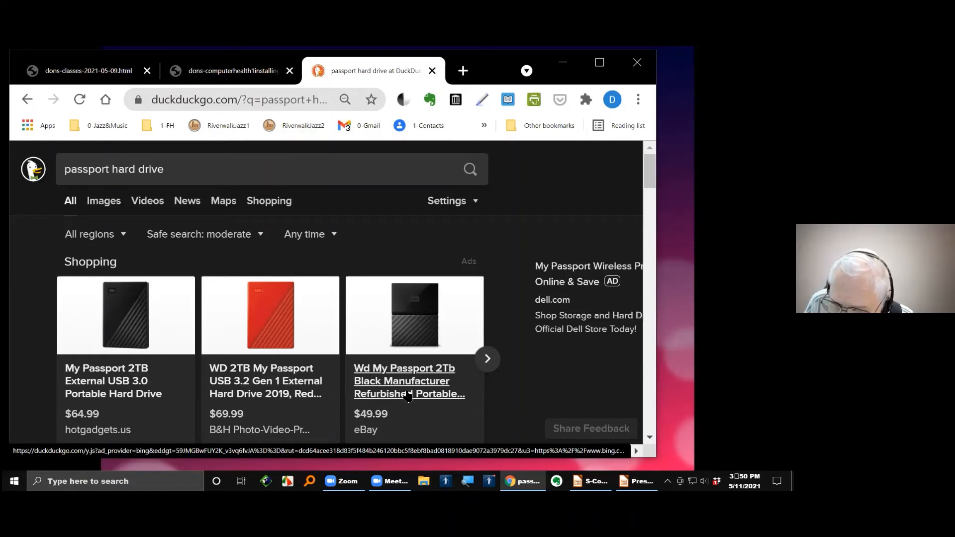
{"action": "mouse_move", "coordinate": [411, 419]}
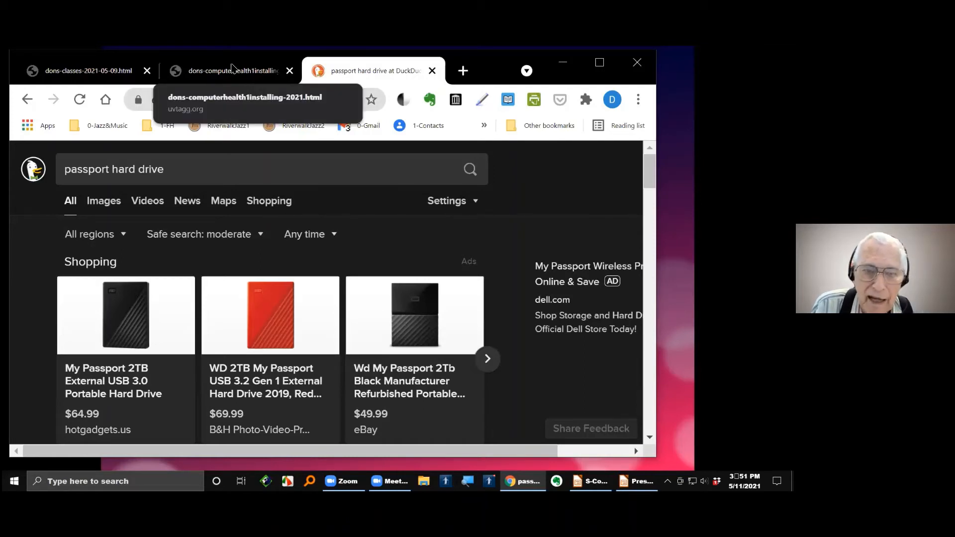
Return to the class notes tab and scroll toward item 20 under Online Backups
{"action": "left_click", "coordinate": [232, 71]}
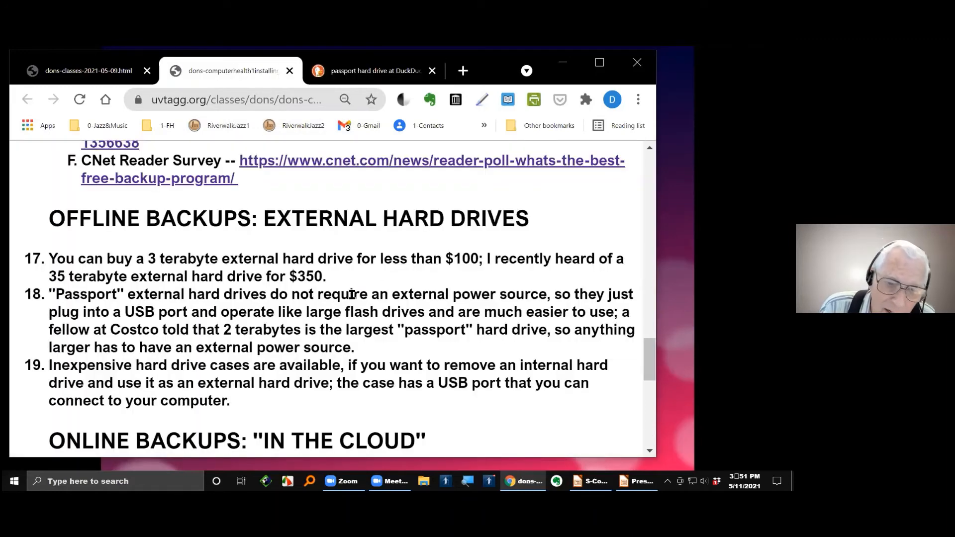
{"action": "scroll", "scroll_direction": "down", "scroll_amount": 3}
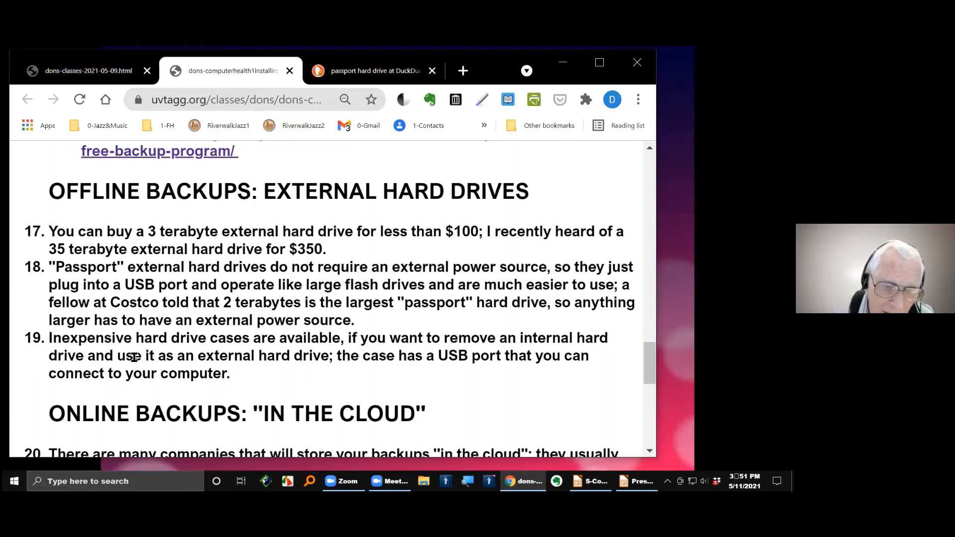
Highlight item 19's opening words, clear it, and scroll to item 20 on cloud backups
{"action": "left_click_drag", "start_coordinate": [54, 338], "coordinate": [189, 338]}
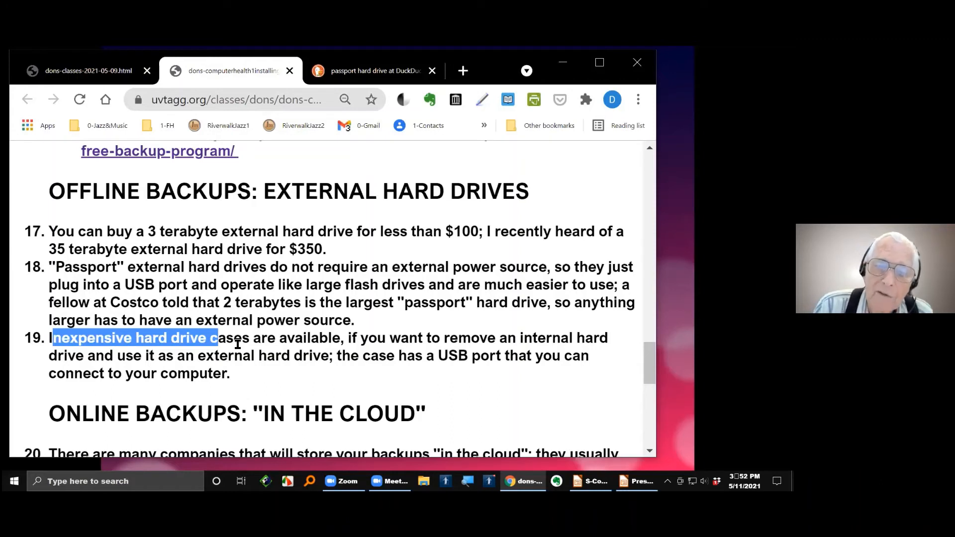
{"action": "left_click", "coordinate": [186, 355]}
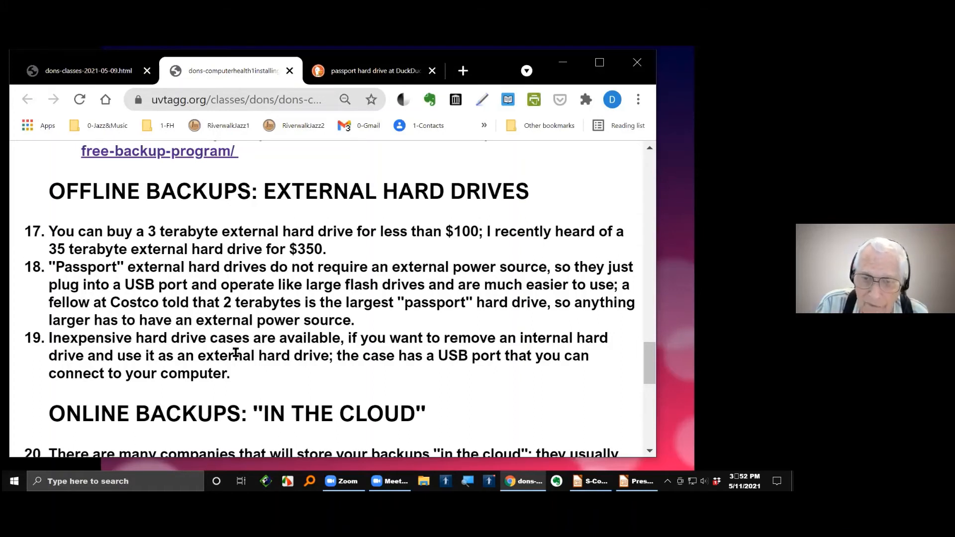
{"action": "scroll", "scroll_direction": "down", "scroll_amount": 3}
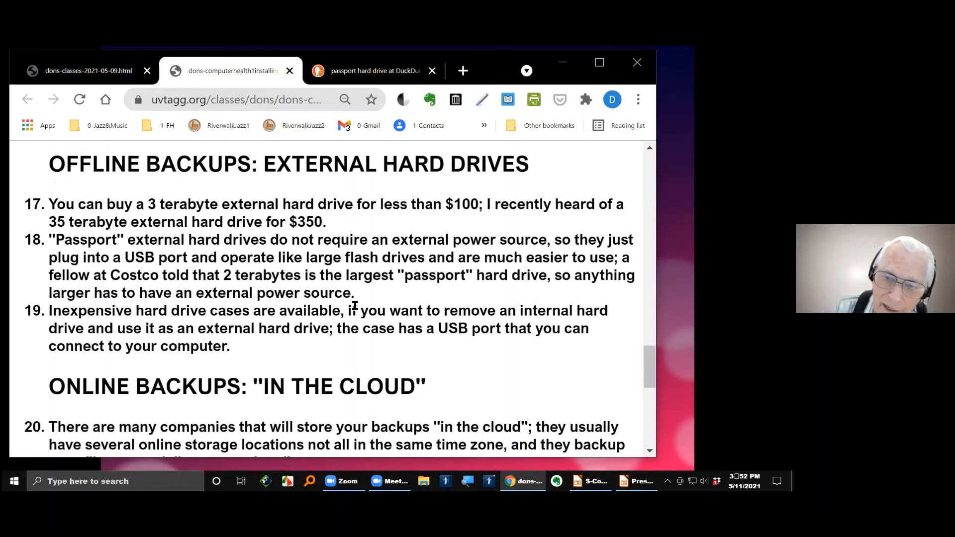
{"action": "mouse_move", "coordinate": [446, 293]}
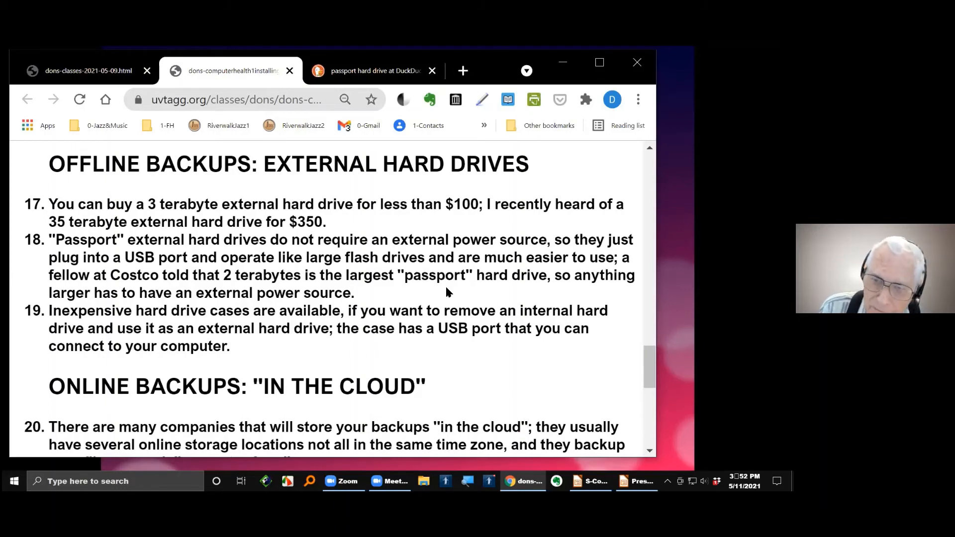
{"action": "mouse_move", "coordinate": [424, 308]}
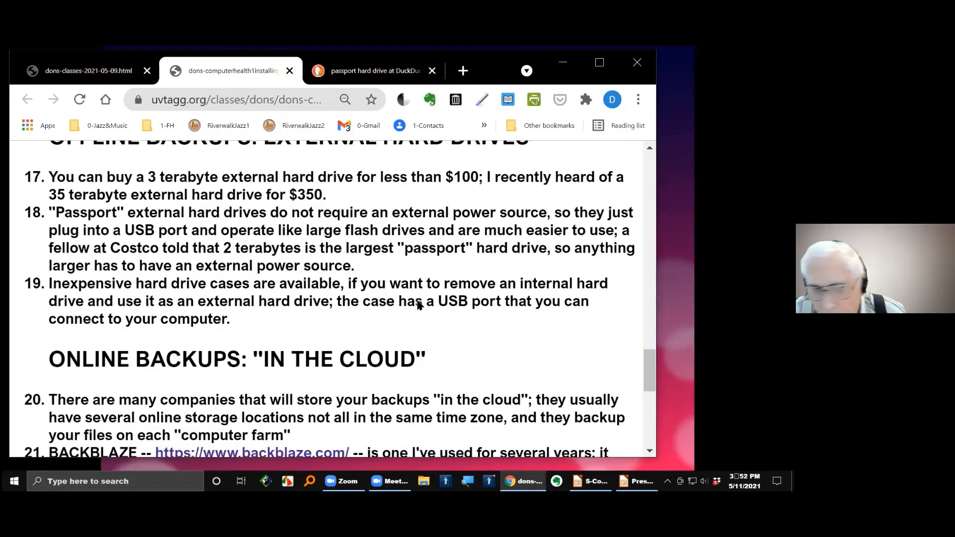
Scroll until item 21 on Backblaze cloud backup is fully visible
{"action": "scroll", "scroll_direction": "down", "scroll_amount": 3}
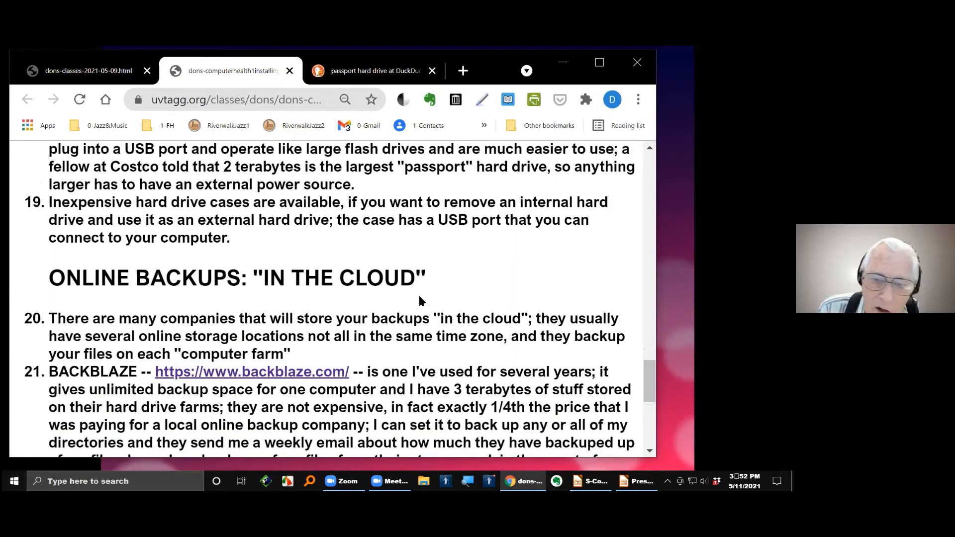
{"action": "scroll", "scroll_direction": "down", "scroll_amount": 3}
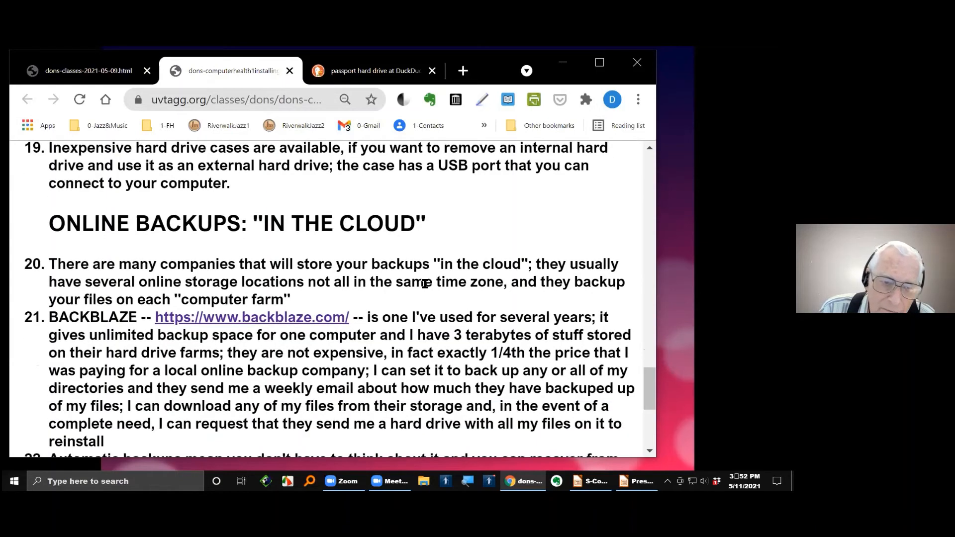
{"action": "scroll", "scroll_direction": "down", "scroll_amount": 3}
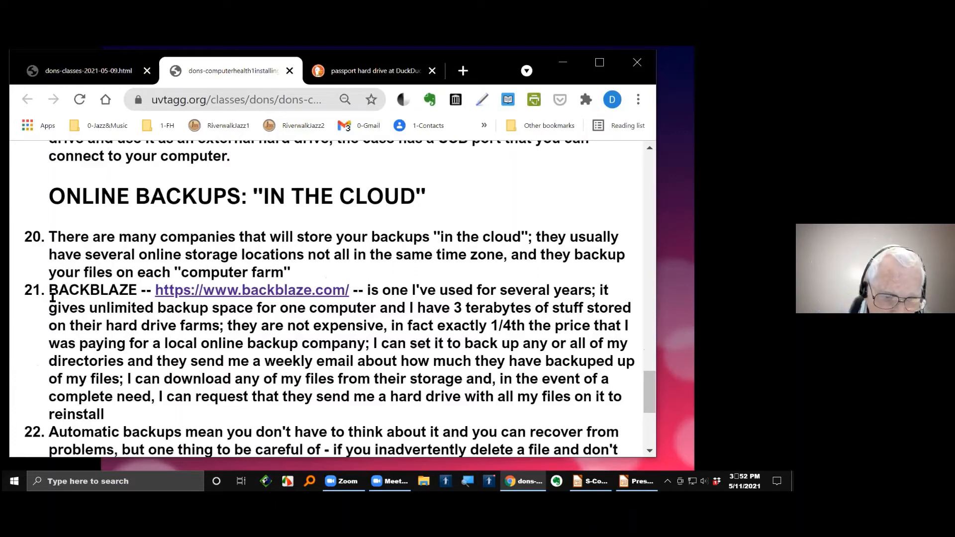
{"action": "double_click", "coordinate": [90, 290]}
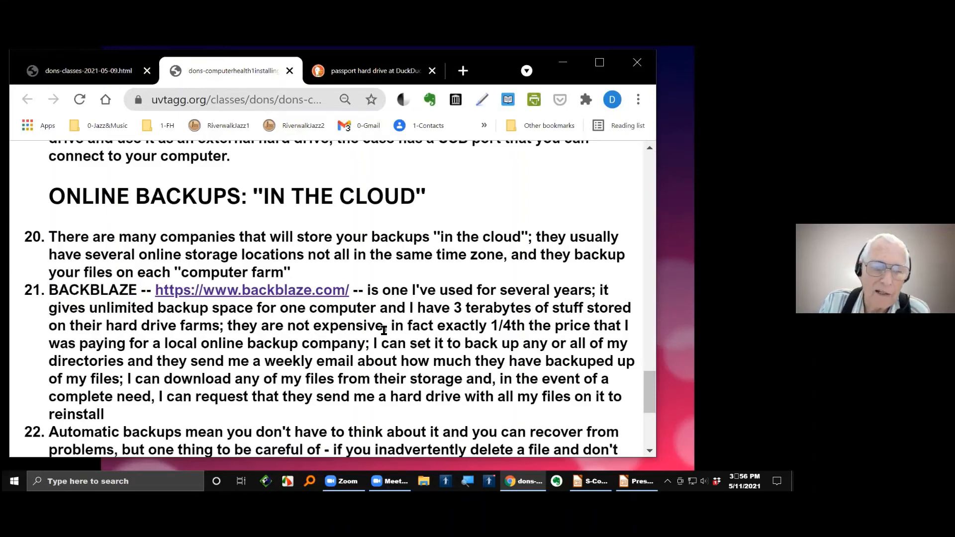
Scroll to items 22 and 23, the deletion warning and further online backup articles
{"action": "scroll", "scroll_direction": "down", "scroll_amount": 3}
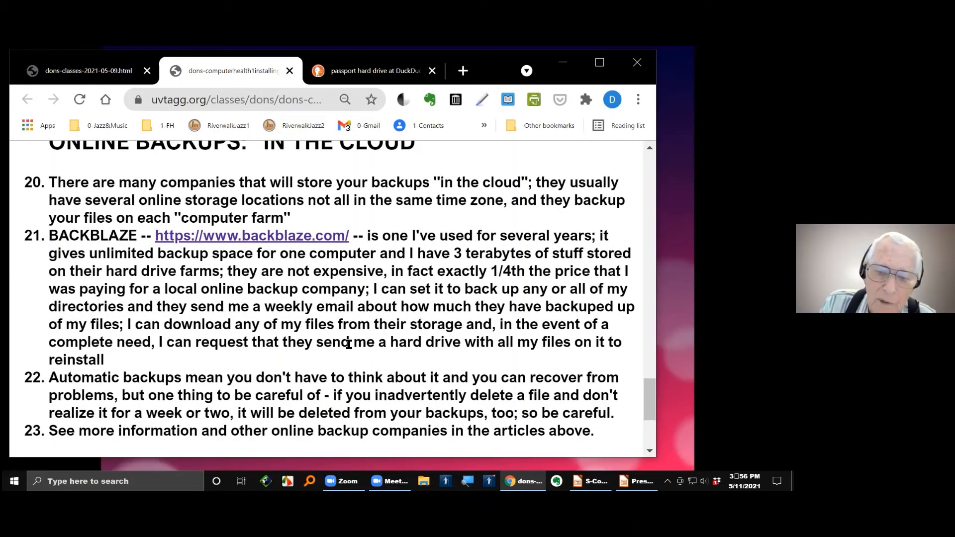
{"action": "mouse_move", "coordinate": [401, 360]}
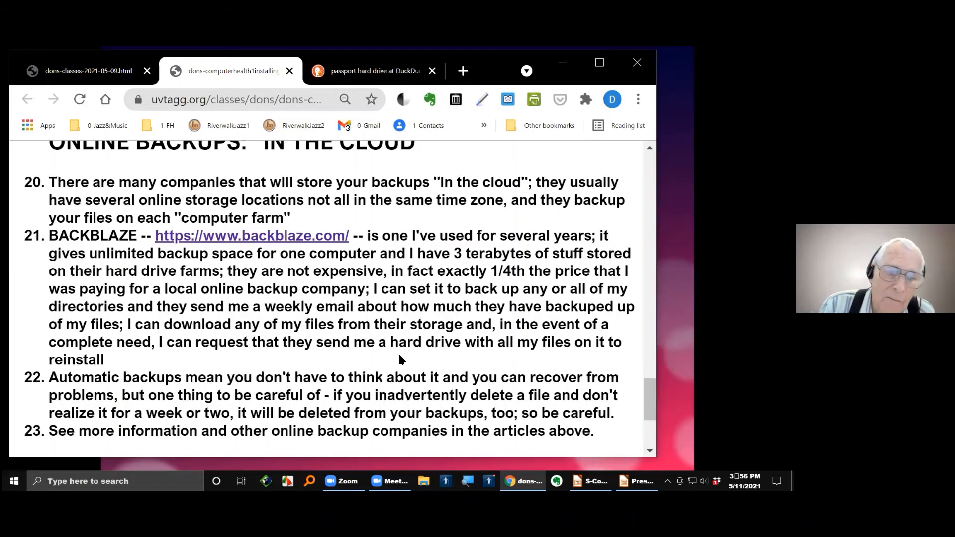
{"action": "mouse_move", "coordinate": [330, 320]}
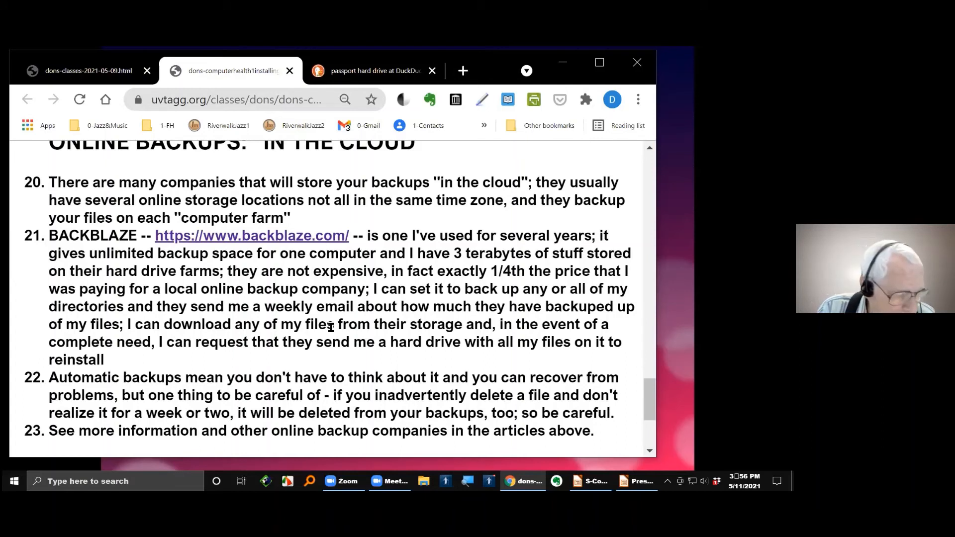
{"action": "mouse_move", "coordinate": [352, 324]}
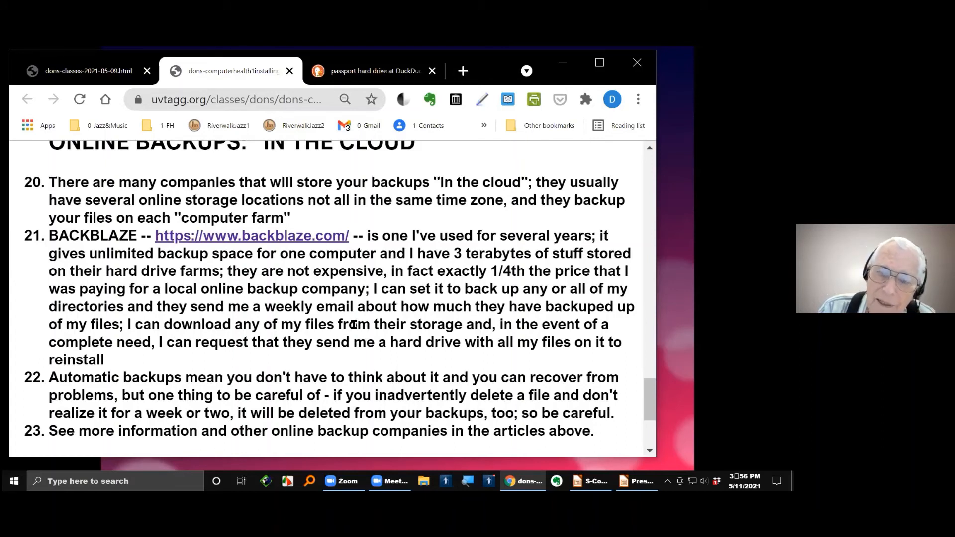
Scroll to the page's end showing Conclusions items 24–25 and the return links
{"action": "scroll", "scroll_direction": "down", "scroll_amount": 3}
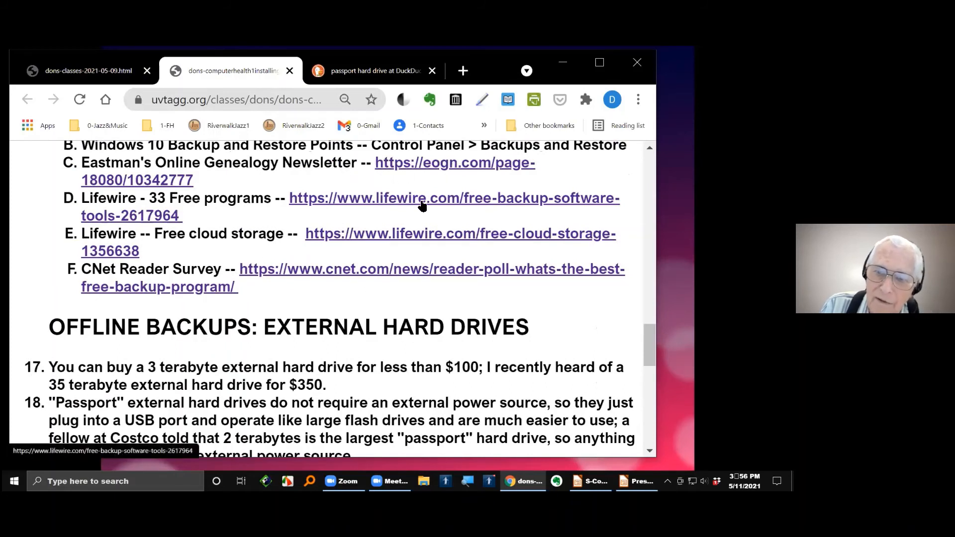
{"action": "mouse_move", "coordinate": [434, 233]}
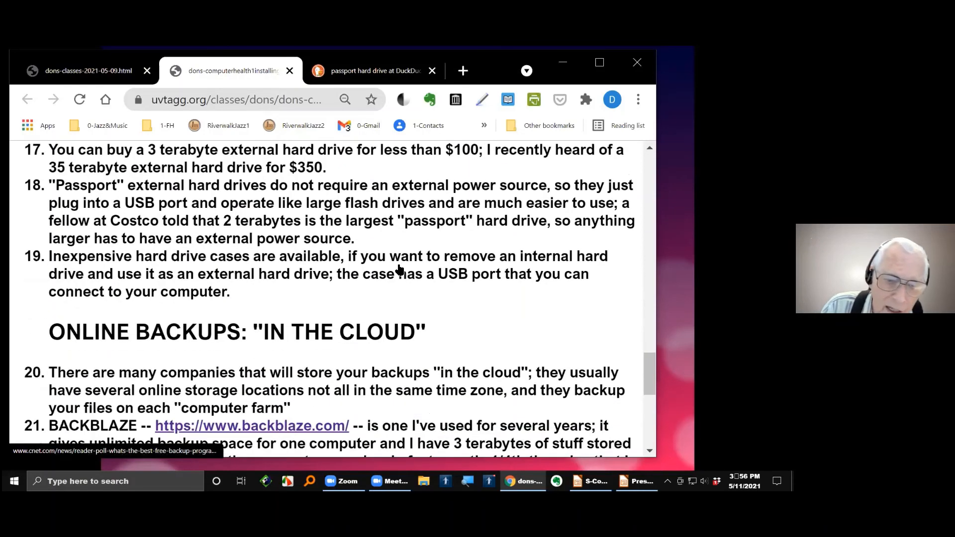
{"action": "scroll", "scroll_direction": "down", "scroll_amount": 3}
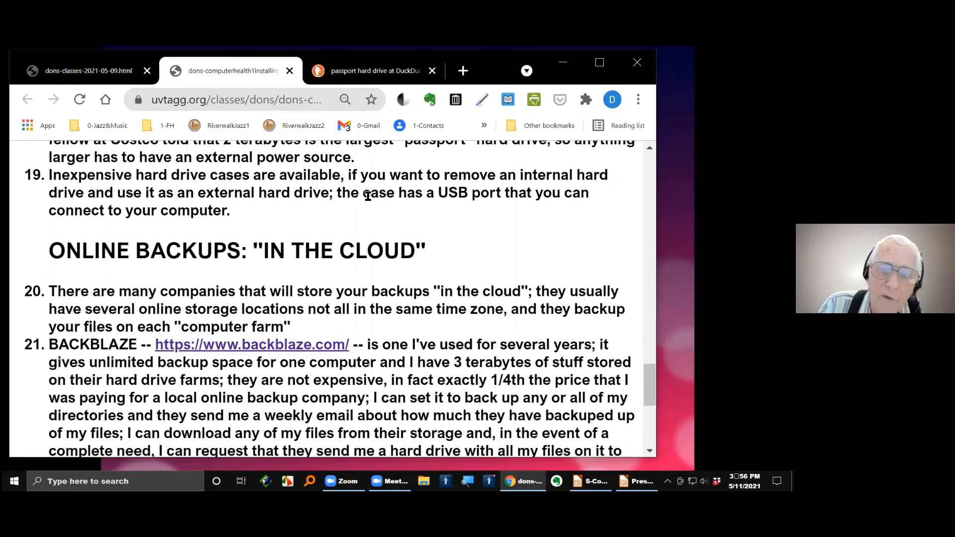
{"action": "scroll", "scroll_direction": "down", "scroll_amount": 3}
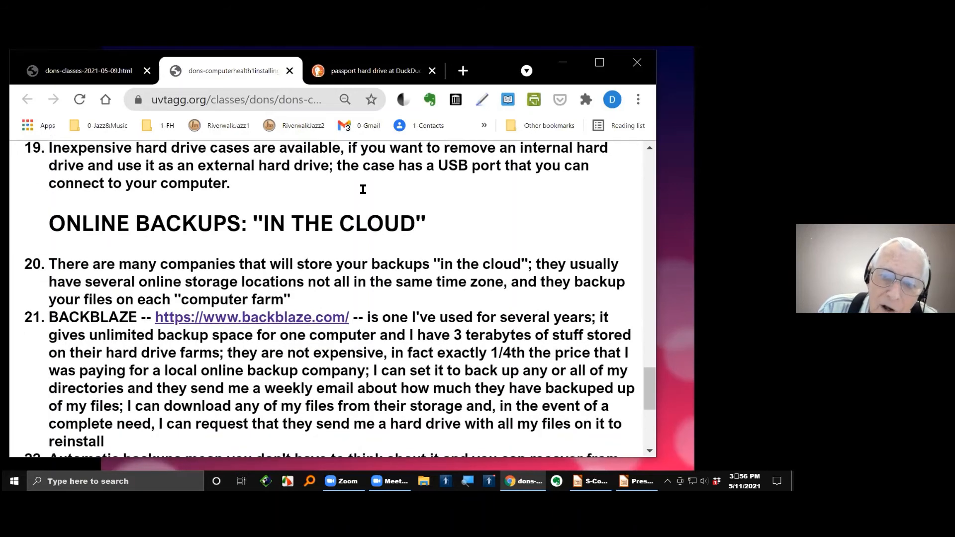
{"action": "scroll", "scroll_direction": "down", "scroll_amount": 3}
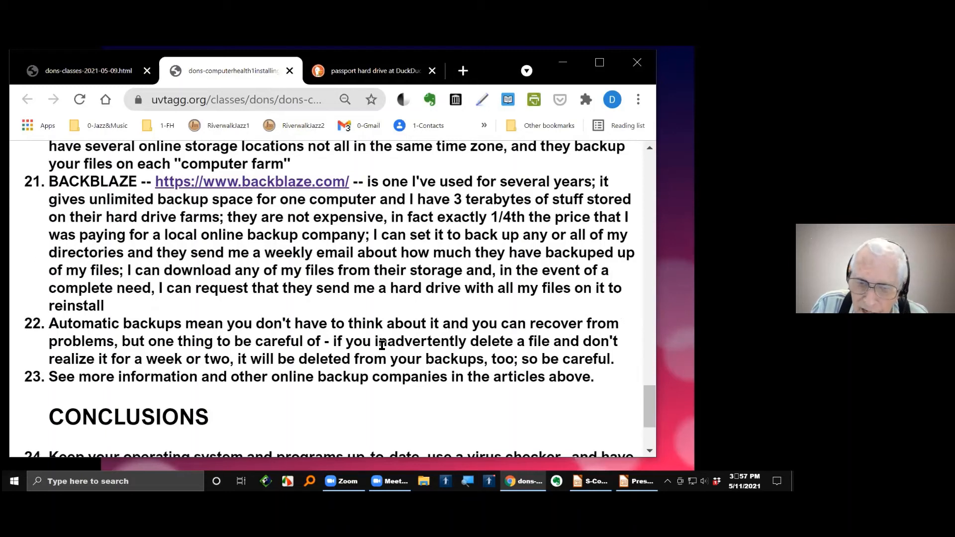
{"action": "scroll", "scroll_direction": "down", "scroll_amount": 3}
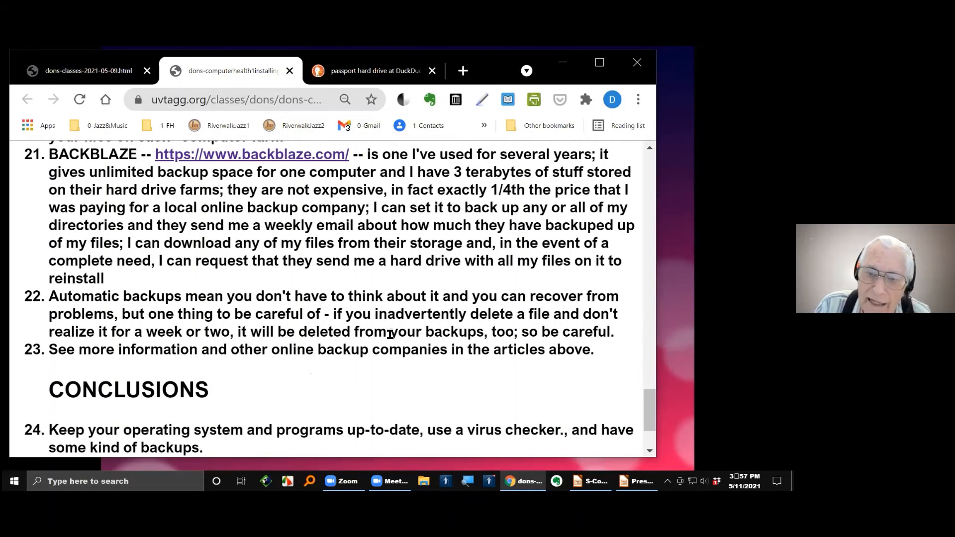
{"action": "scroll", "scroll_direction": "down", "scroll_amount": 3}
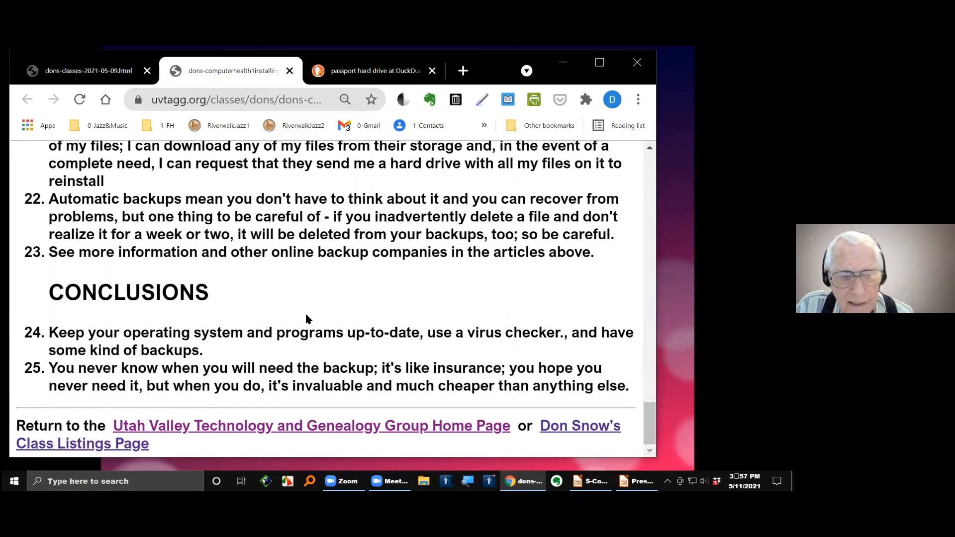
{"action": "mouse_move", "coordinate": [322, 312]}
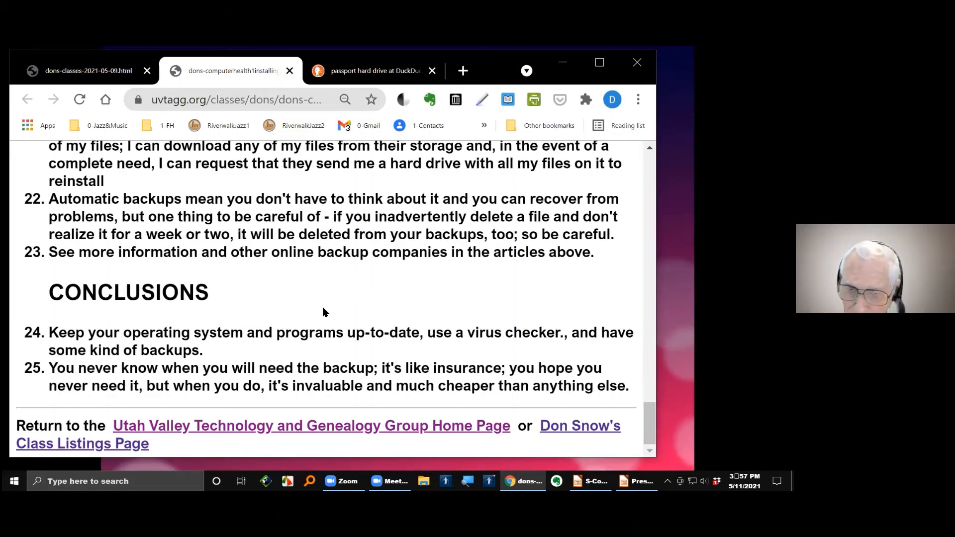